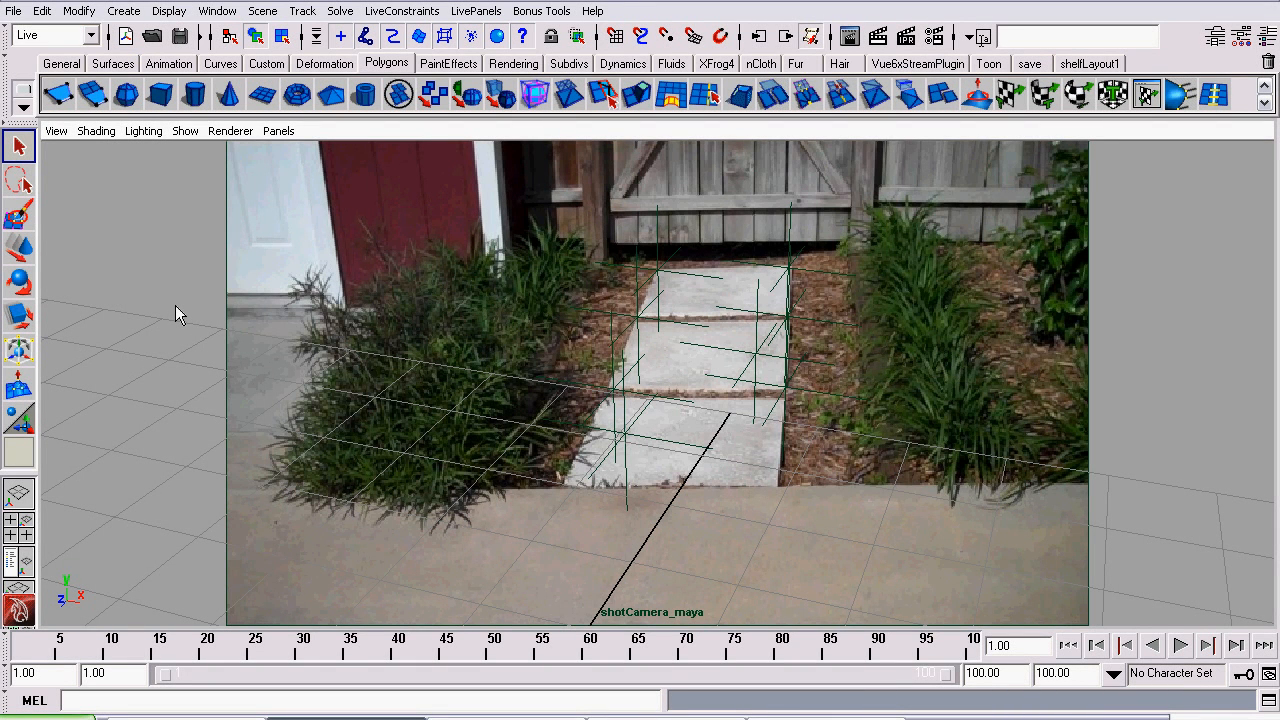
mouse_move(196, 312)
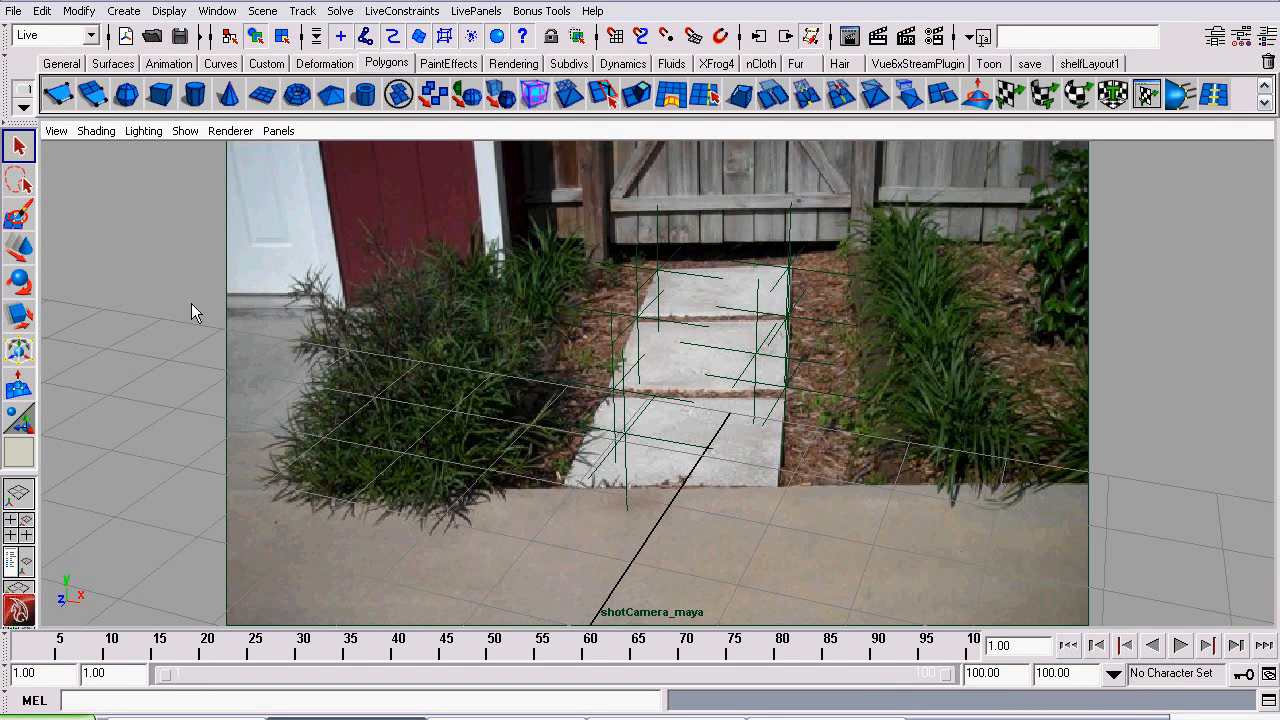
mouse_move(178, 300)
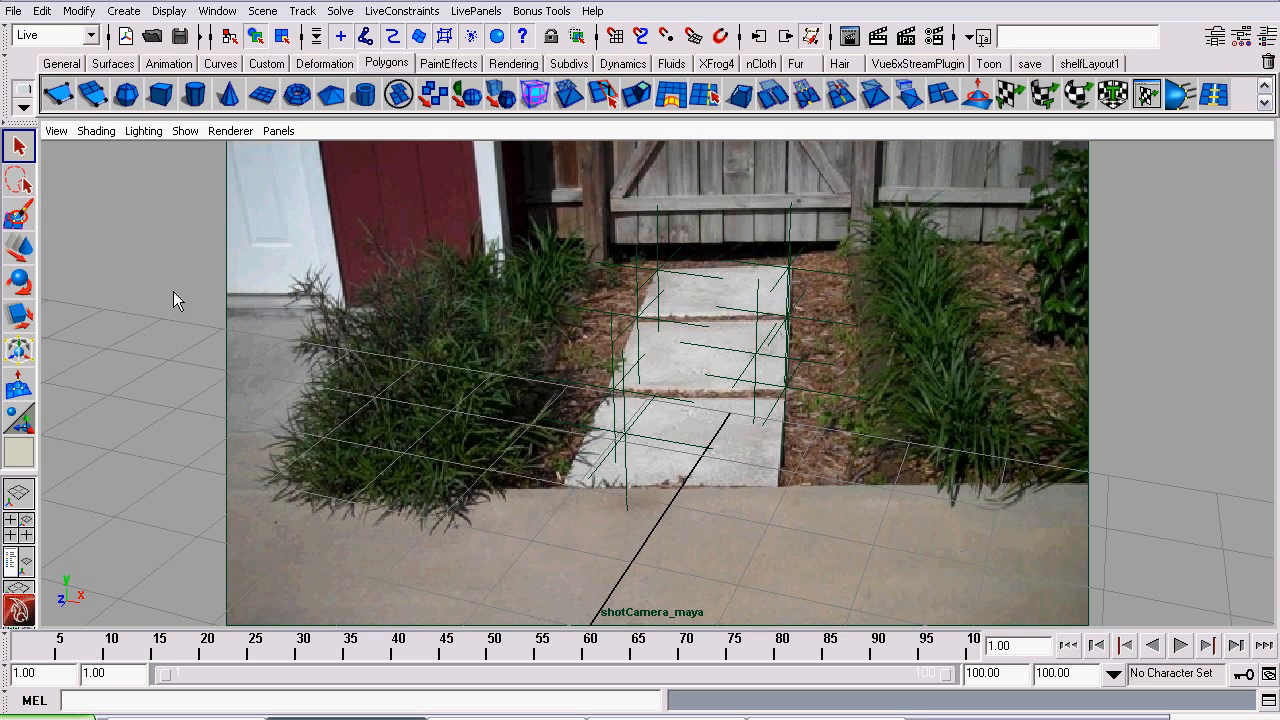
mouse_move(324, 404)
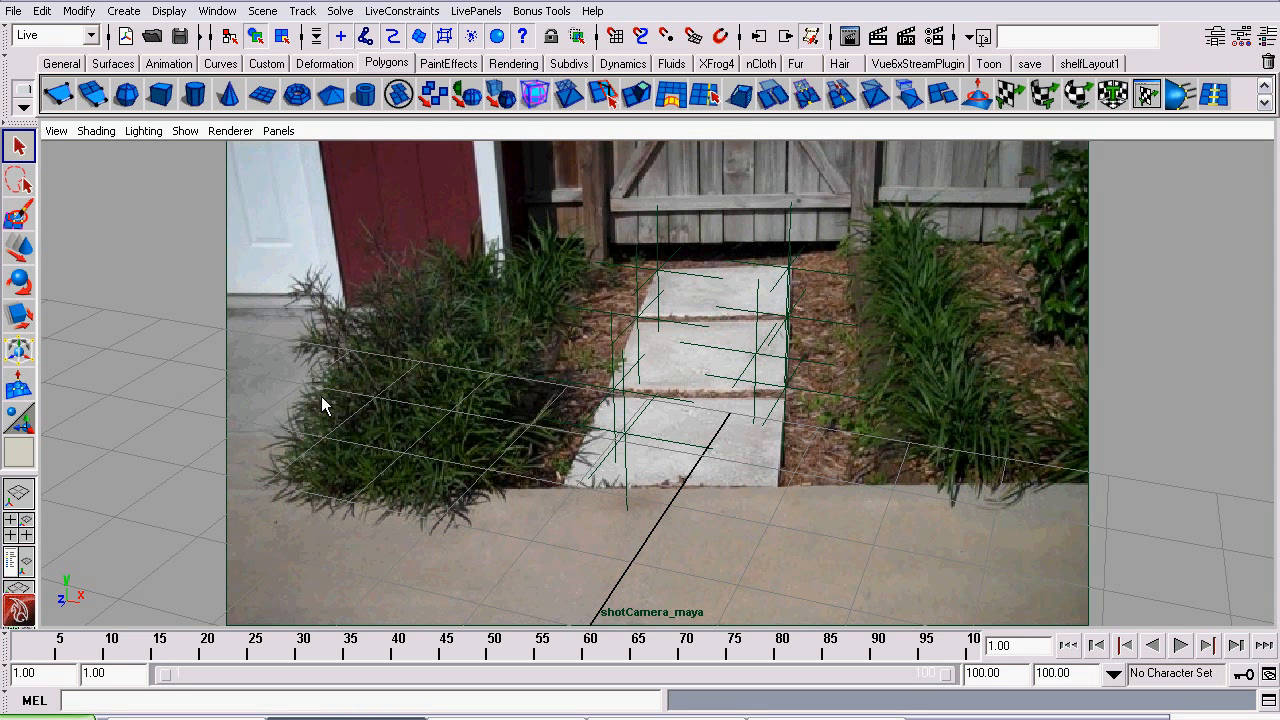
mouse_move(320, 404)
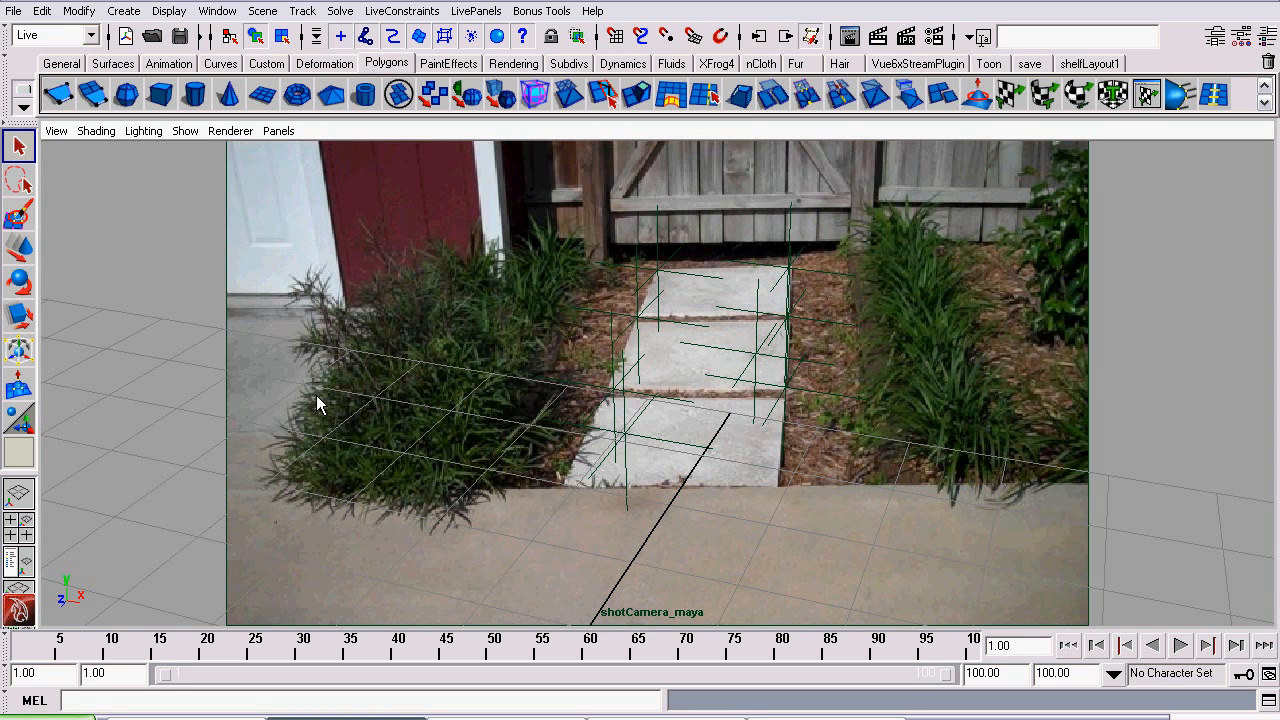
mouse_move(312, 400)
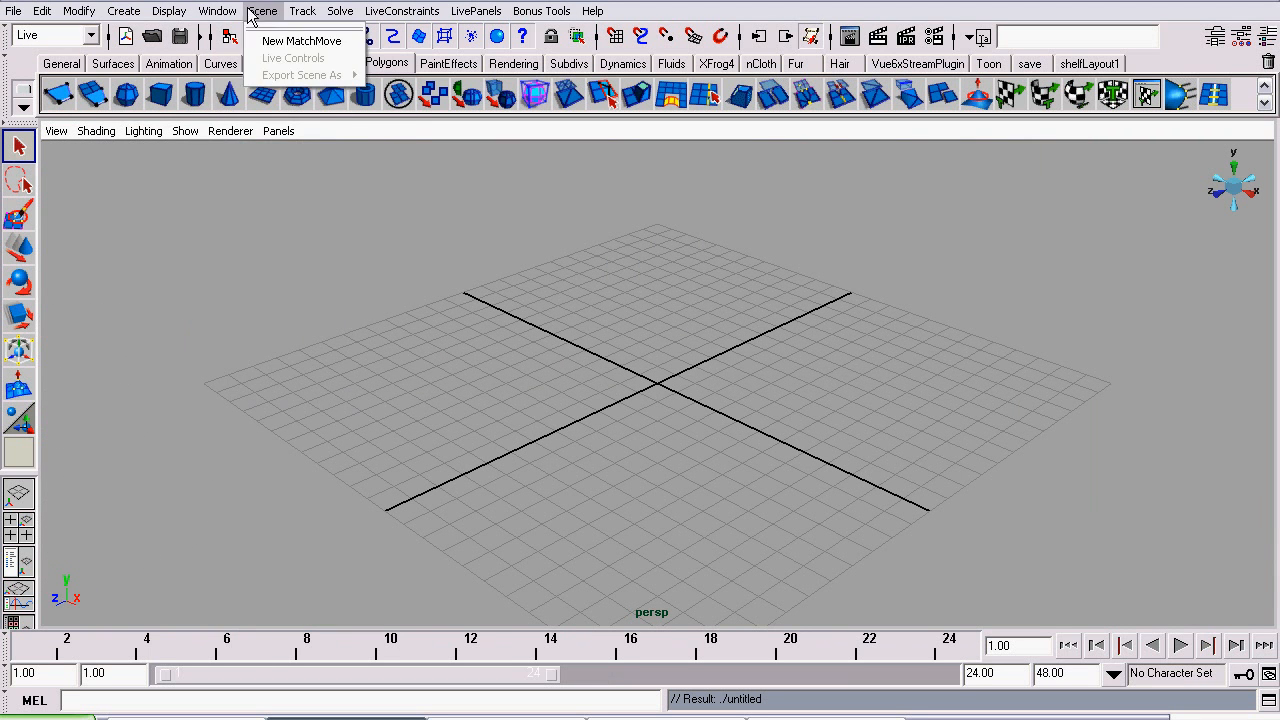
- Confirm in the Plug-in Manager that mayalive.mll is loaded, then close it
click(90, 36)
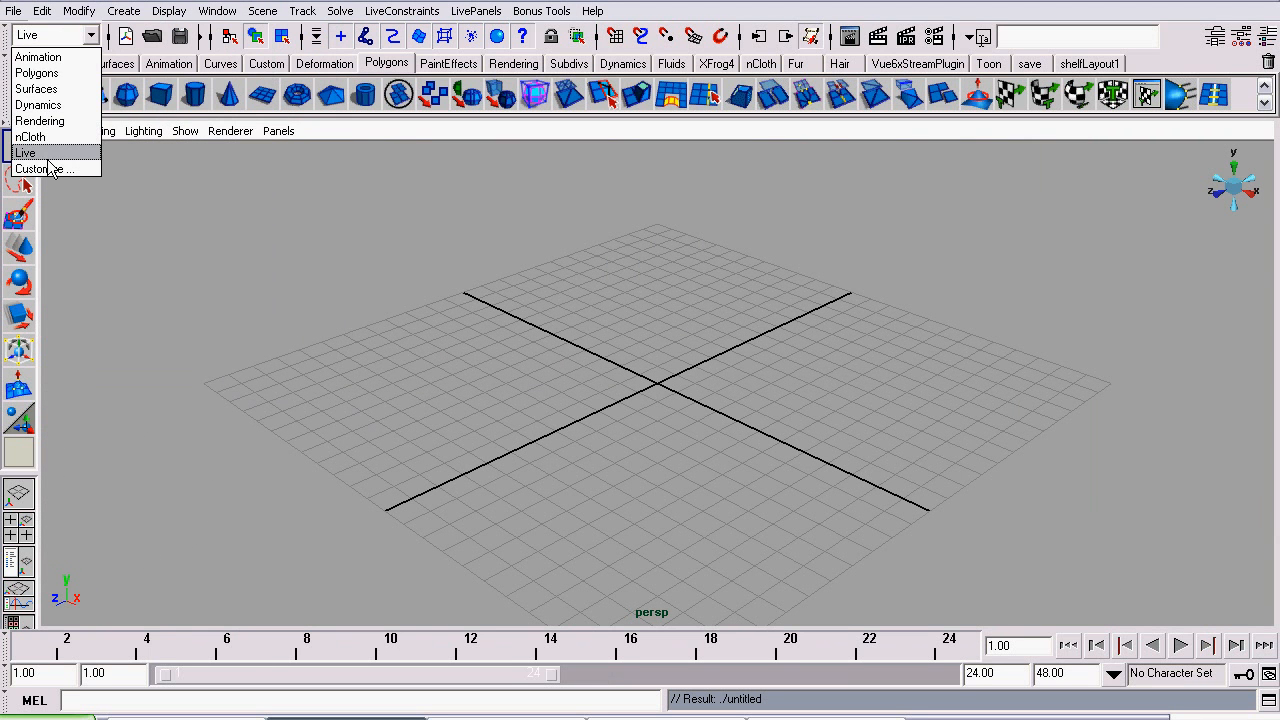
click(216, 12)
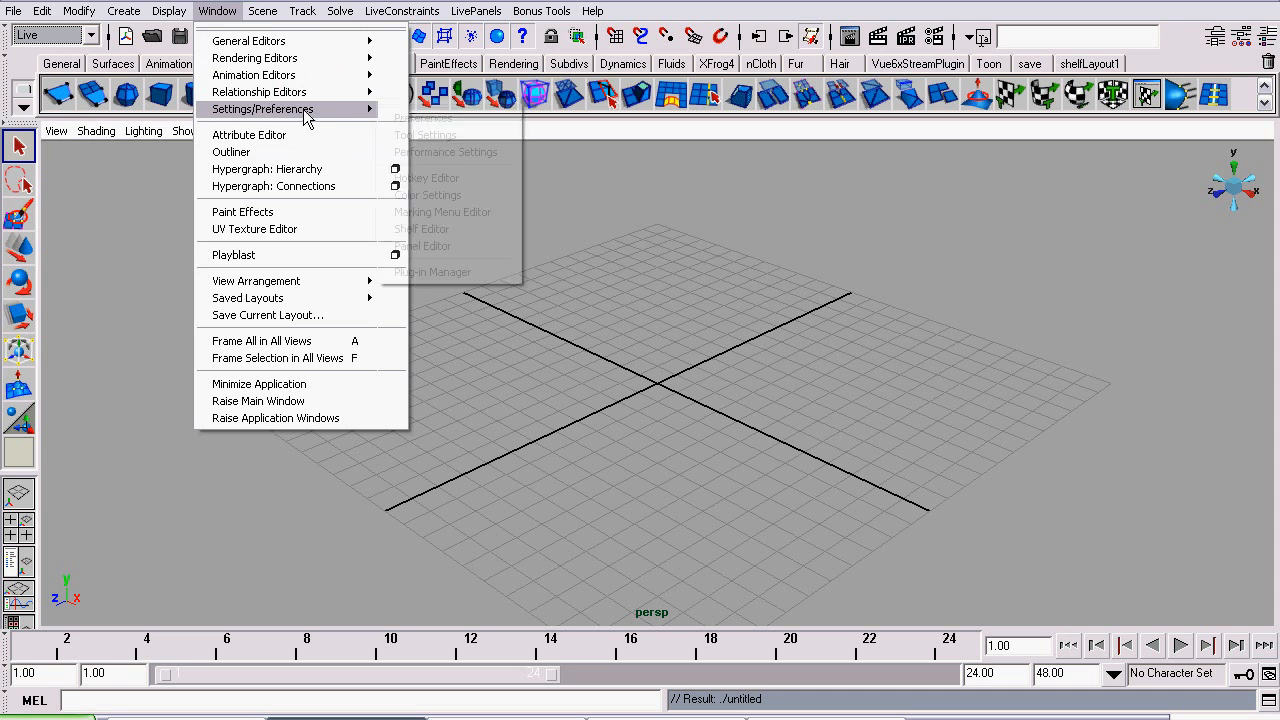
mouse_move(456, 280)
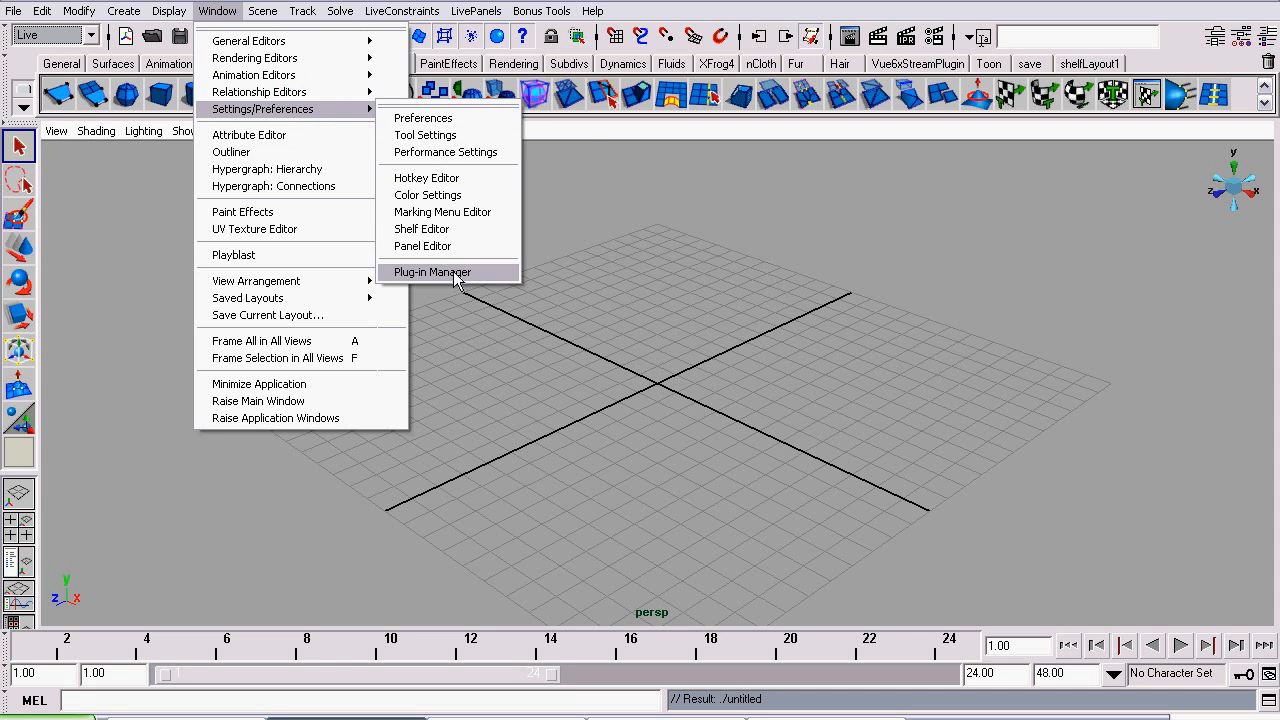
click(432, 272)
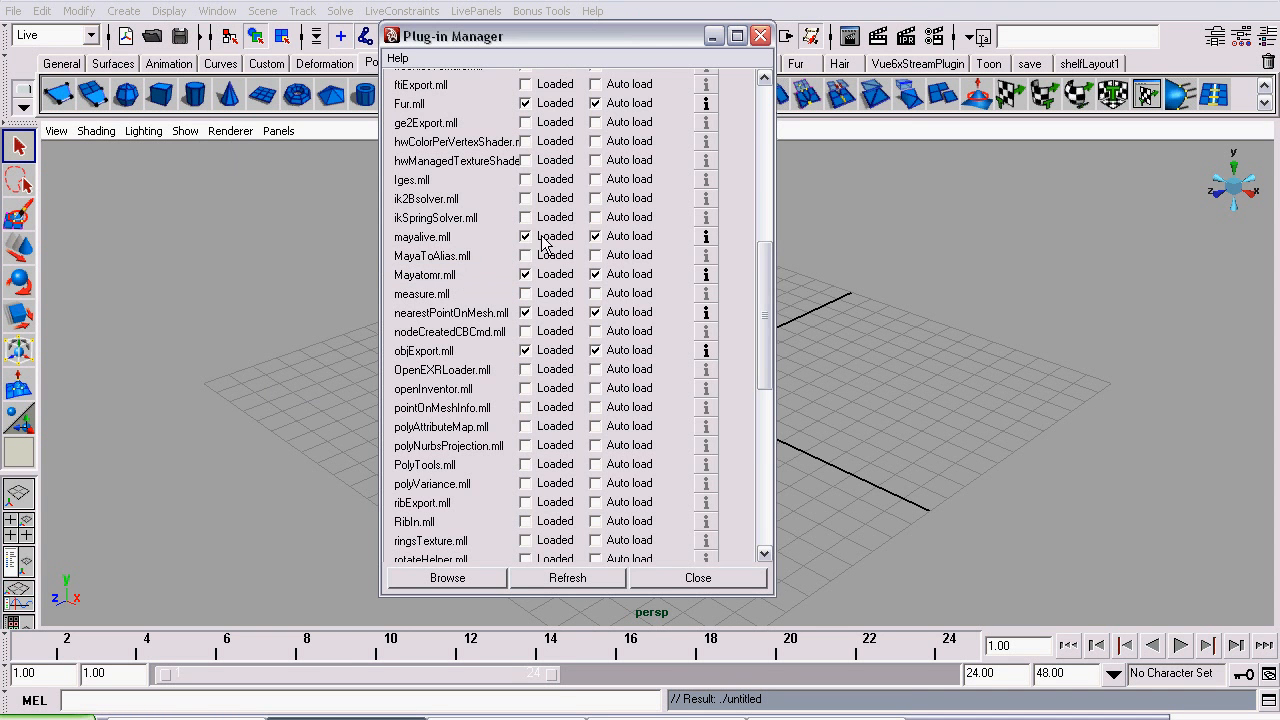
click(696, 576)
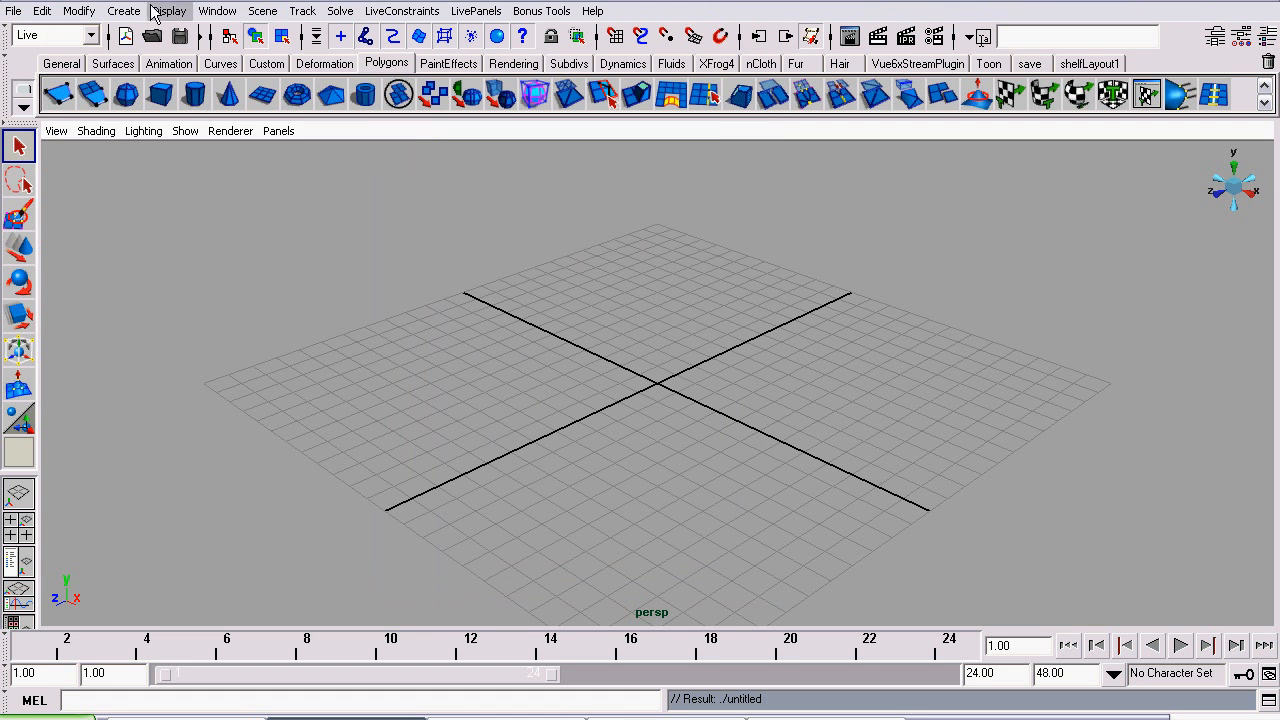
- Create a new MatchMove shot, shot1, via Scene > New MatchMove
click(262, 12)
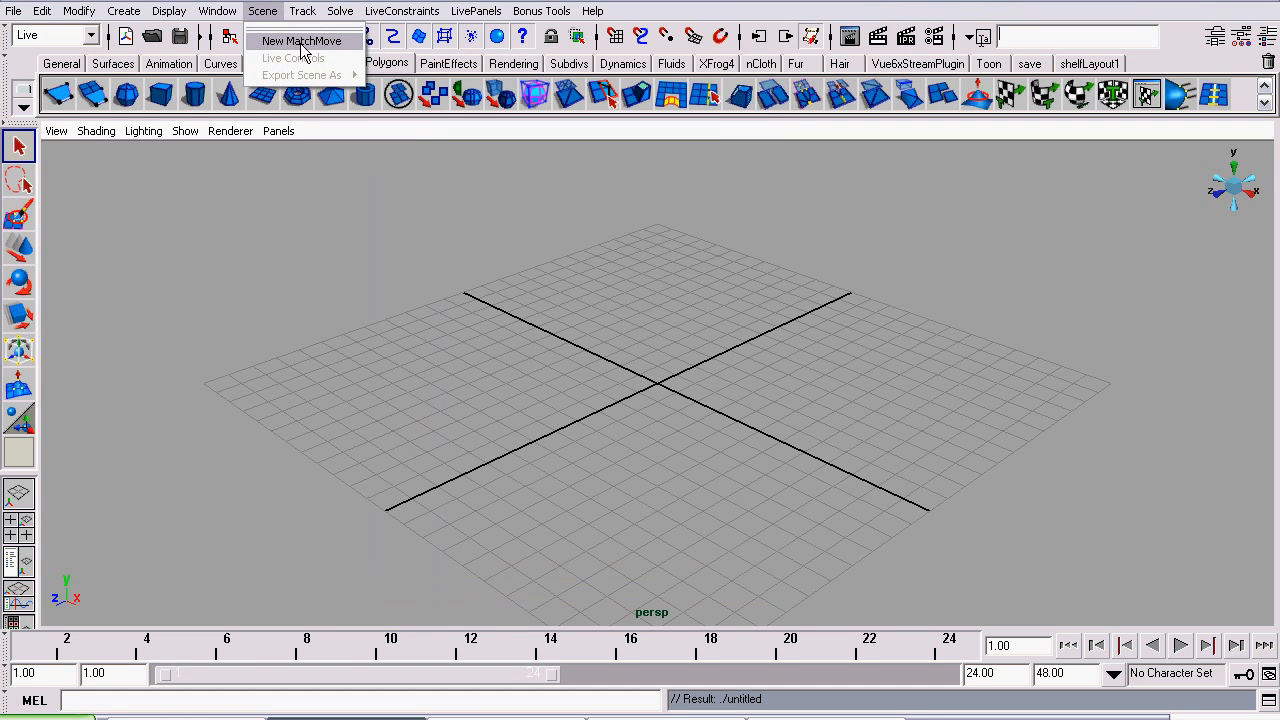
click(300, 40)
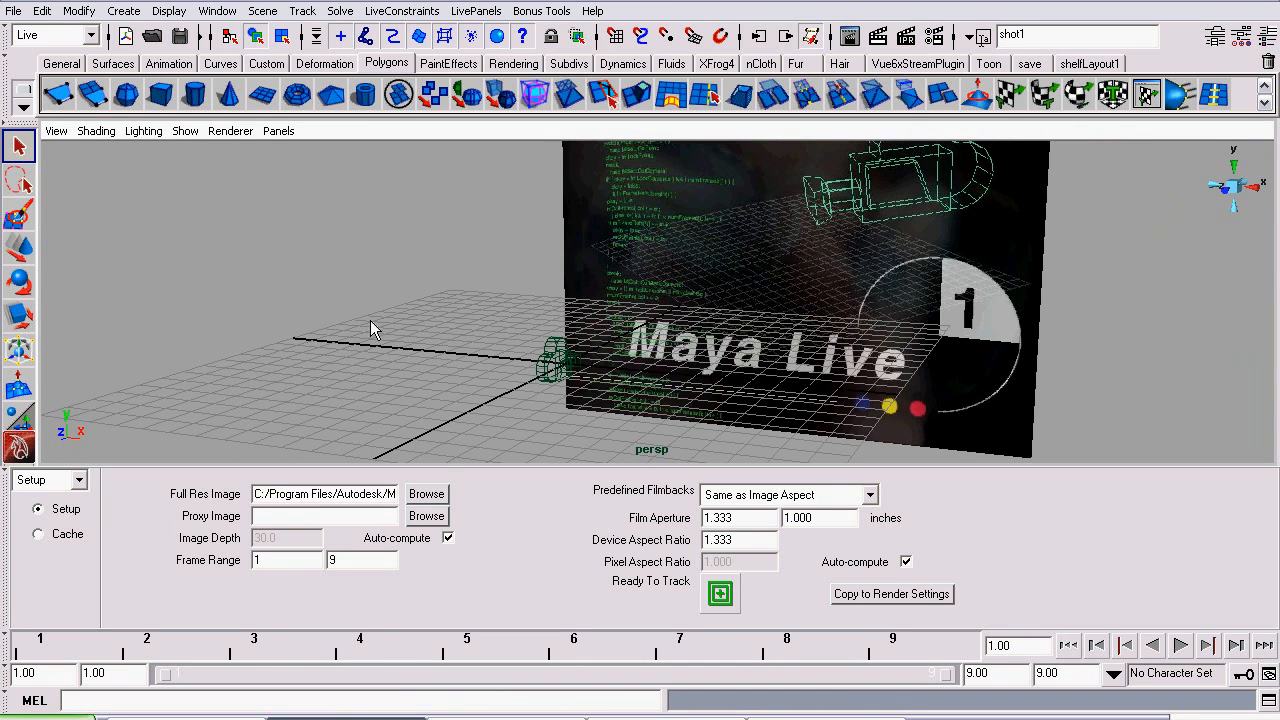
mouse_move(764, 340)
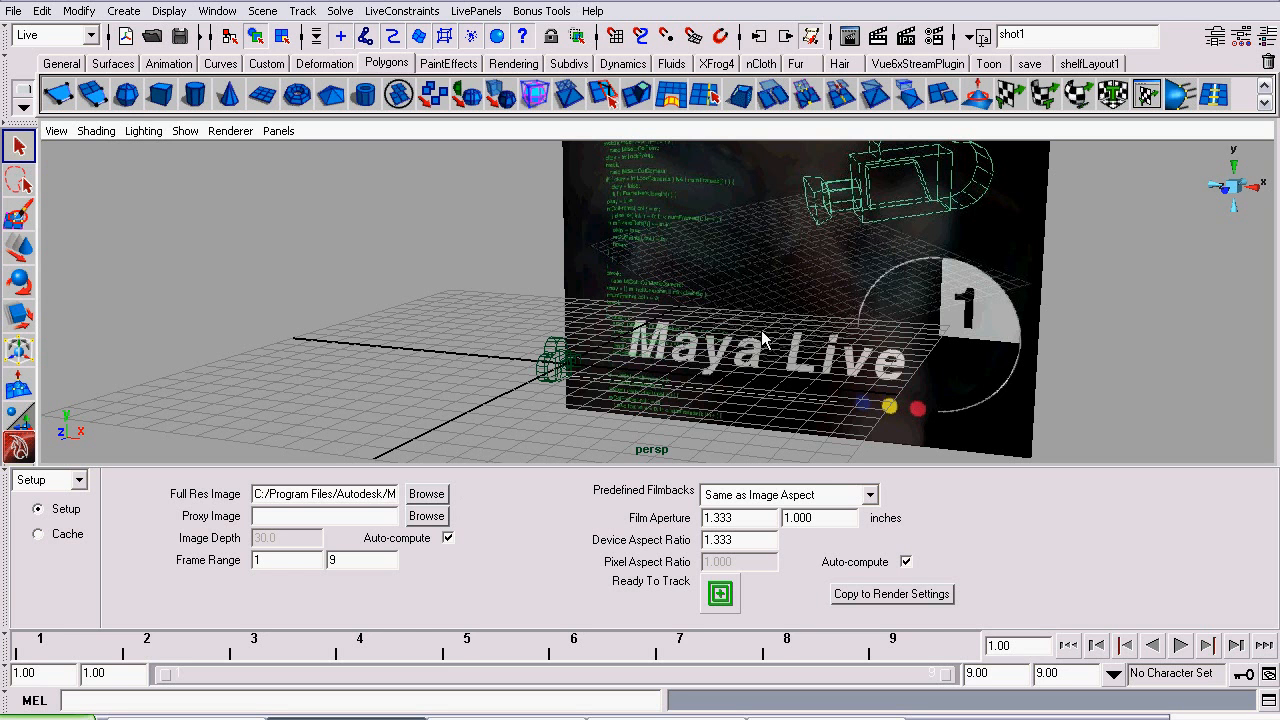
mouse_move(344, 512)
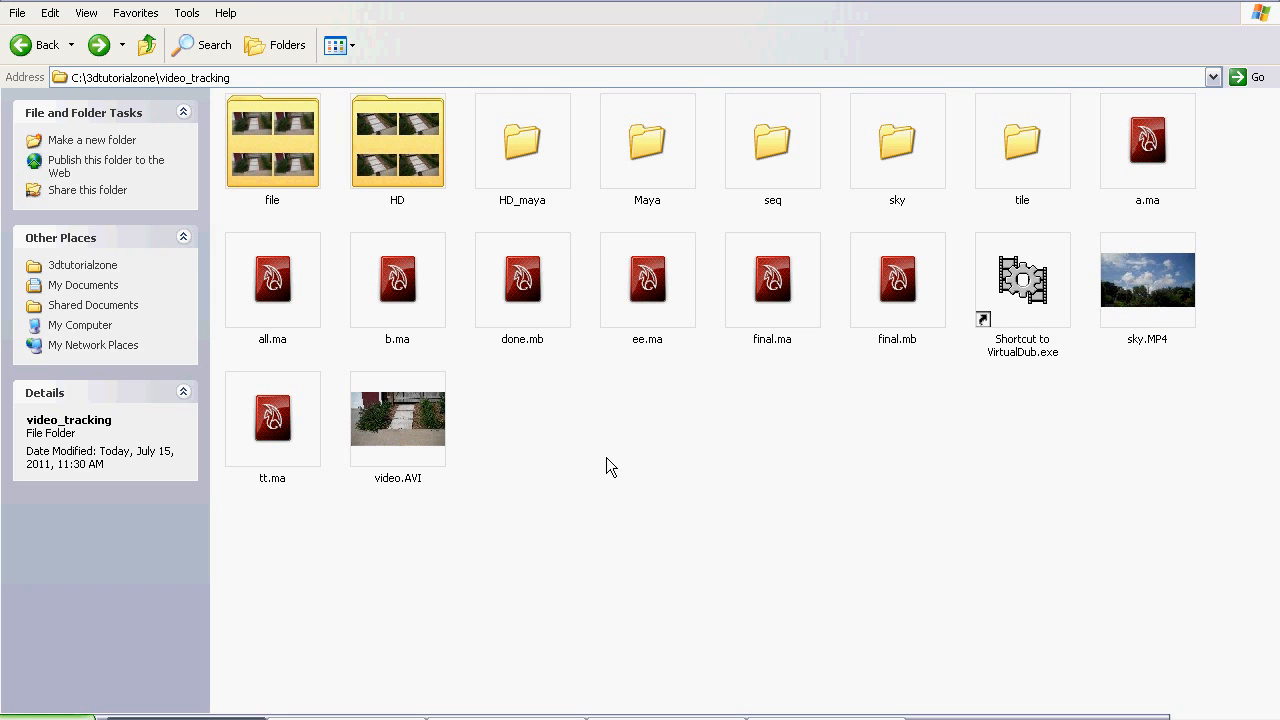
click(396, 418)
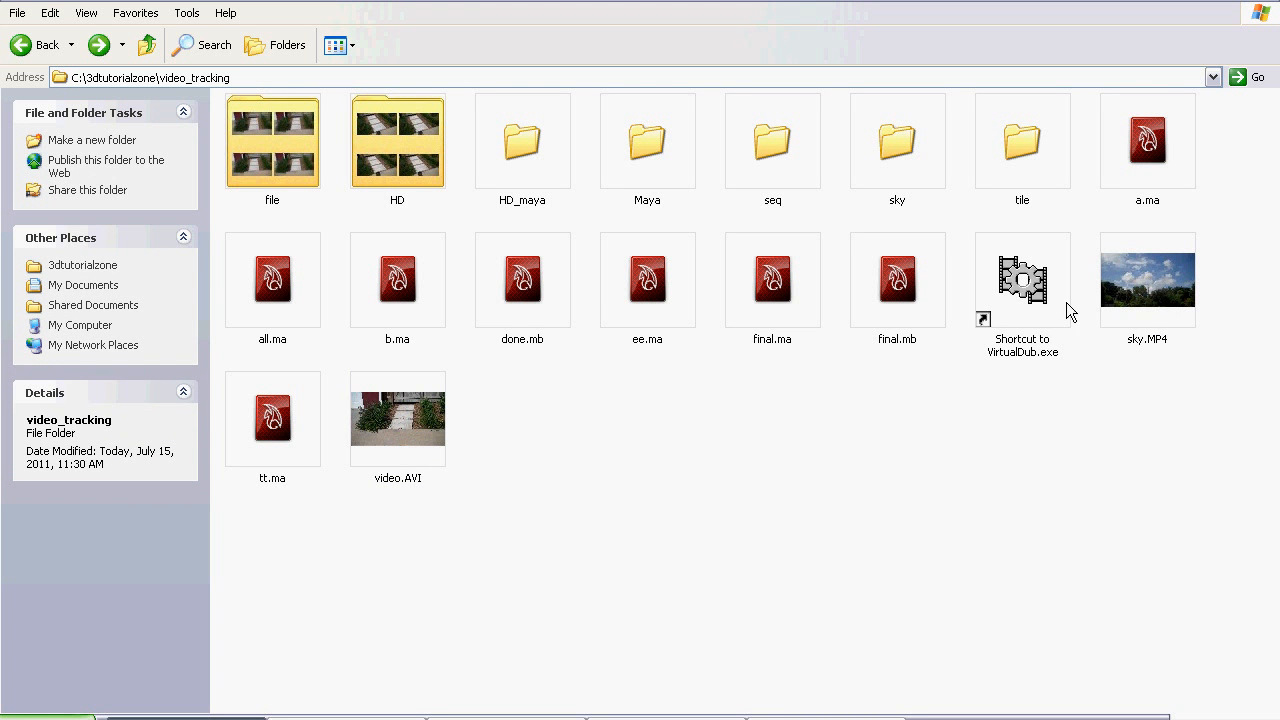
mouse_move(1022, 284)
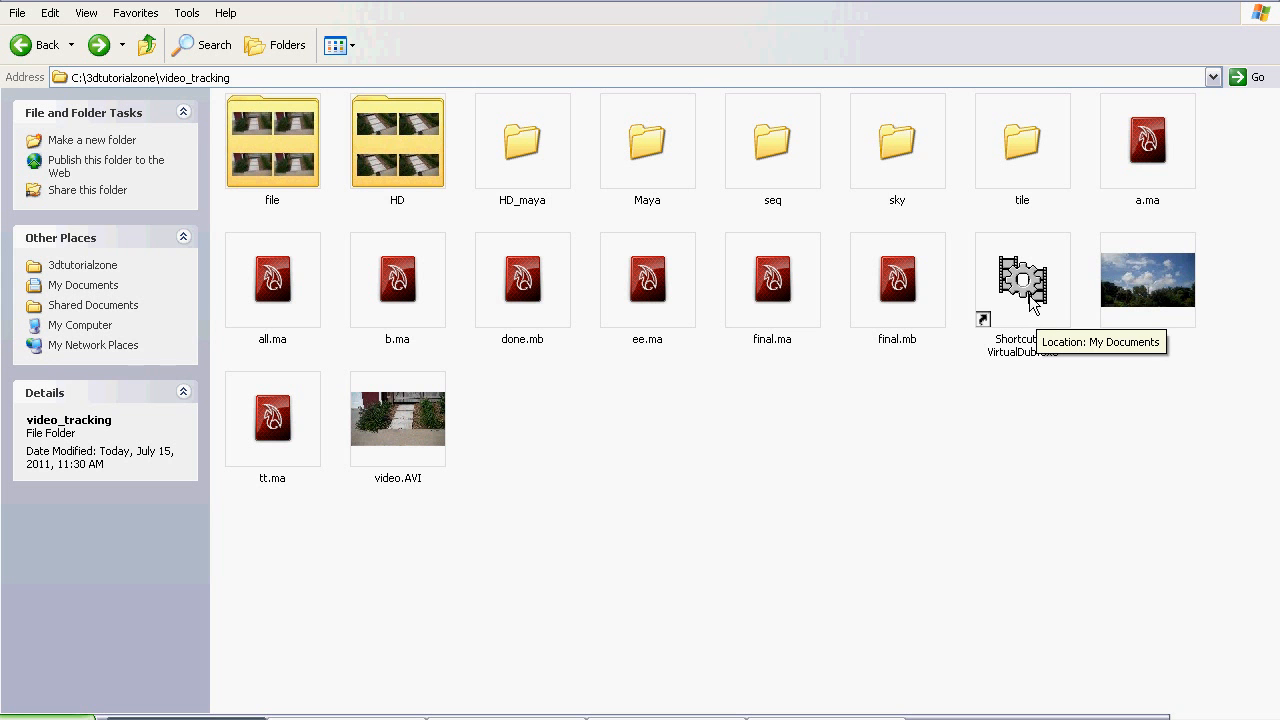
mouse_move(1030, 356)
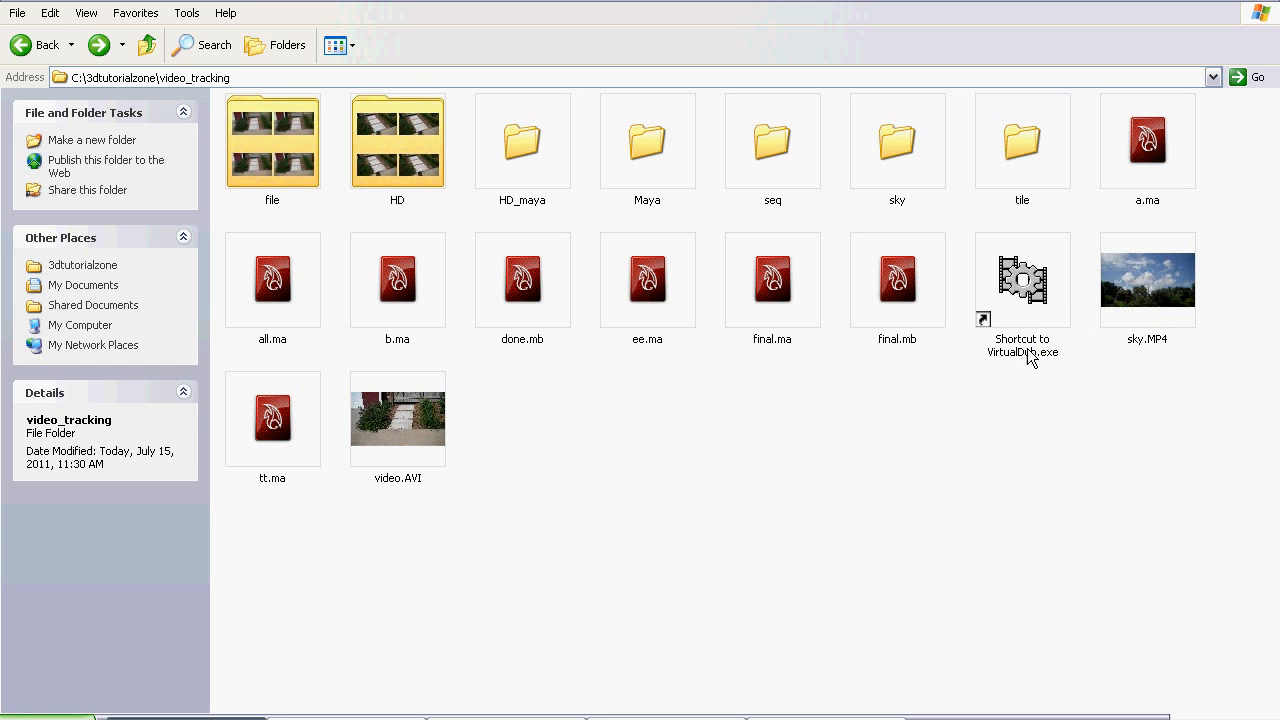
click(1022, 280)
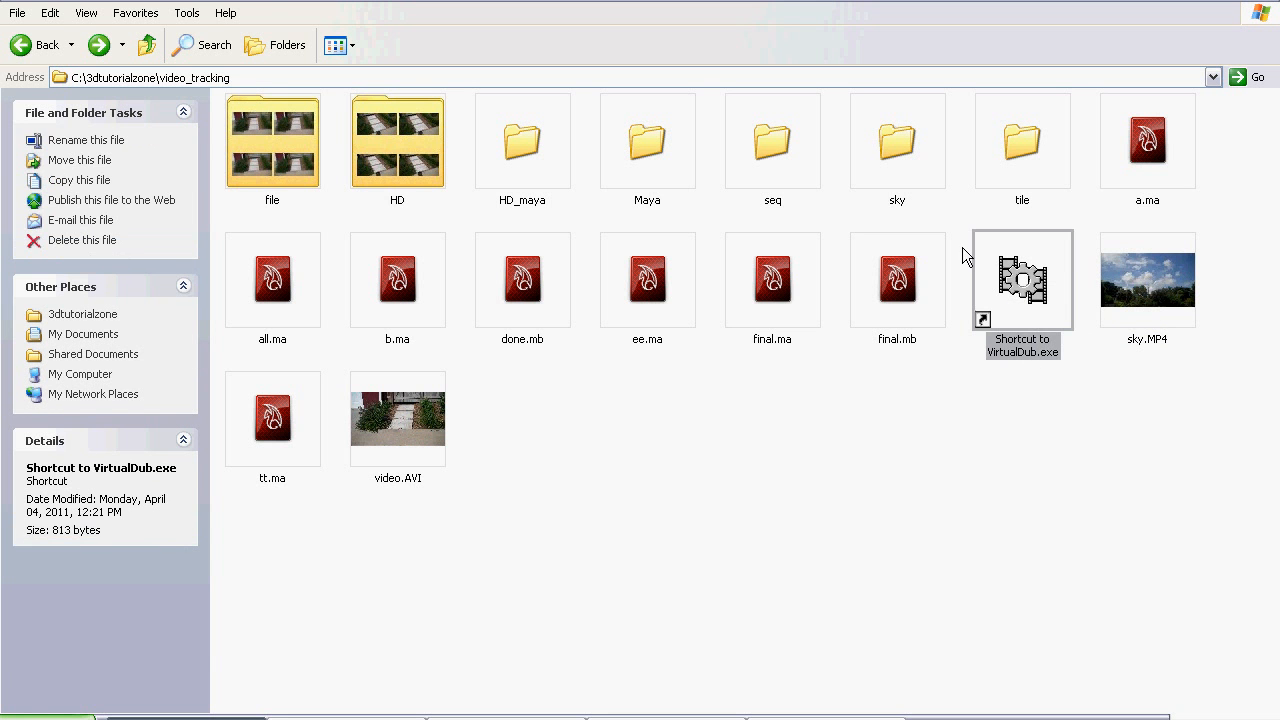
double_click(1020, 278)
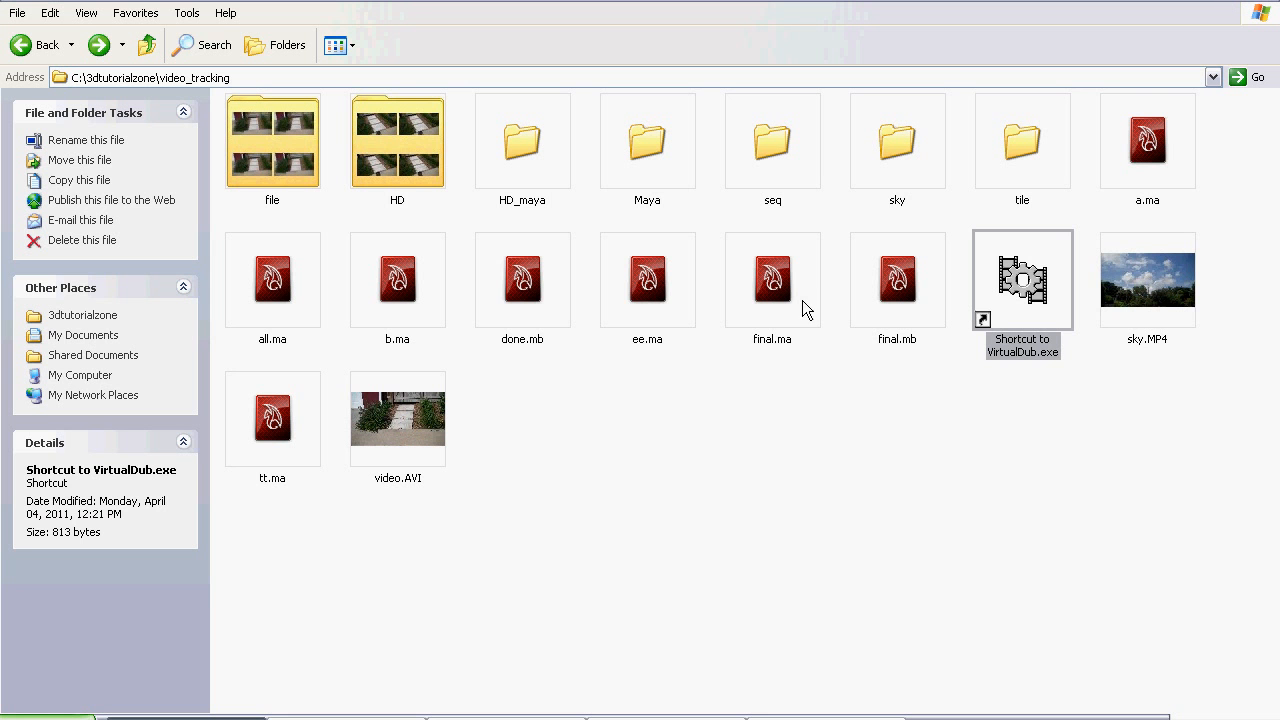
click(870, 464)
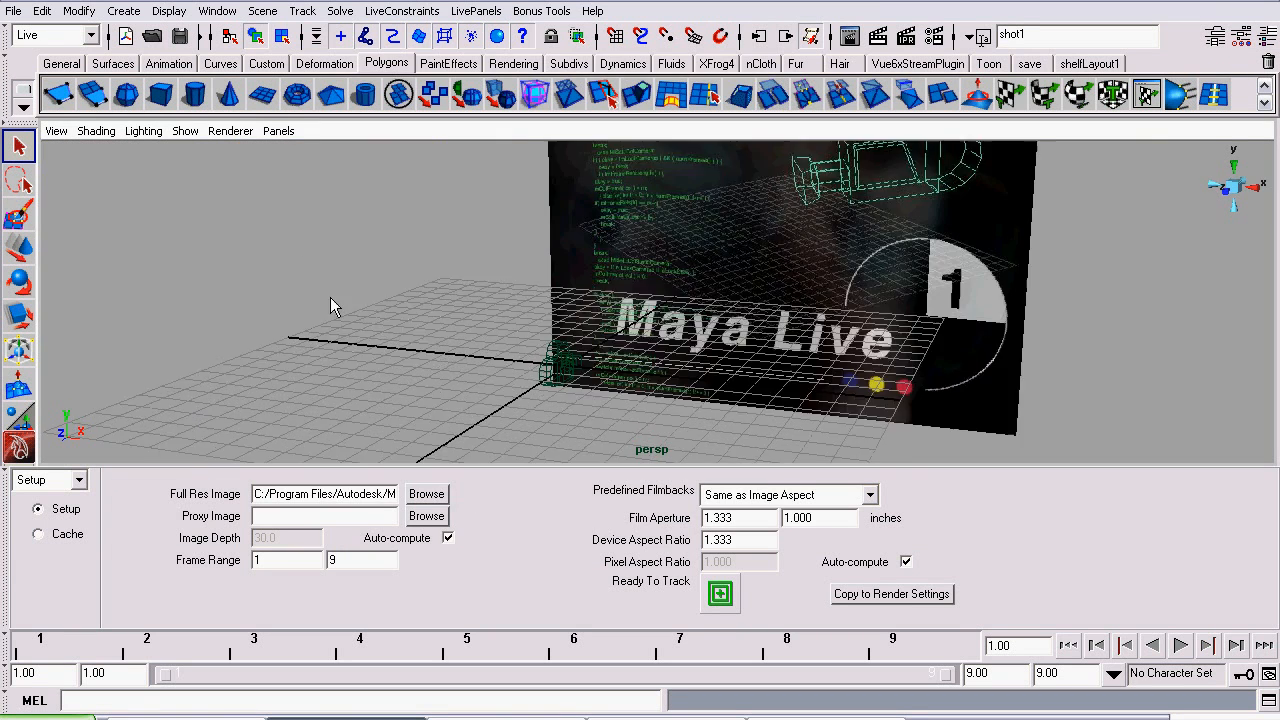
- Load geo0.jpeg as the full-res image sequence (frames 0-91) and move to tracking
click(426, 492)
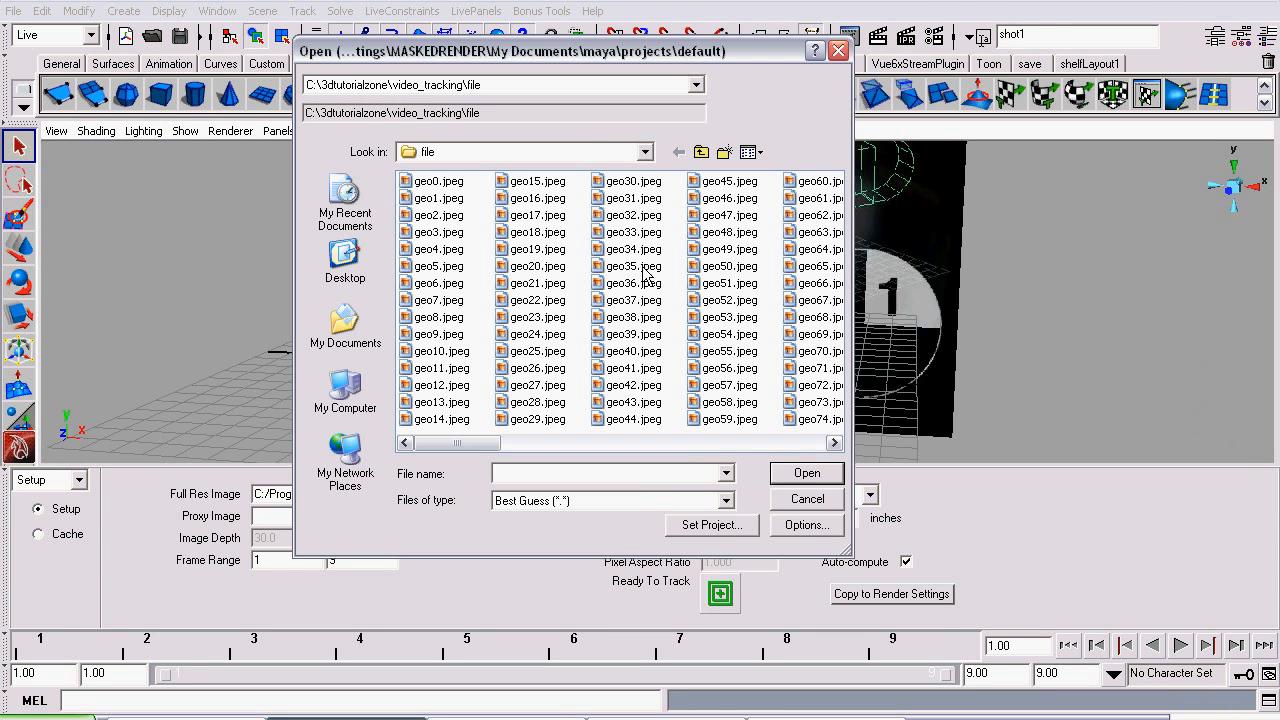
click(436, 180)
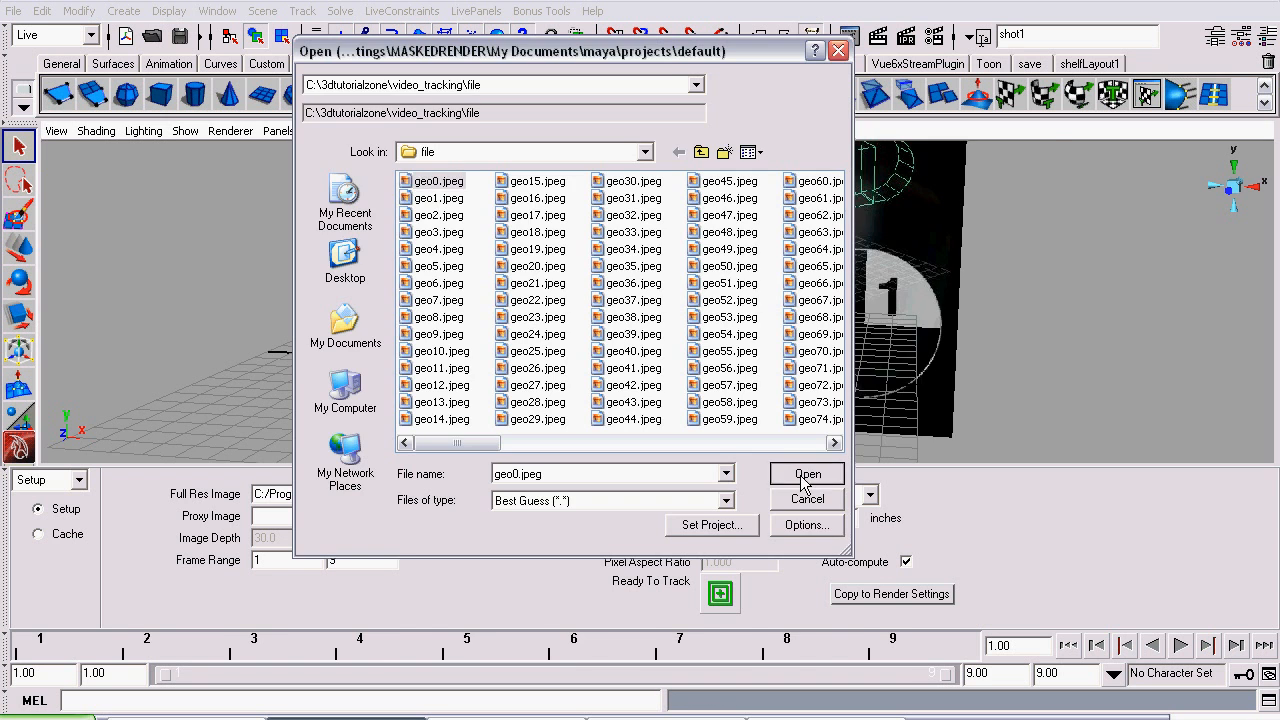
click(808, 472)
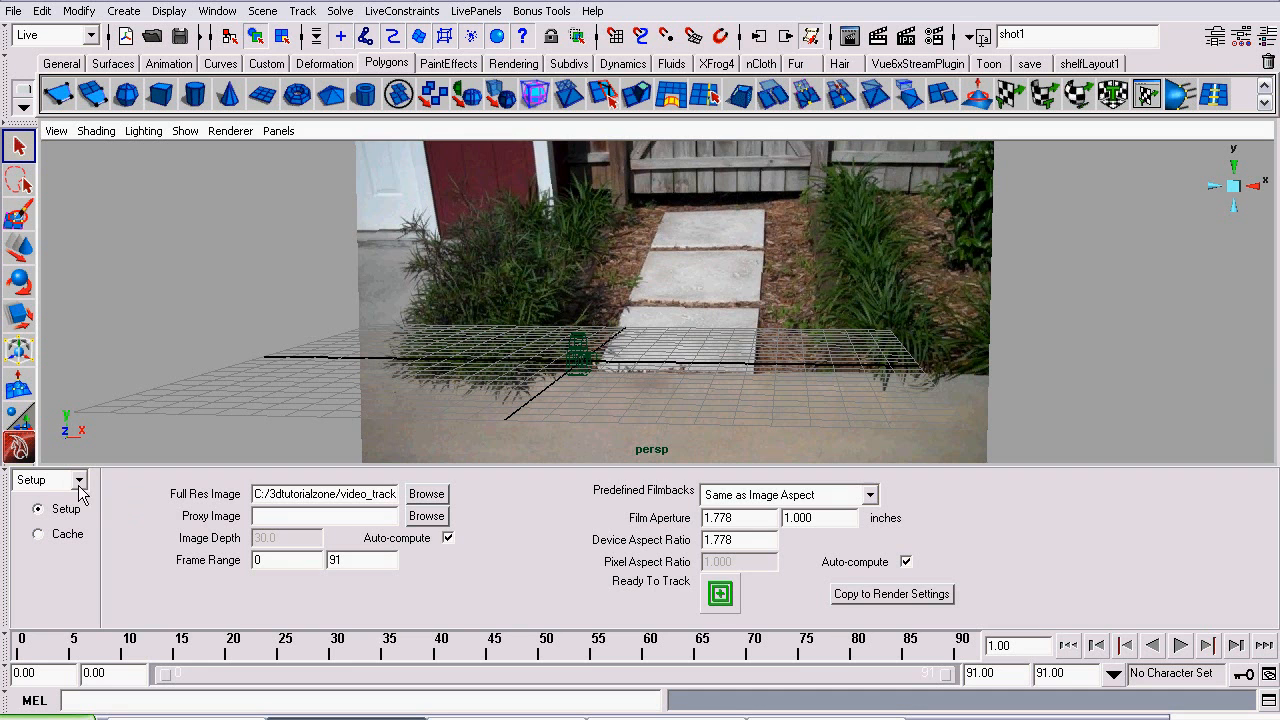
mouse_move(784, 502)
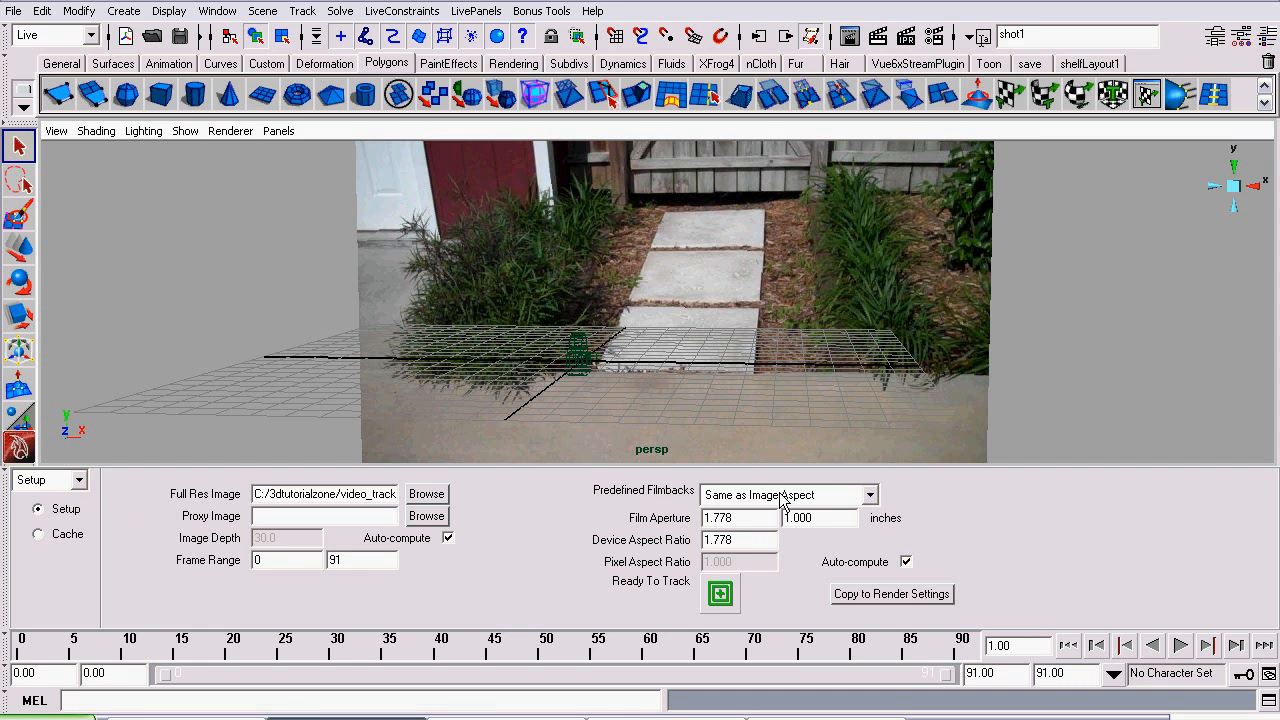
mouse_move(204, 444)
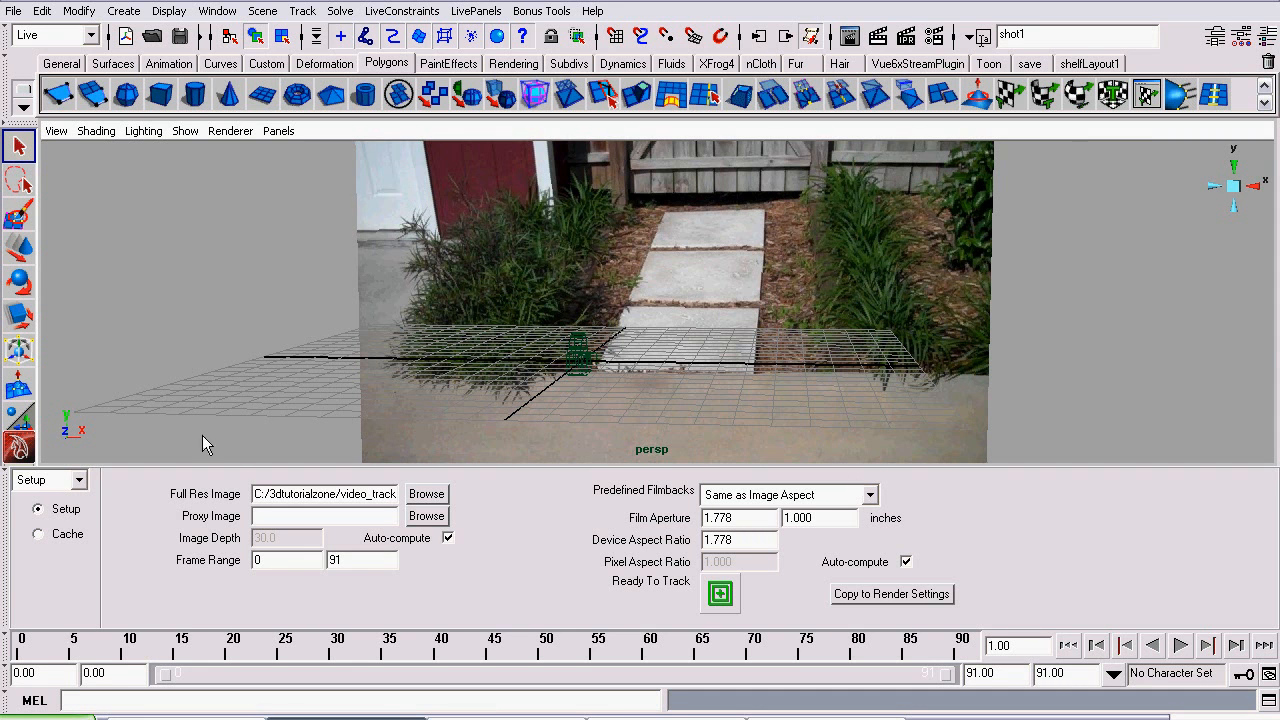
click(48, 480)
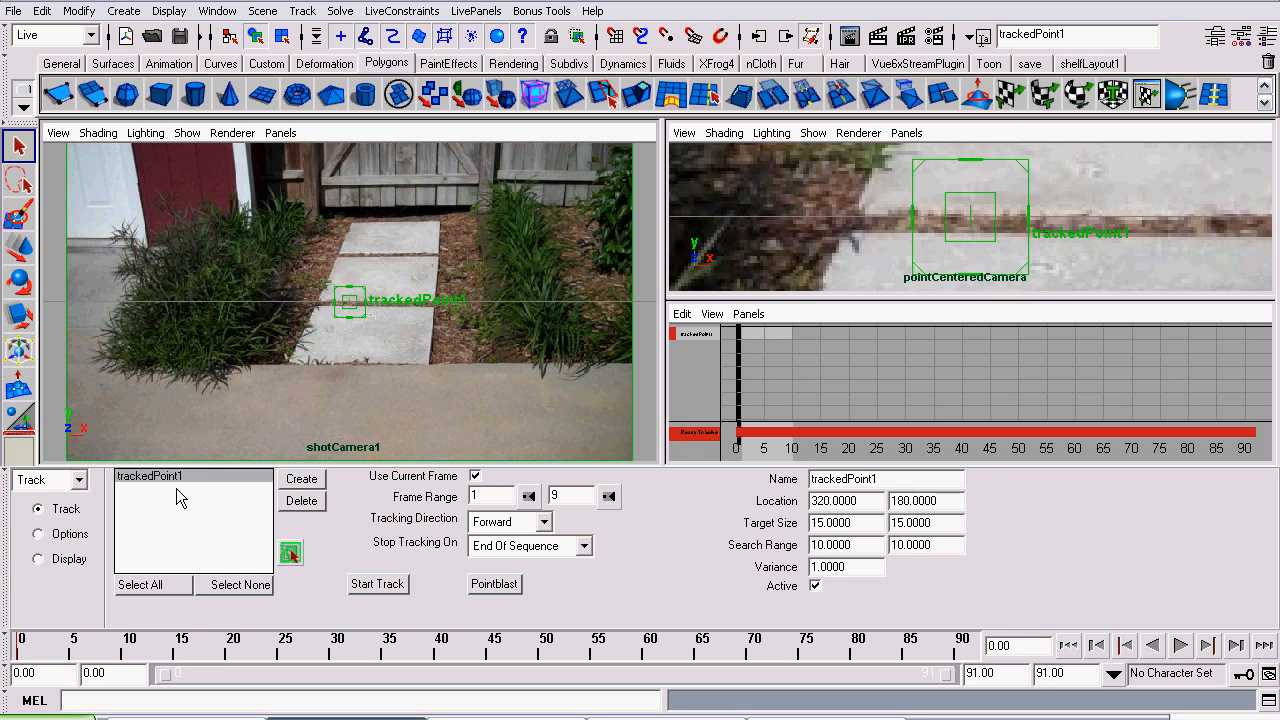
mouse_move(52, 552)
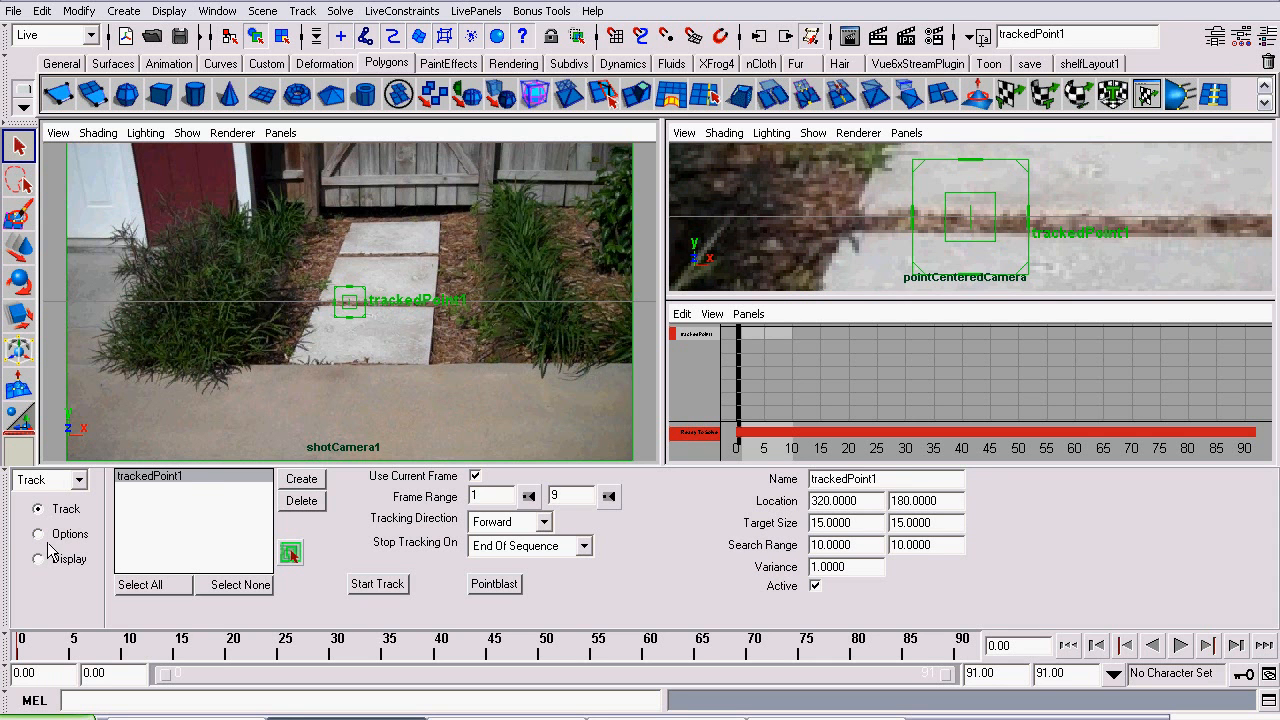
- Drag trackedPoint1 onto a high-contrast feature near the far end of the path
click(40, 532)
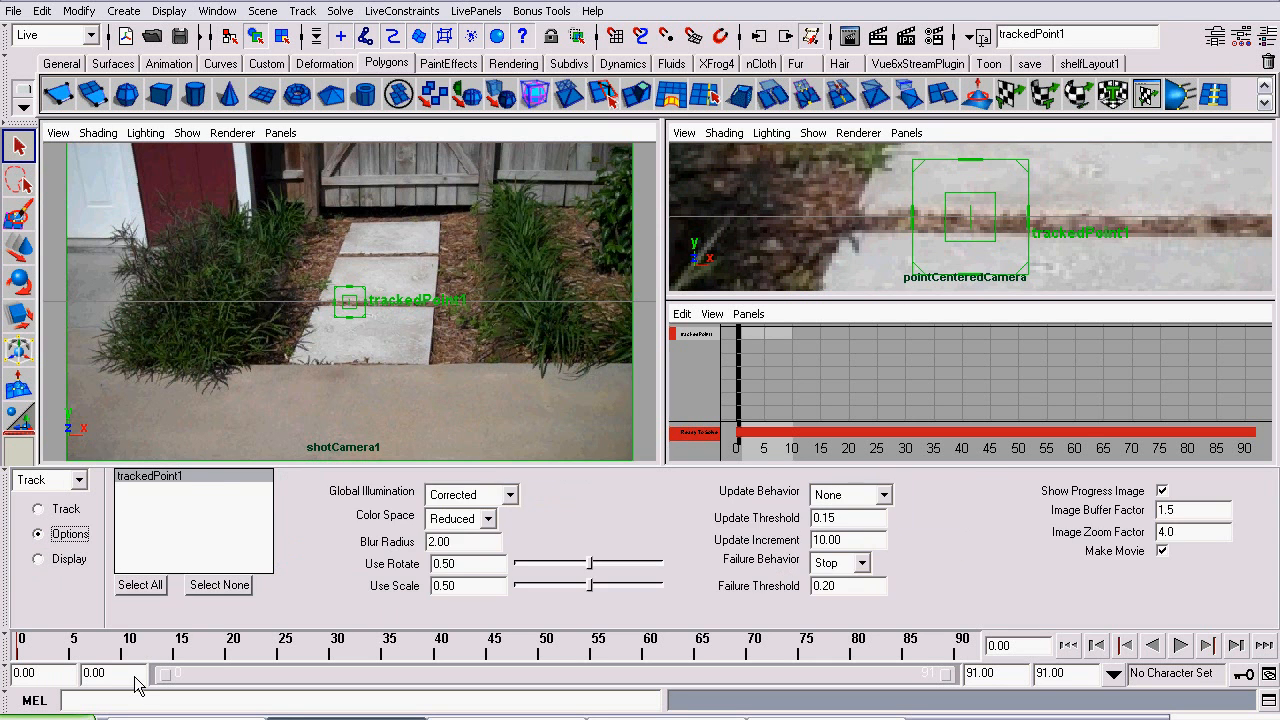
click(38, 510)
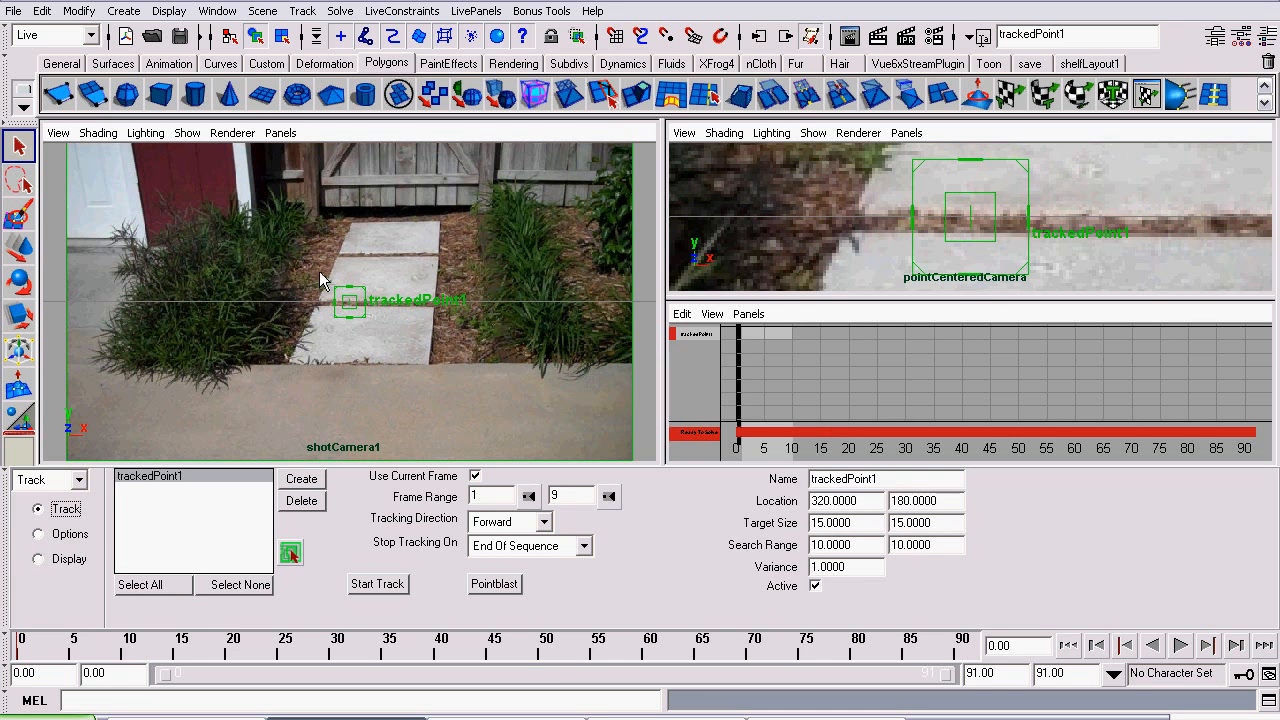
mouse_move(312, 344)
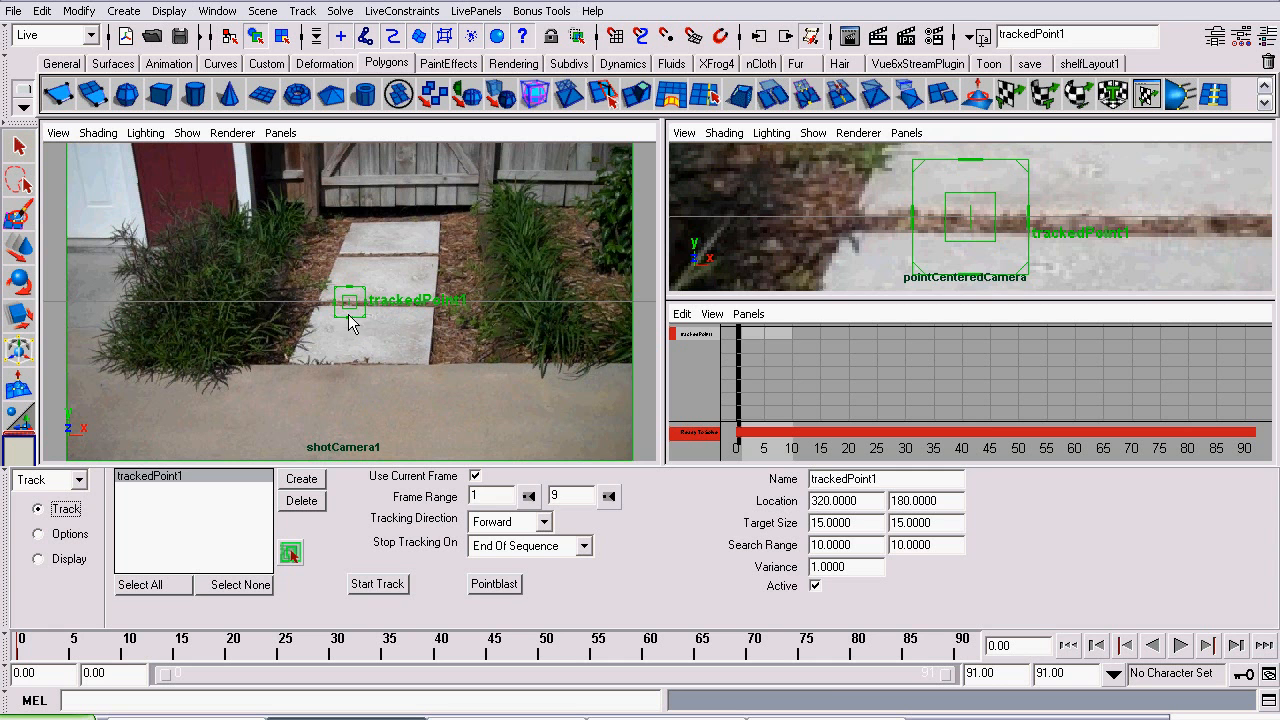
drag(350, 300, 350, 230)
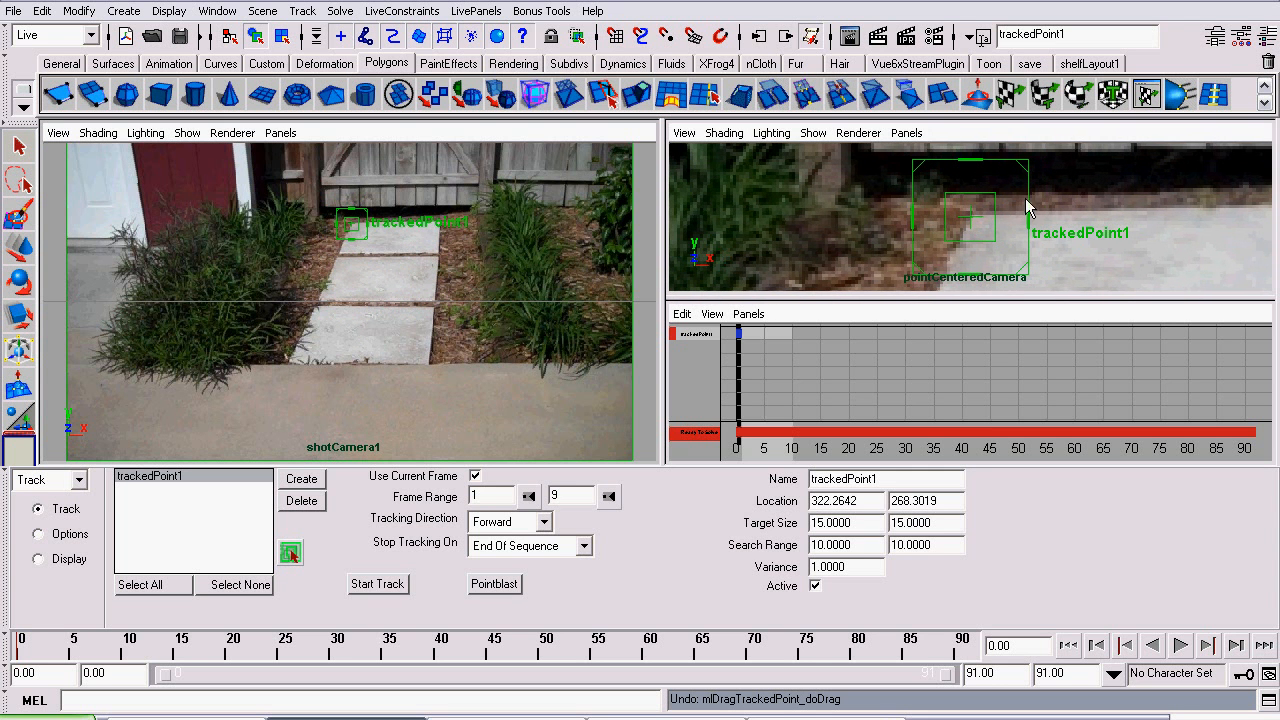
mouse_move(892, 248)
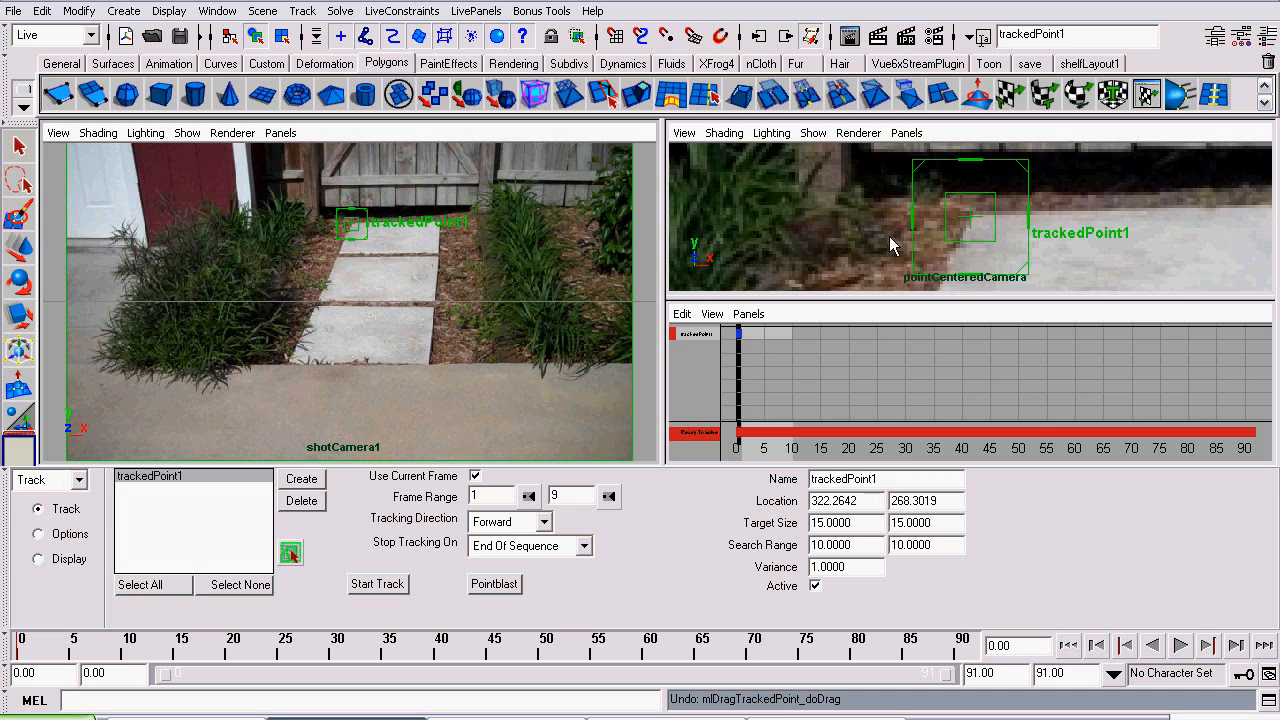
mouse_move(980, 192)
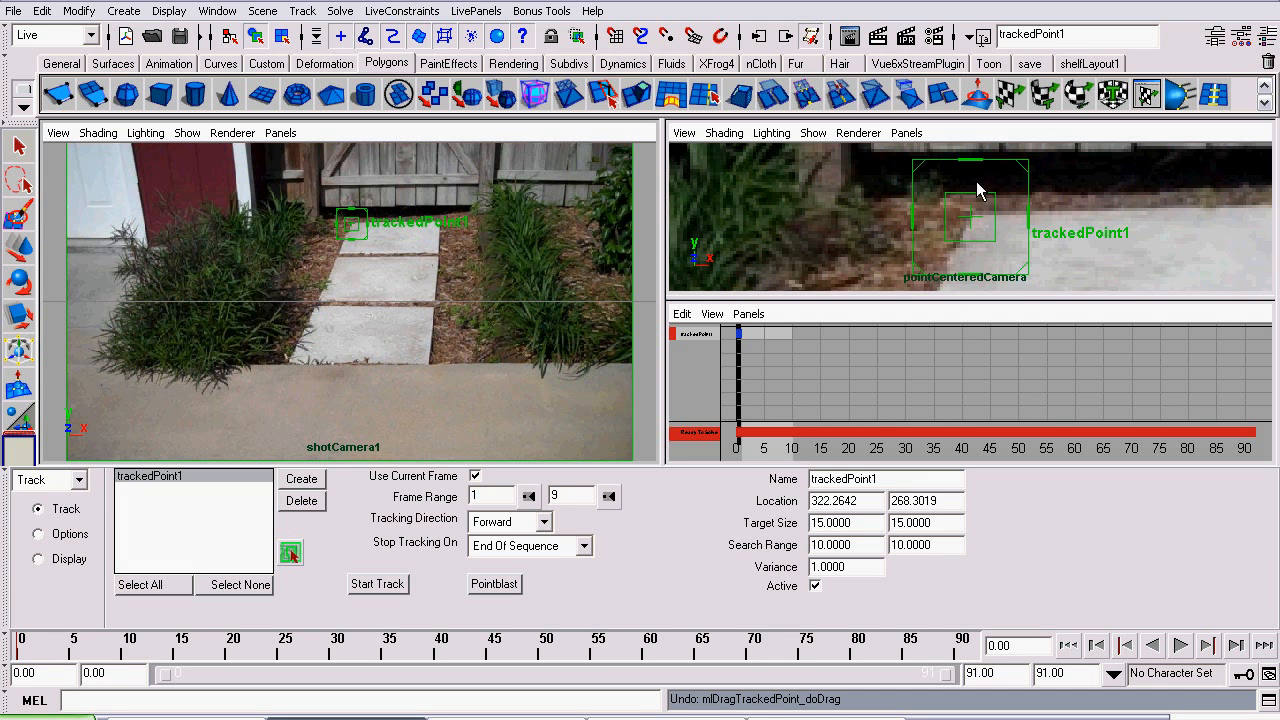
mouse_move(956, 248)
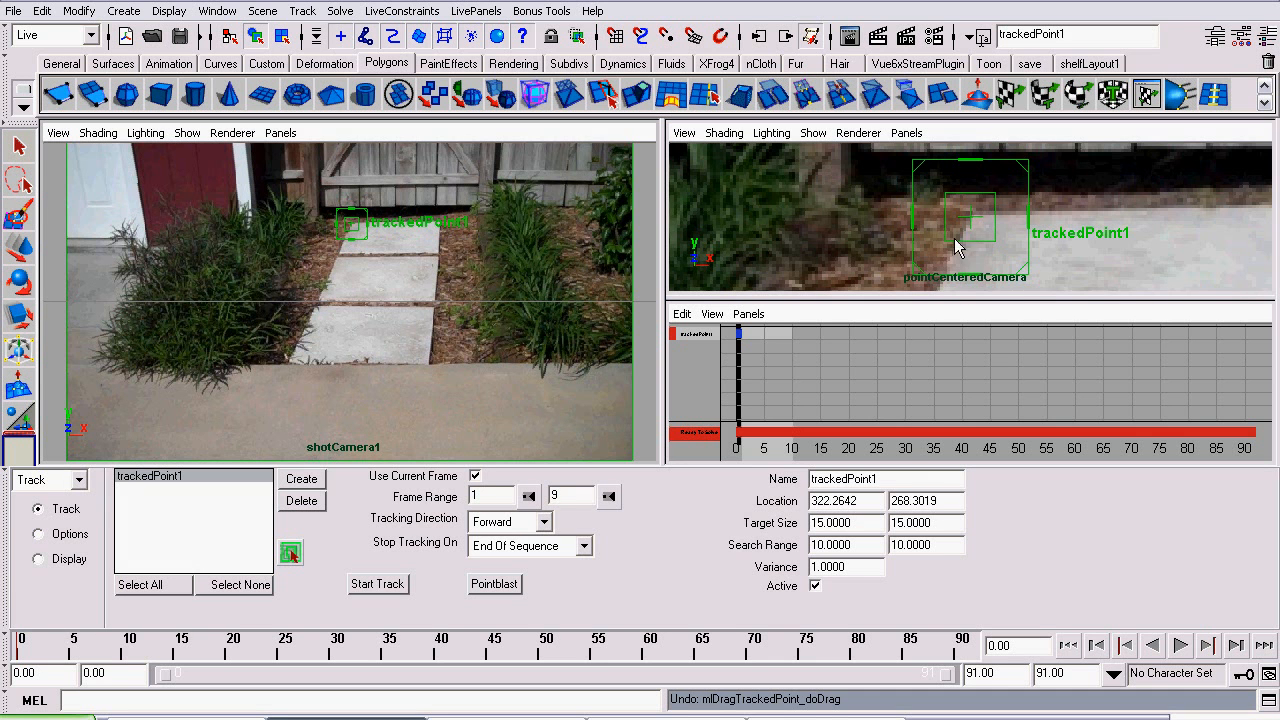
mouse_move(444, 472)
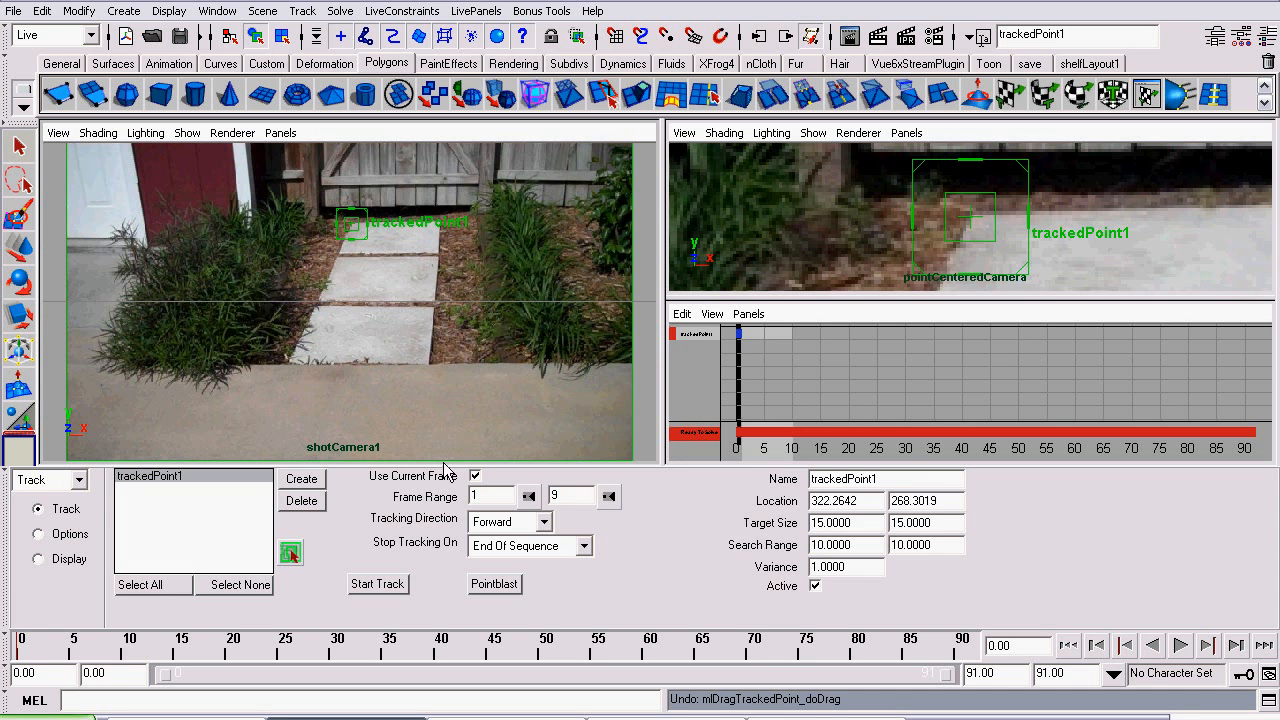
mouse_move(300, 442)
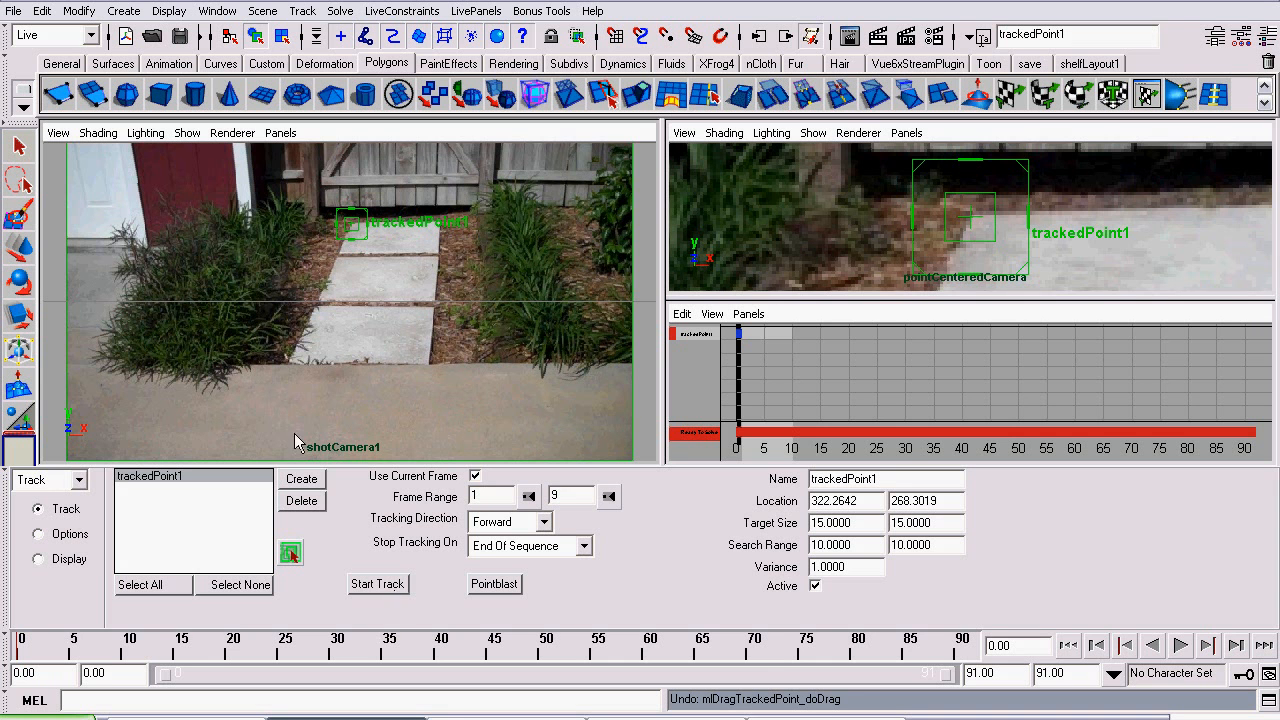
mouse_move(976, 230)
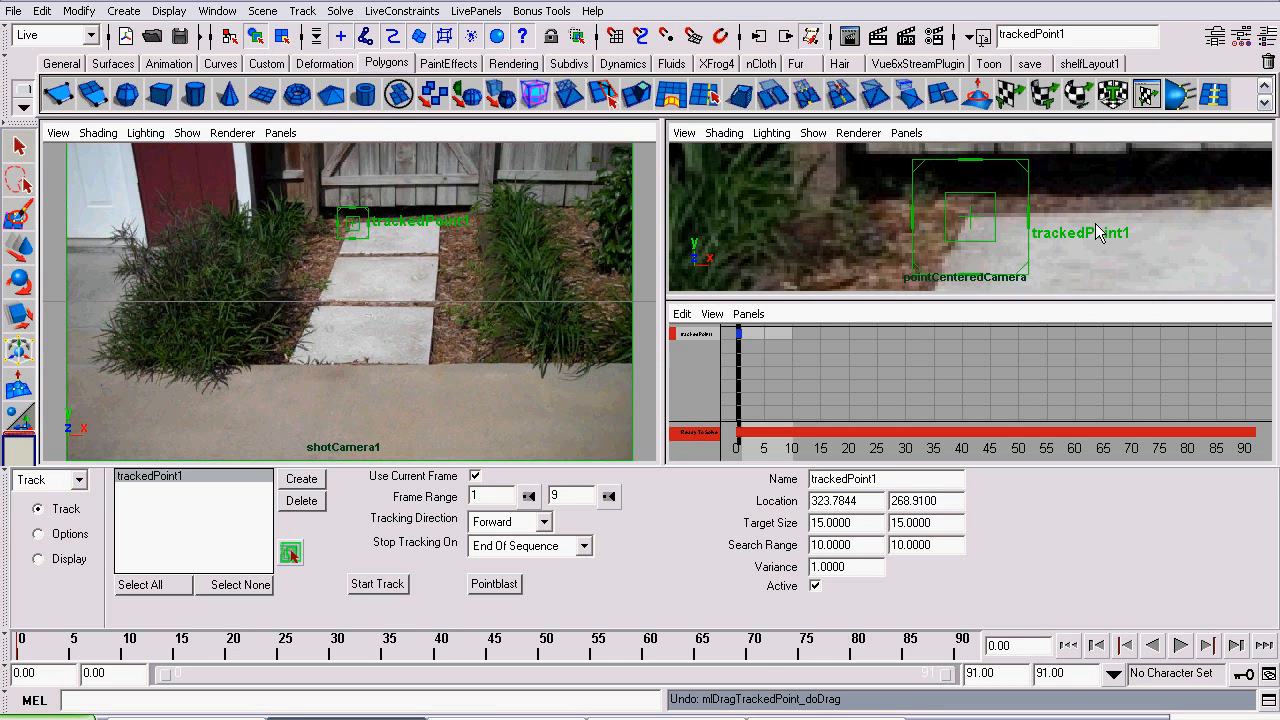
mouse_move(372, 596)
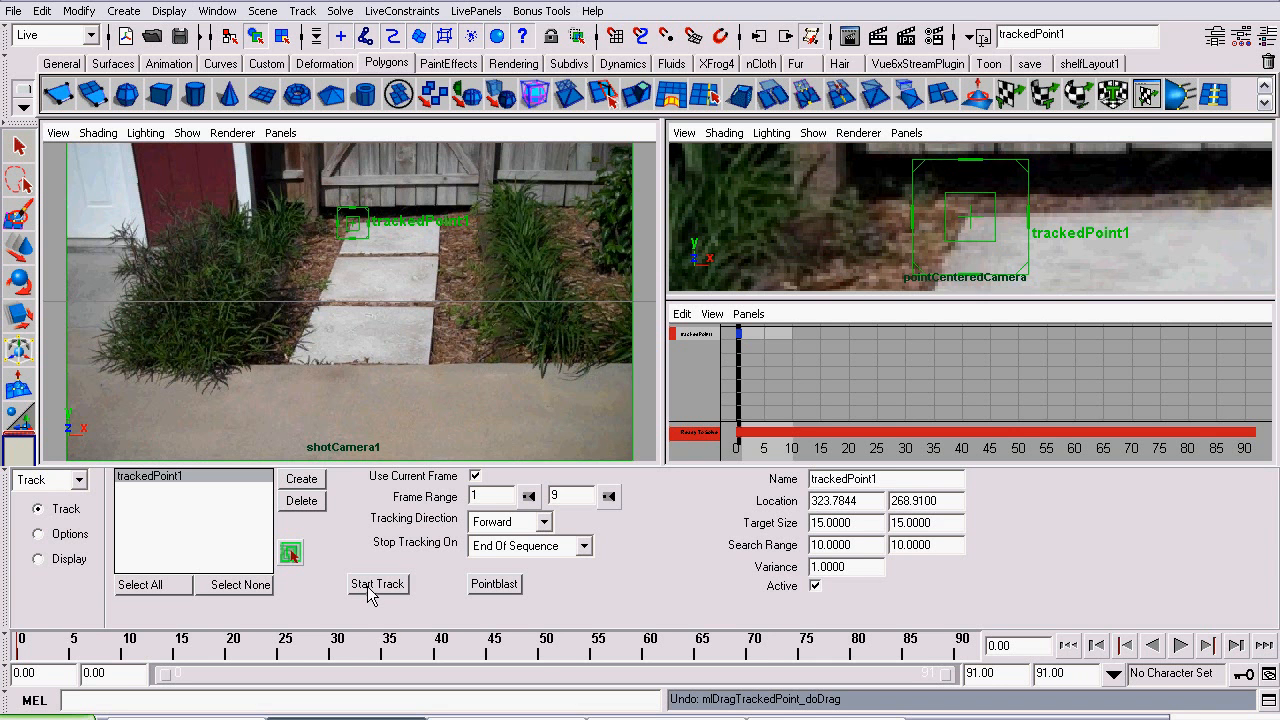
- Track trackedPoint1 forward through the whole 0-91 frame range
click(376, 584)
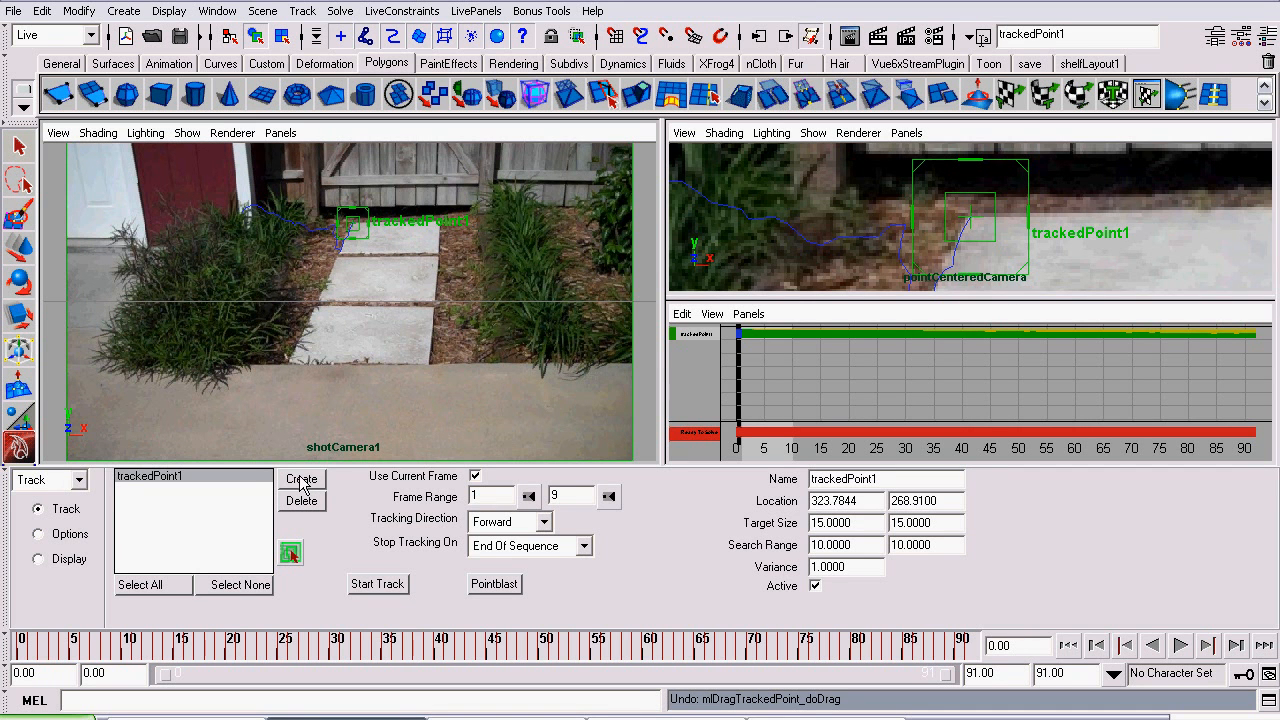
- Create trackedPoint2 and place it on a feature by the right-hand shrubs
click(302, 478)
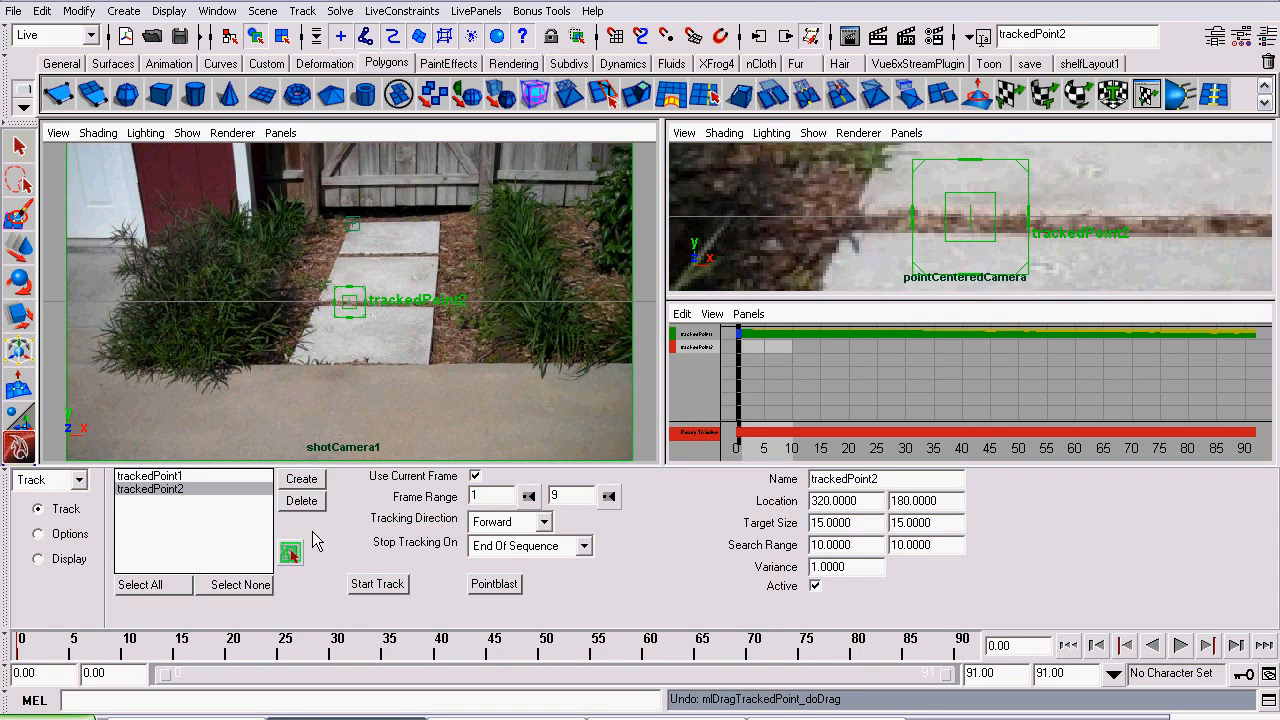
drag(350, 300, 436, 220)
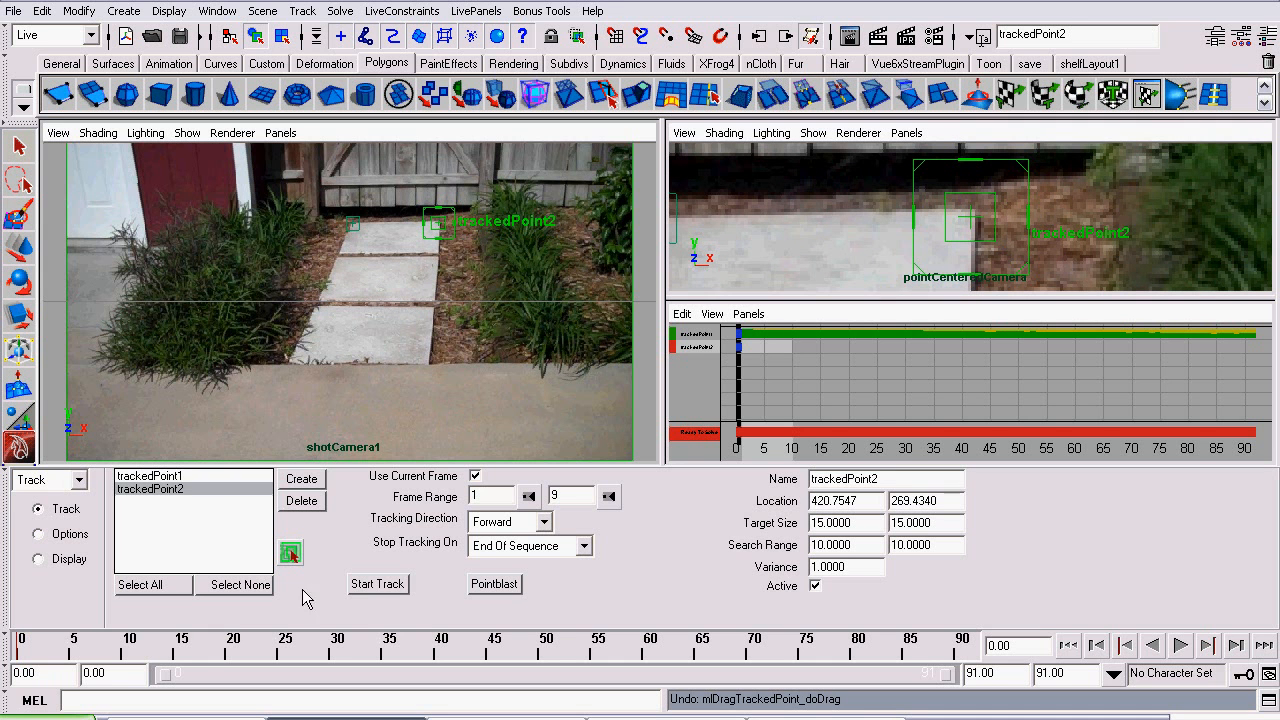
mouse_move(276, 440)
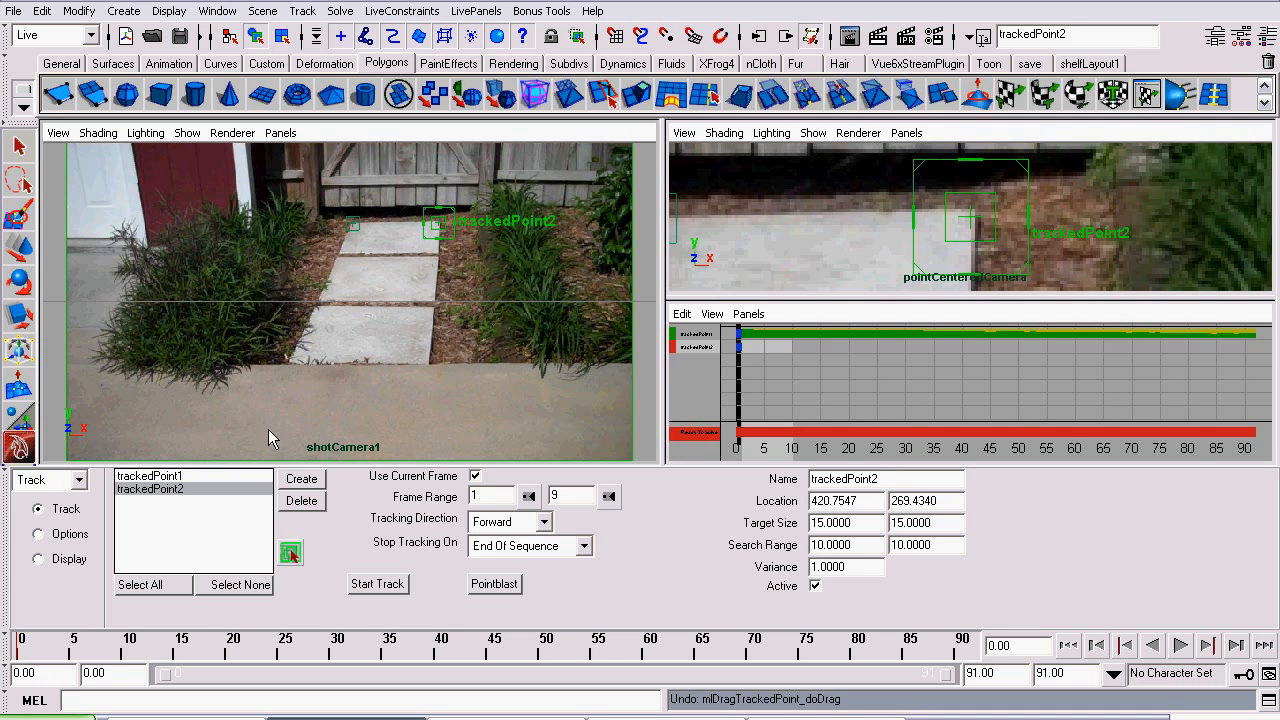
mouse_move(424, 272)
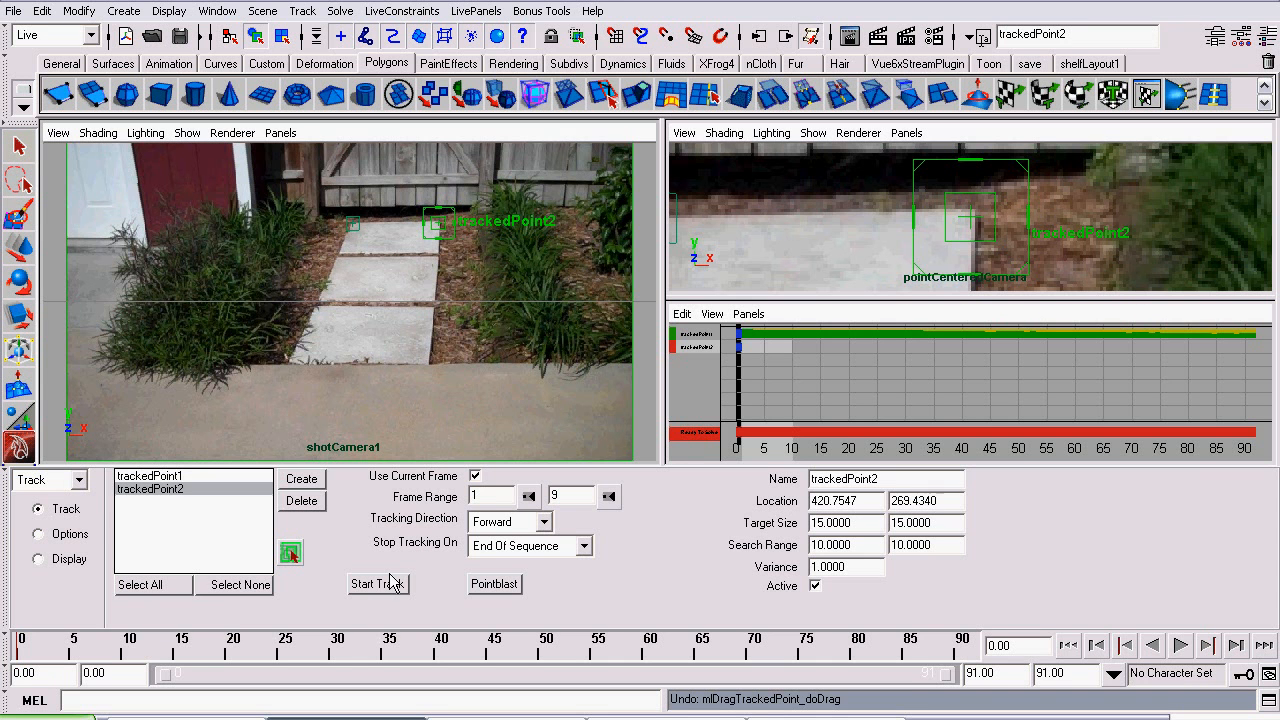
mouse_move(914, 316)
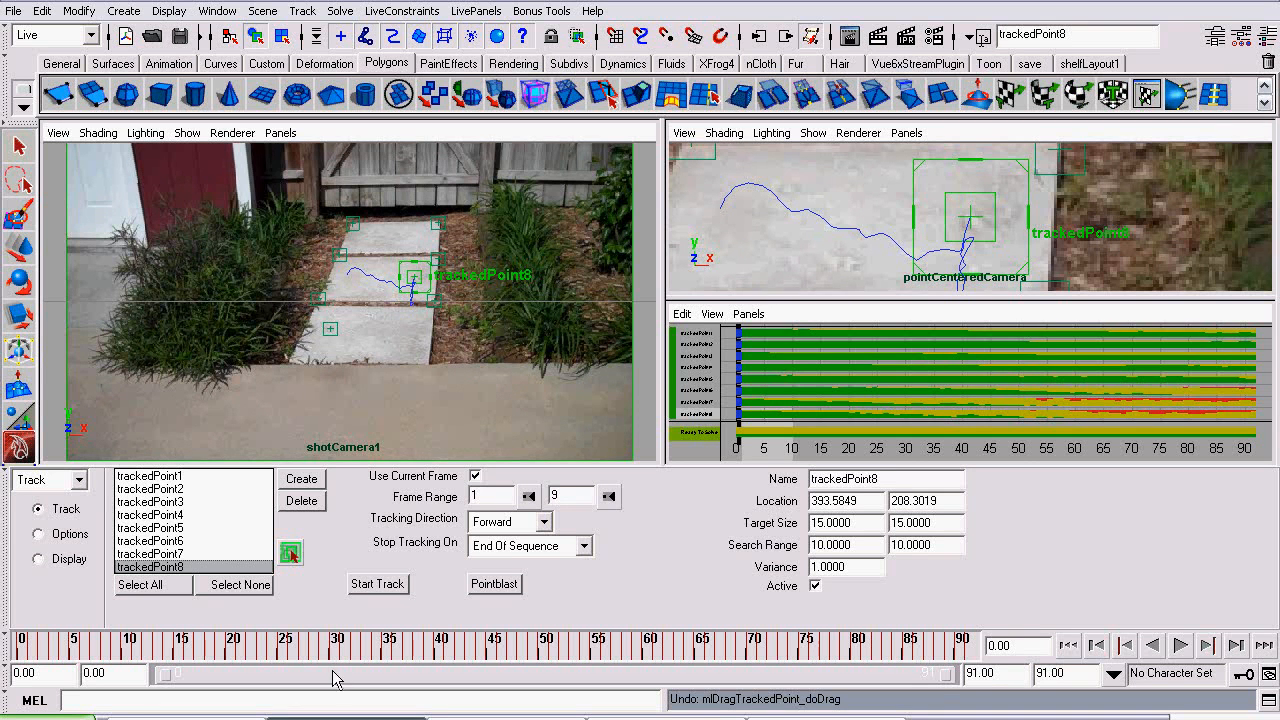
- Finish tracking the eight points and switch to Solve, computing solution_rf with 0.218 pixel slip
click(1180, 644)
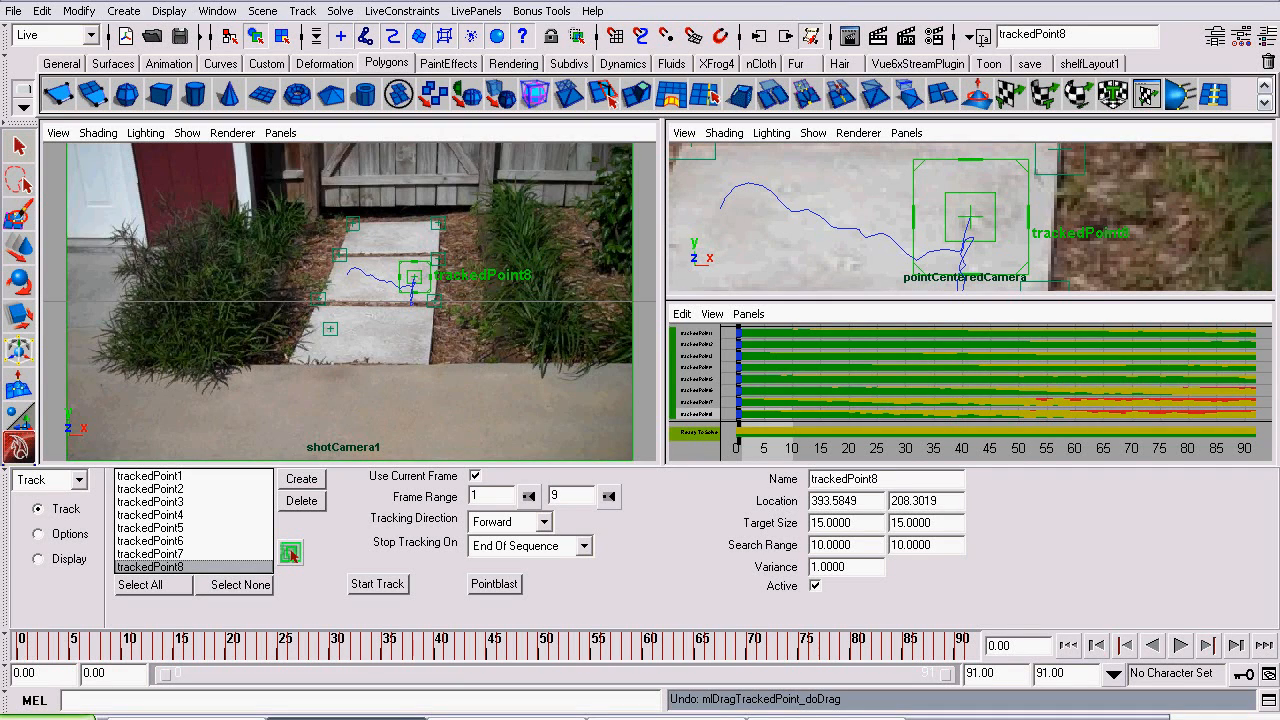
click(1180, 644)
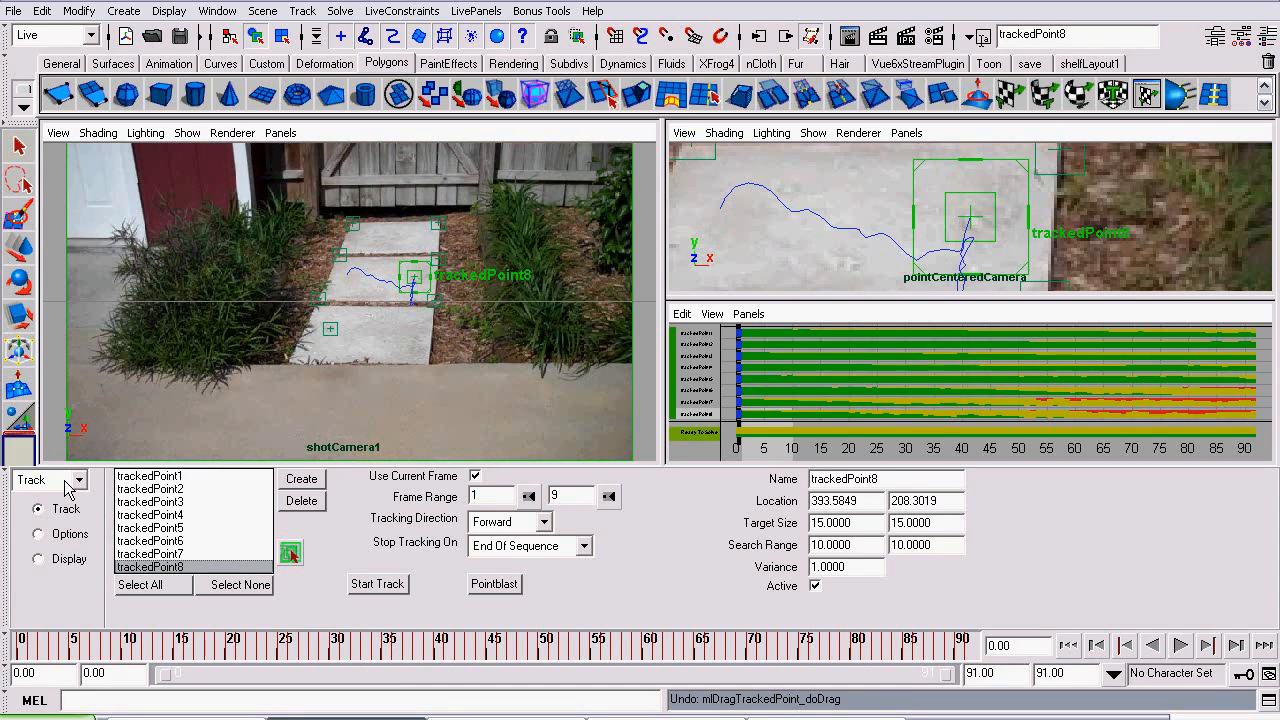
click(48, 480)
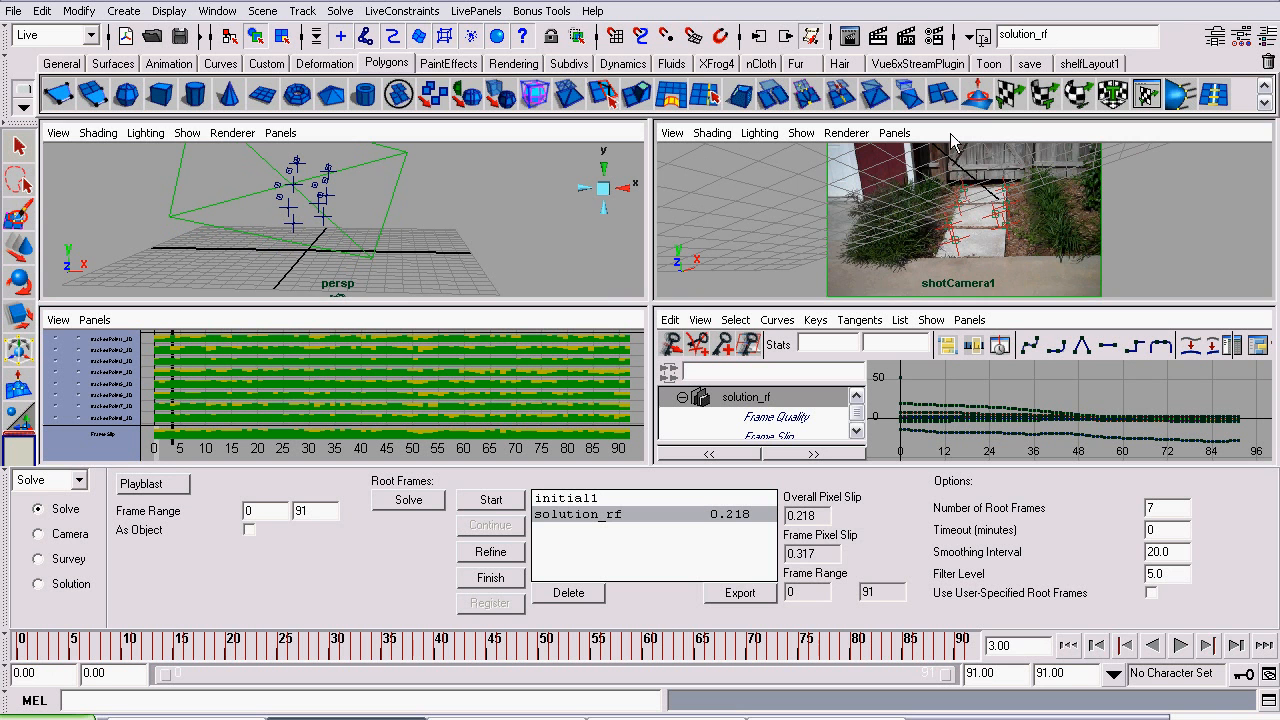
click(1180, 644)
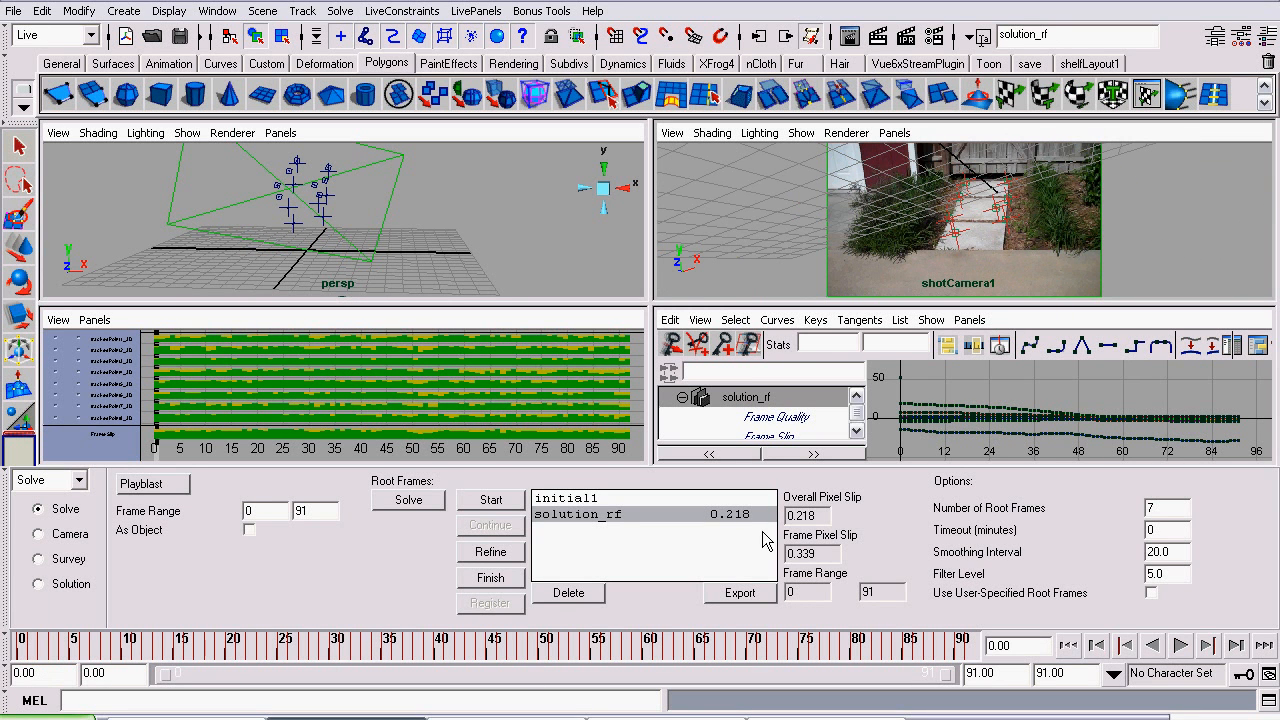
mouse_move(848, 512)
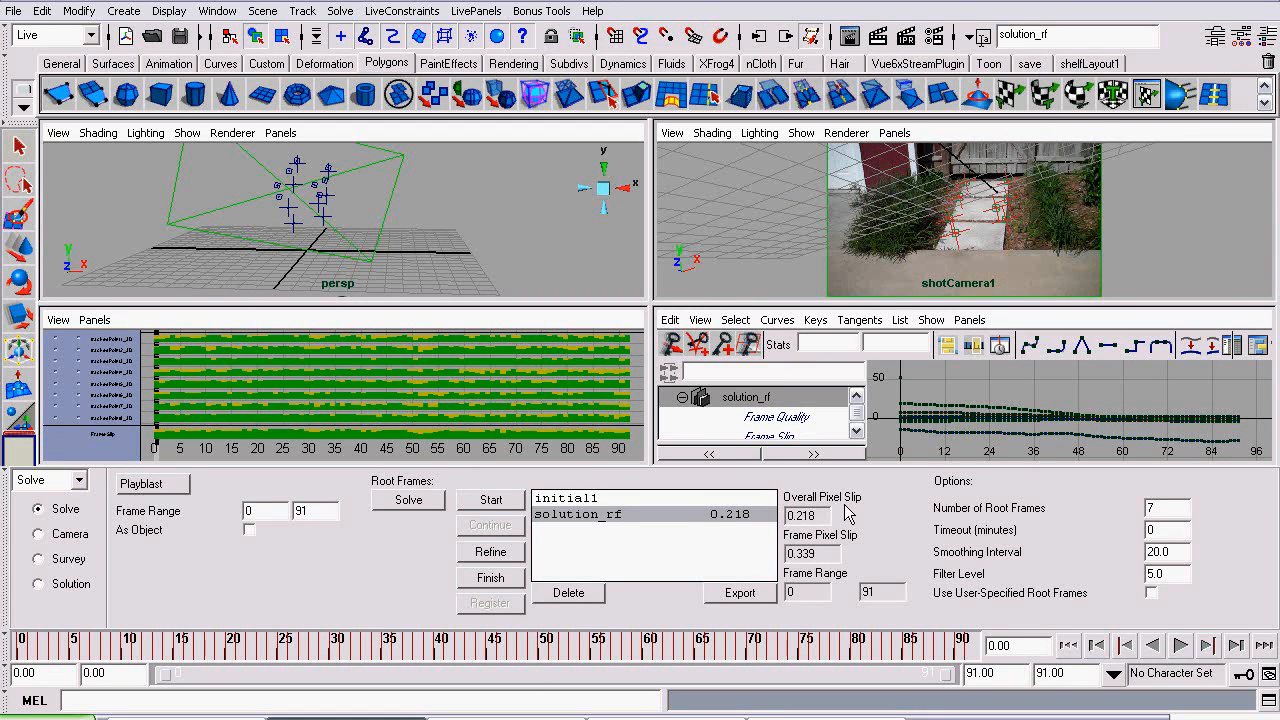
mouse_move(764, 532)
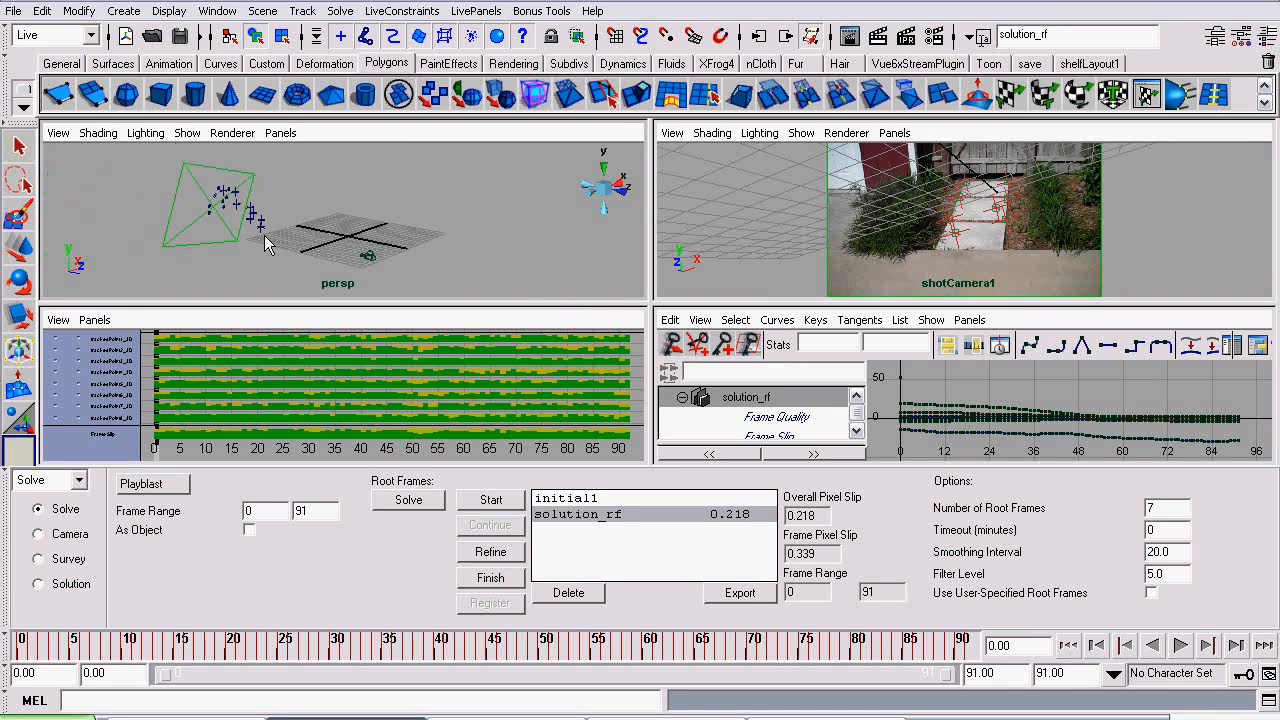
drag(270, 244, 396, 278)
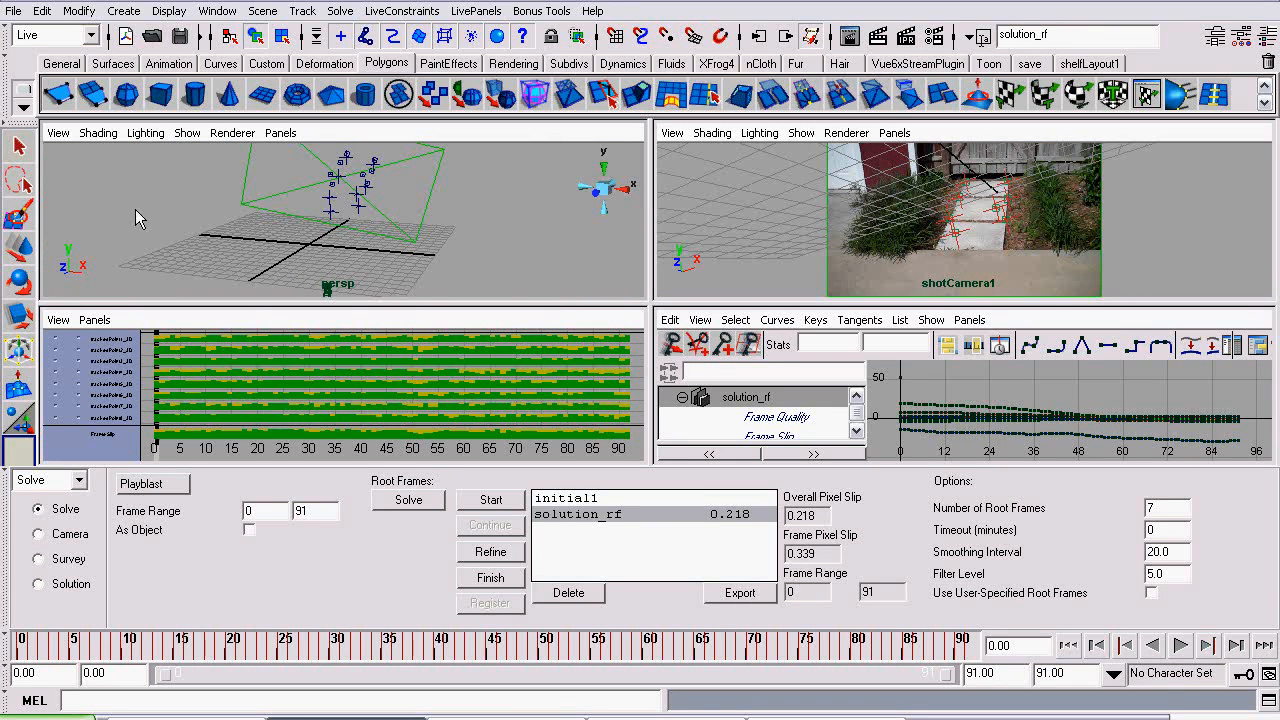
mouse_move(316, 210)
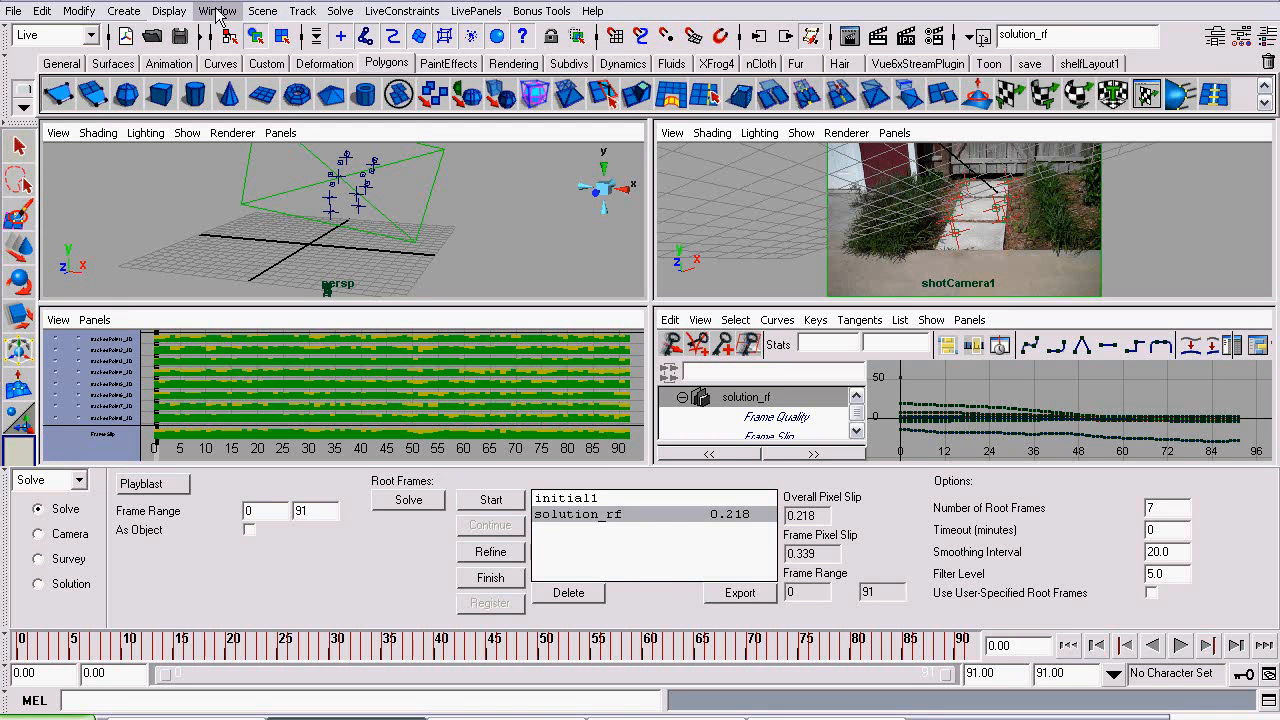
- In the Outliner, expand clip1TrackedPointGroup and select all trackedPoint nodes
click(216, 12)
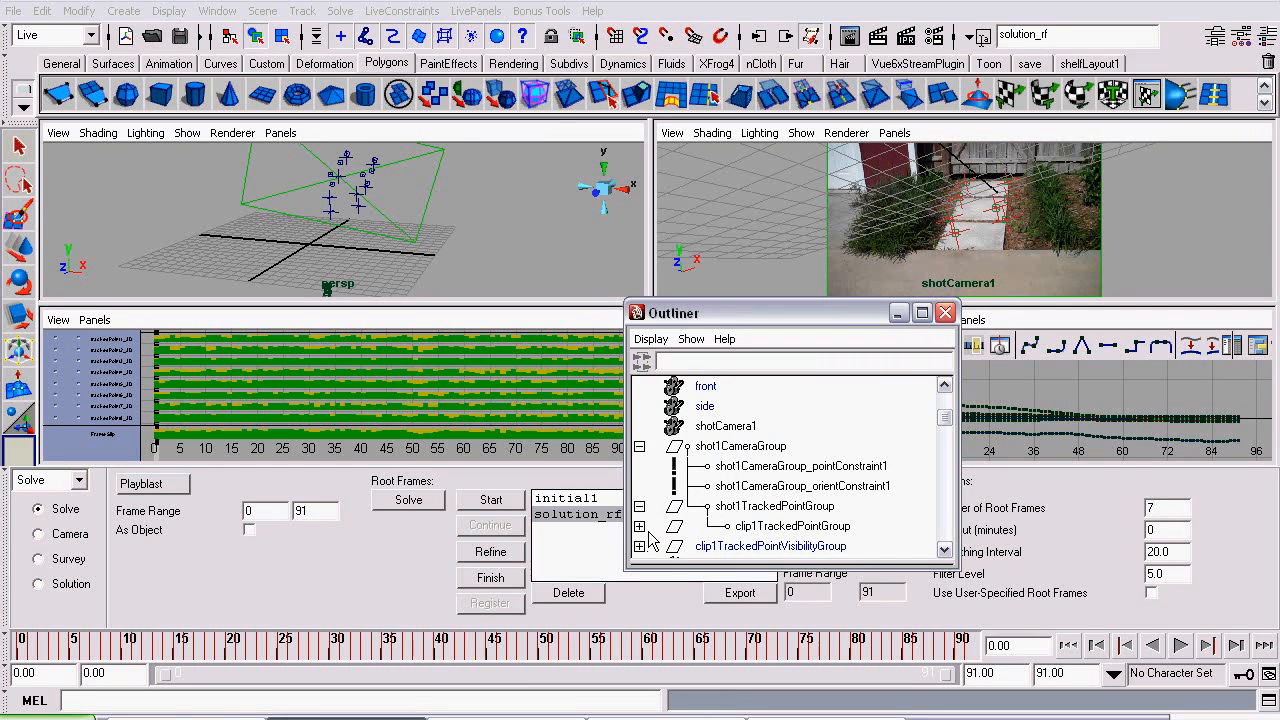
click(640, 524)
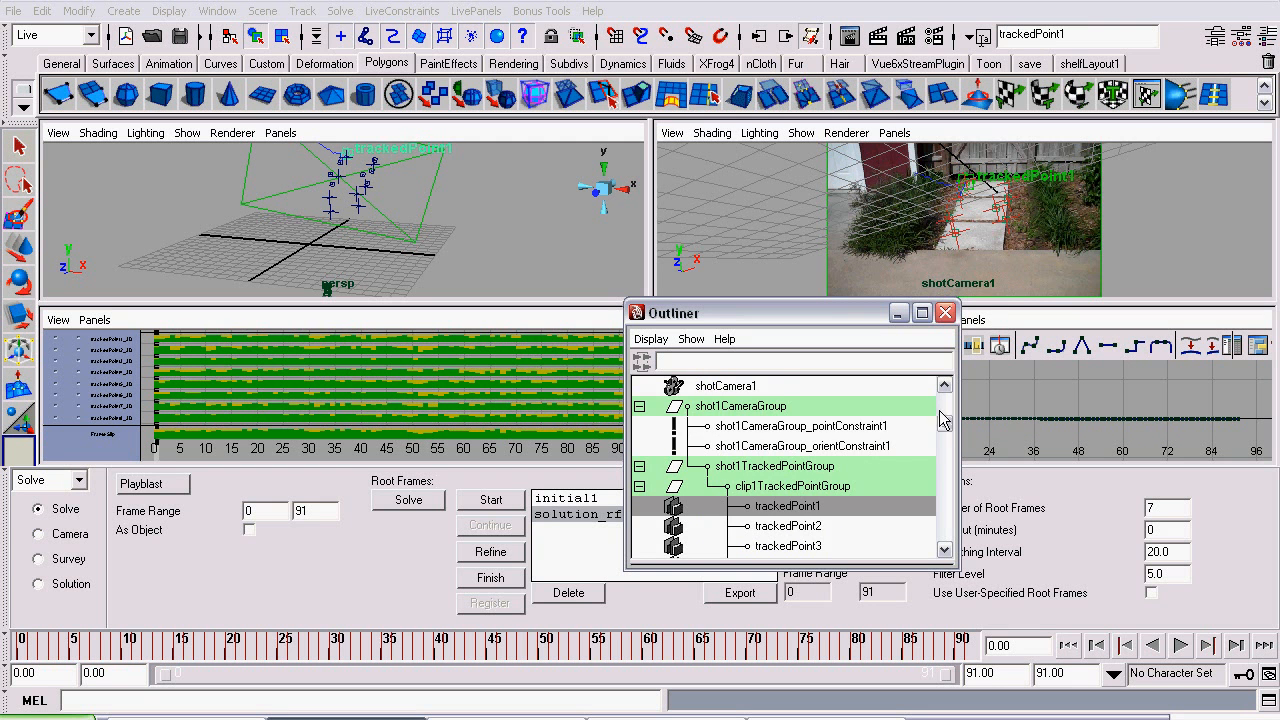
scroll(down, 3)
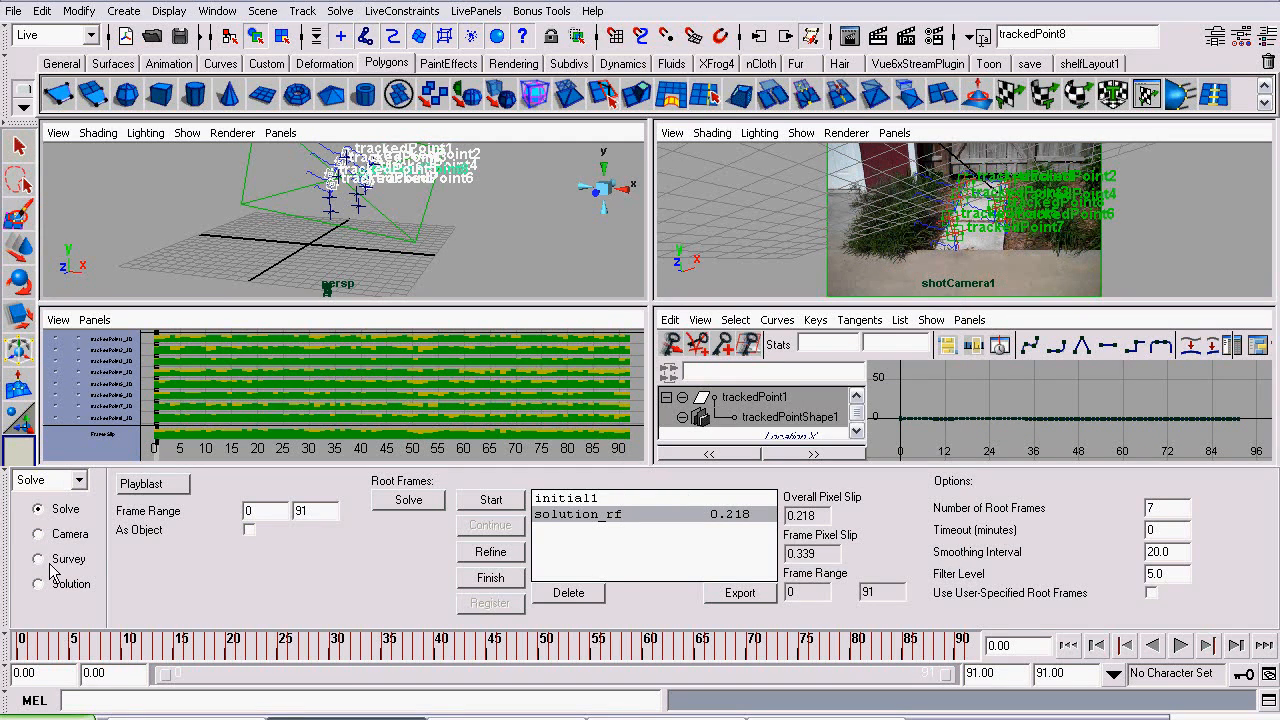
- In Survey mode, create a Plane constraint from the selected tracked points
click(38, 558)
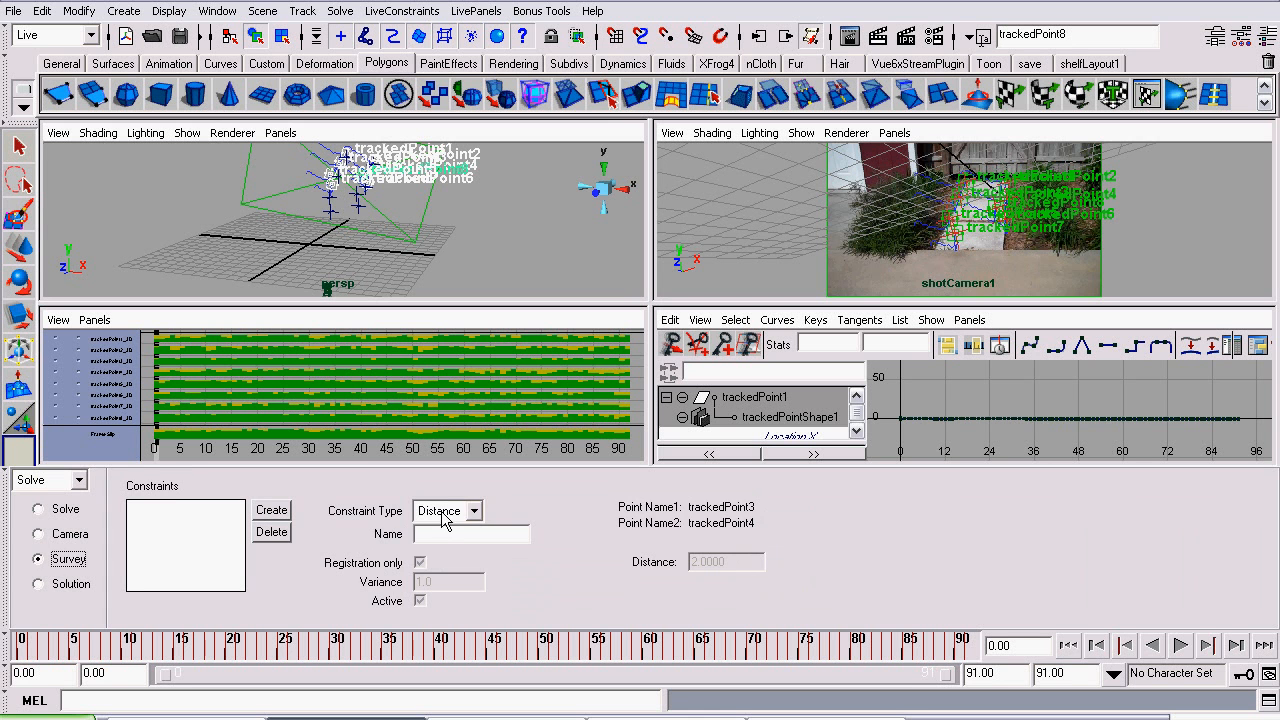
click(448, 510)
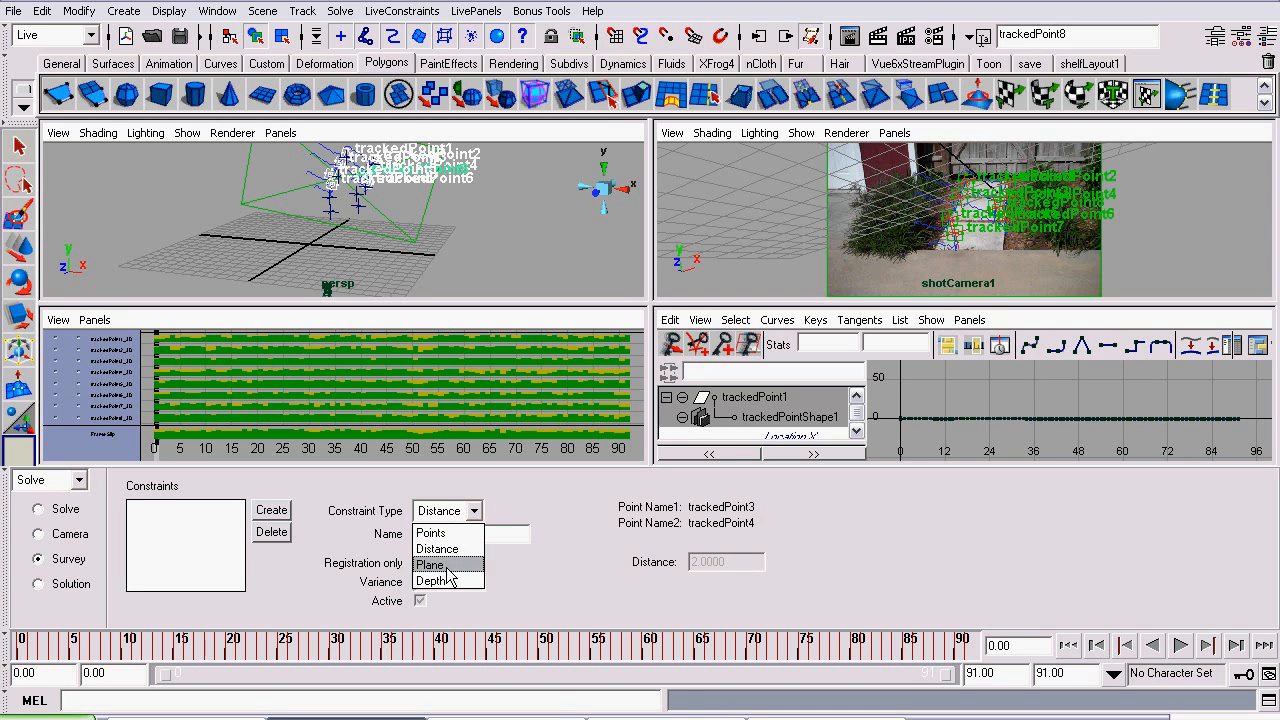
click(428, 564)
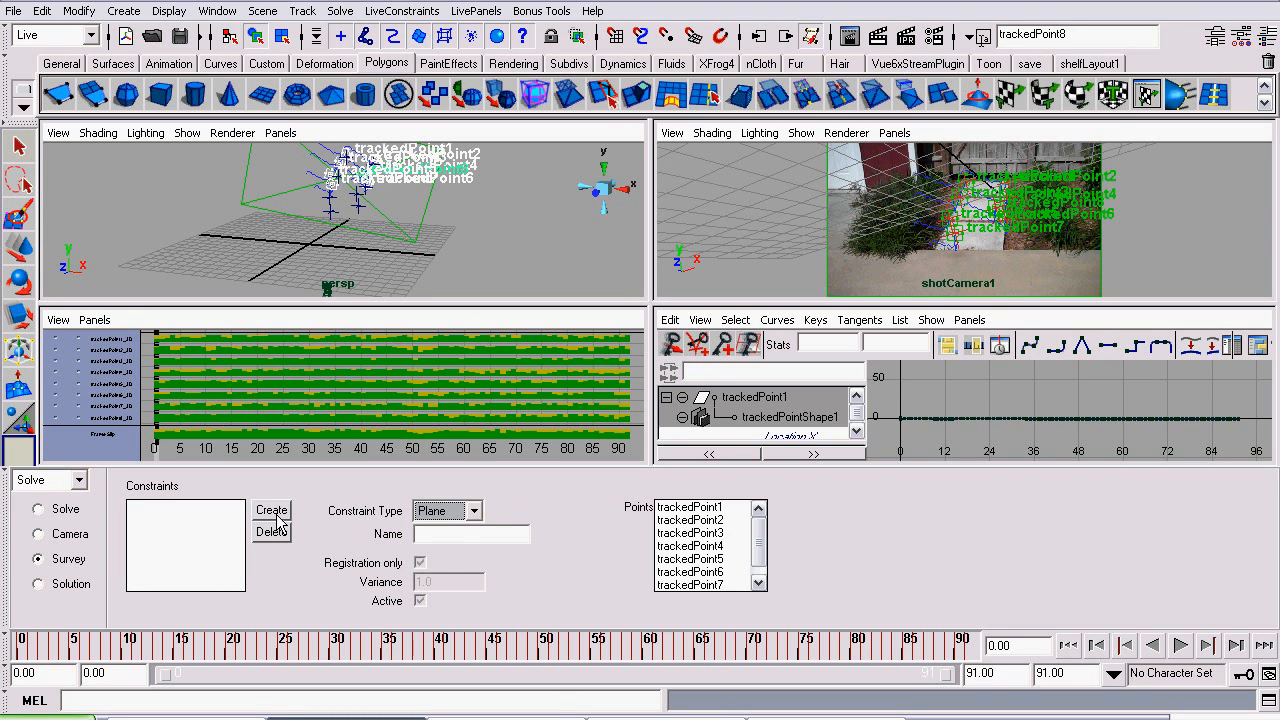
click(272, 510)
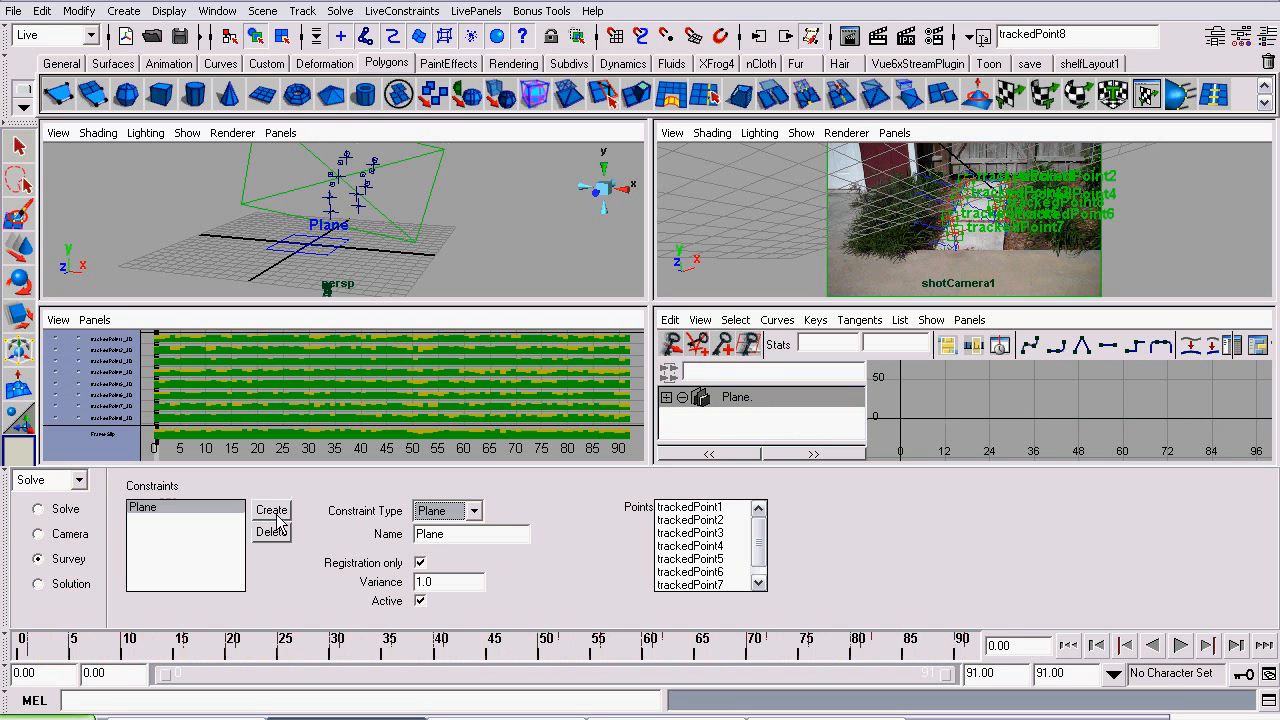
- Return to the Solve panel listing the initial1 and solution_rf solutions
click(36, 510)
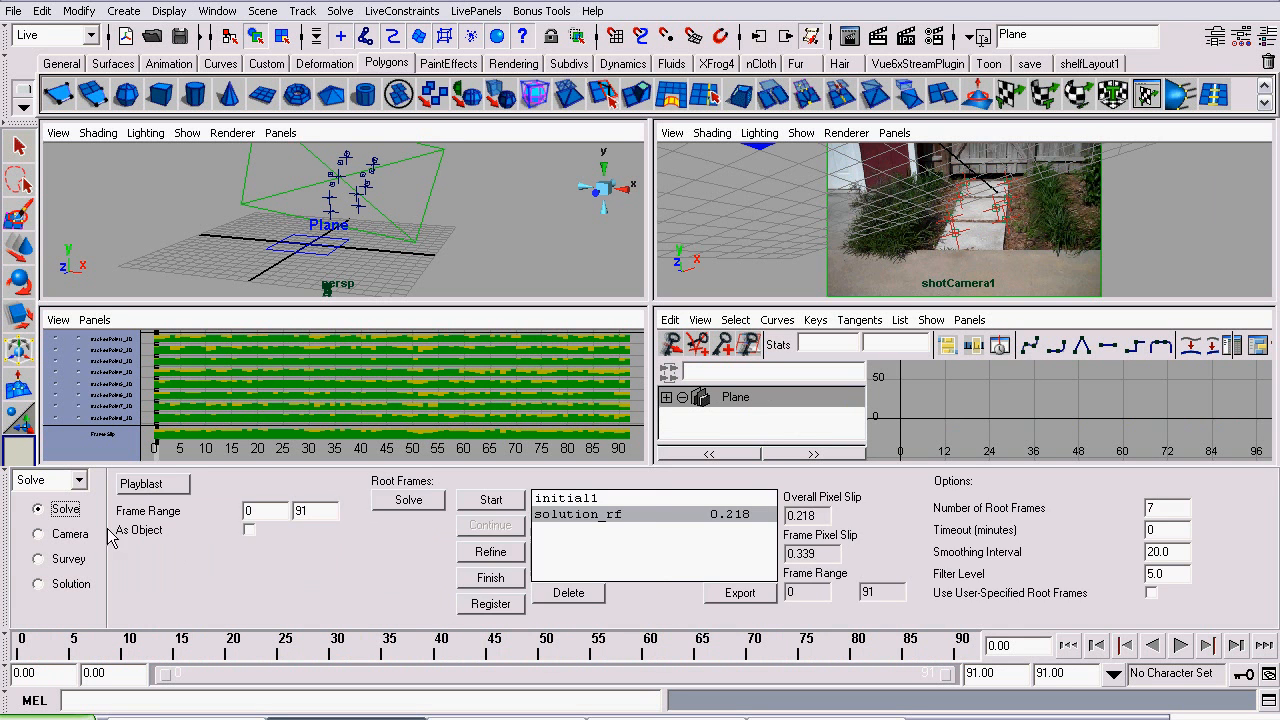
click(36, 558)
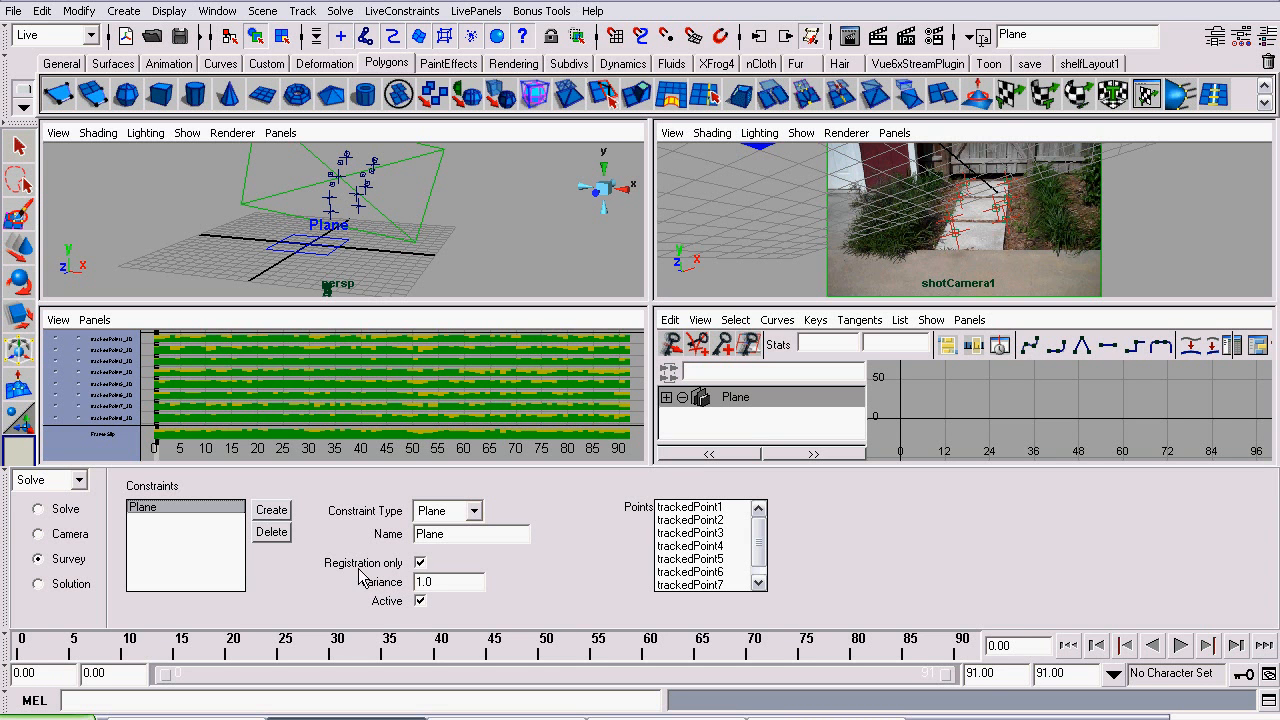
mouse_move(232, 566)
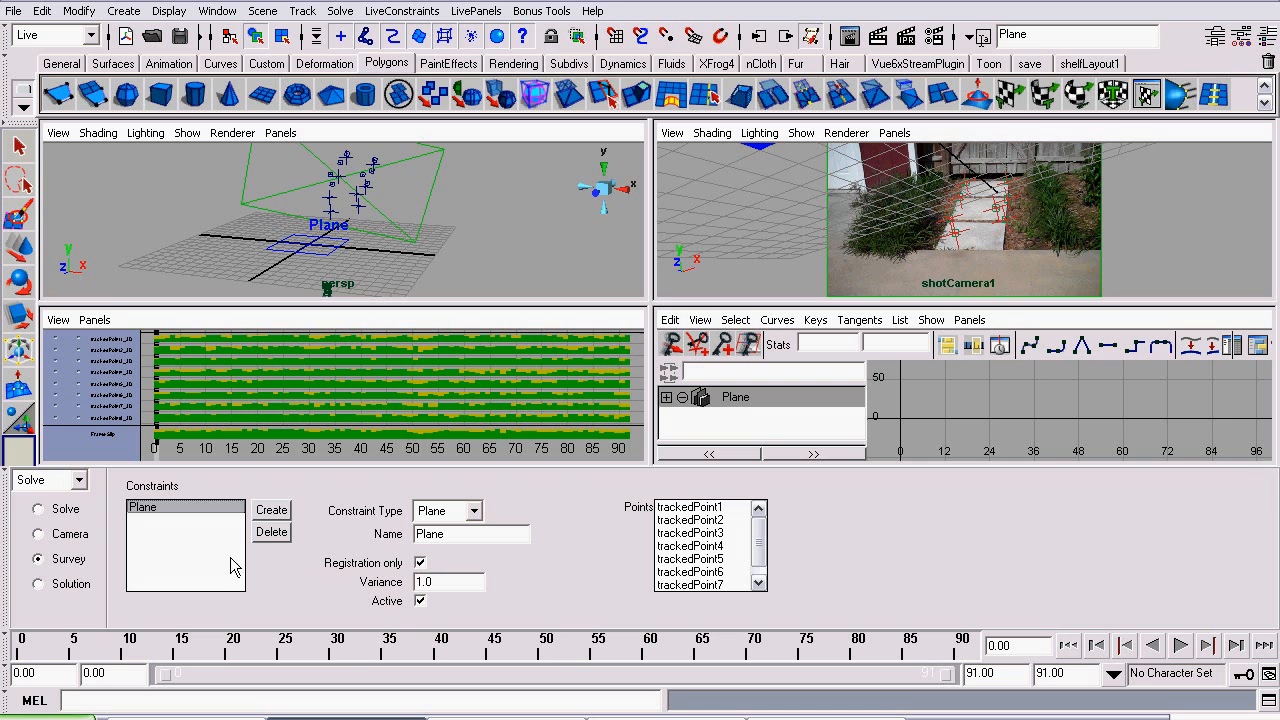
mouse_move(112, 532)
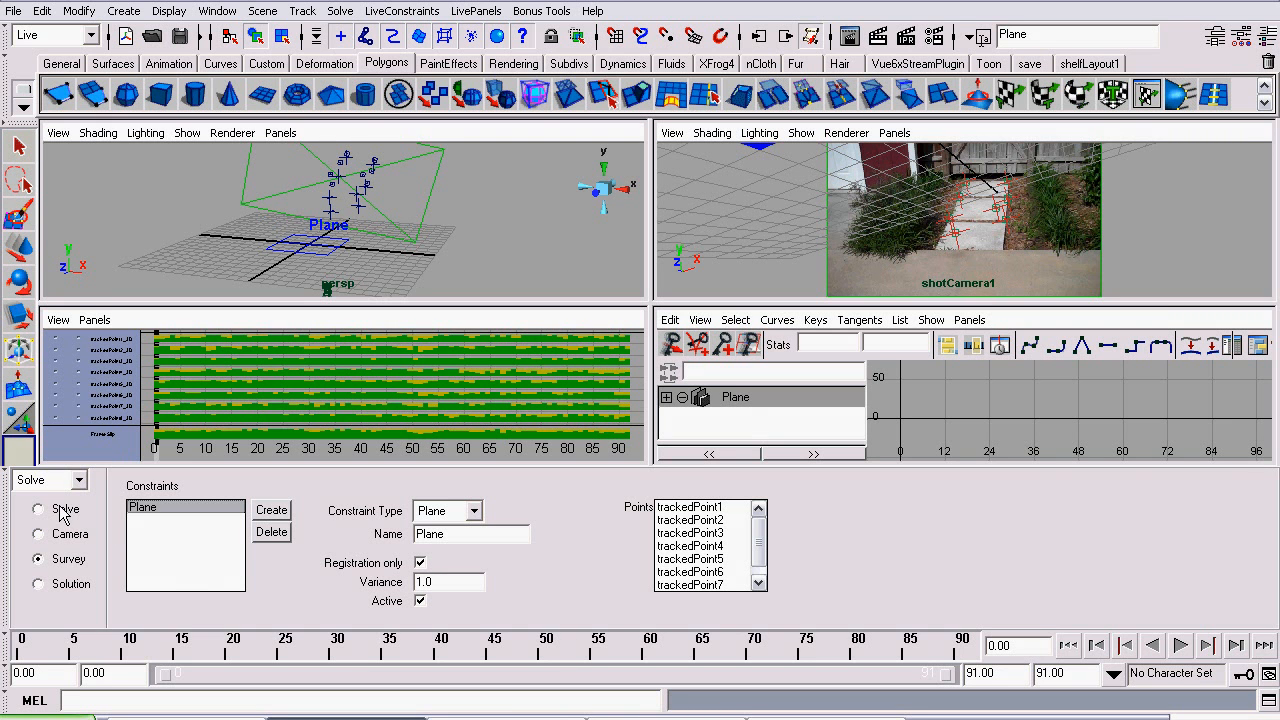
click(36, 508)
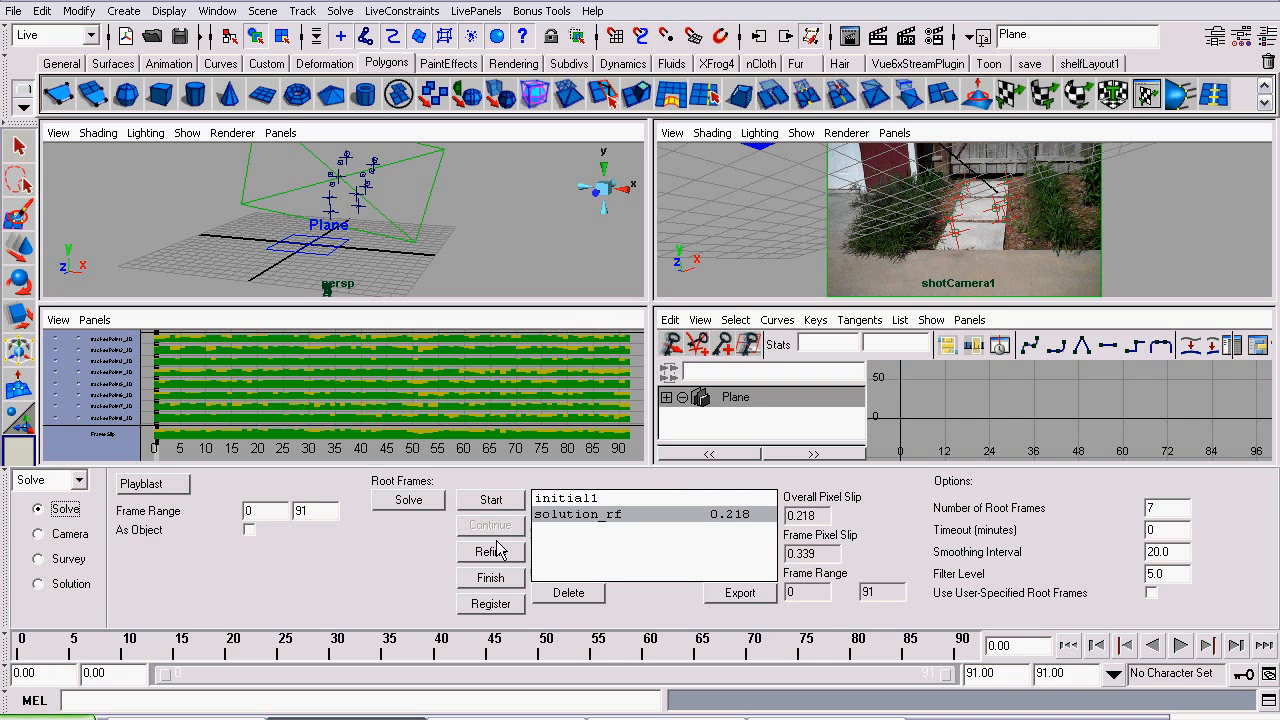
- Register the solution to the plane, then inspect shot1CameraGroup in the Outliner
click(490, 604)
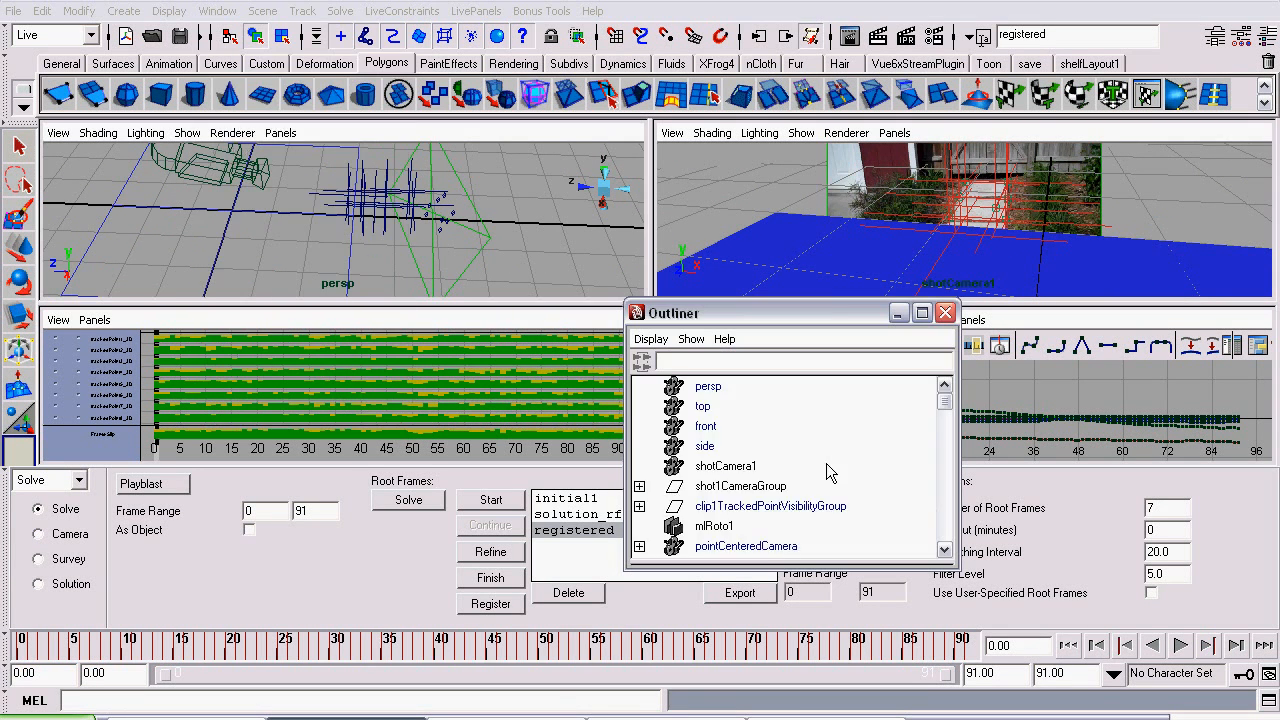
click(640, 486)
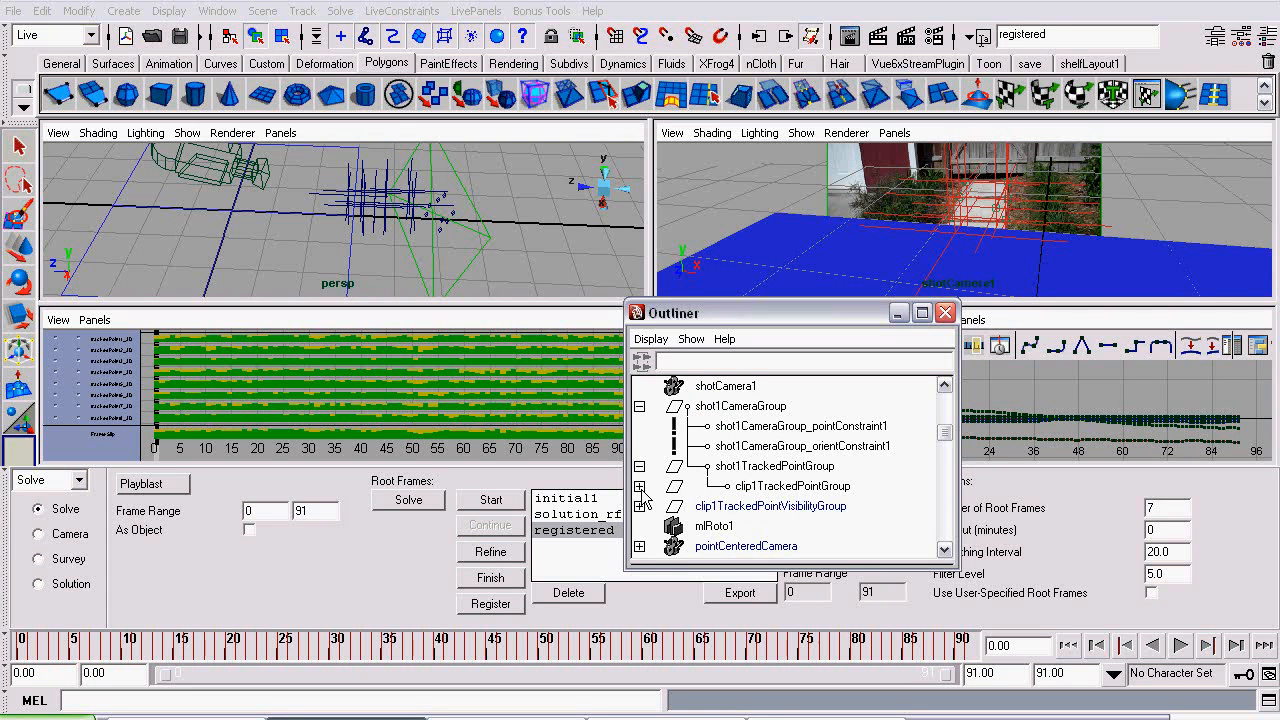
click(640, 486)
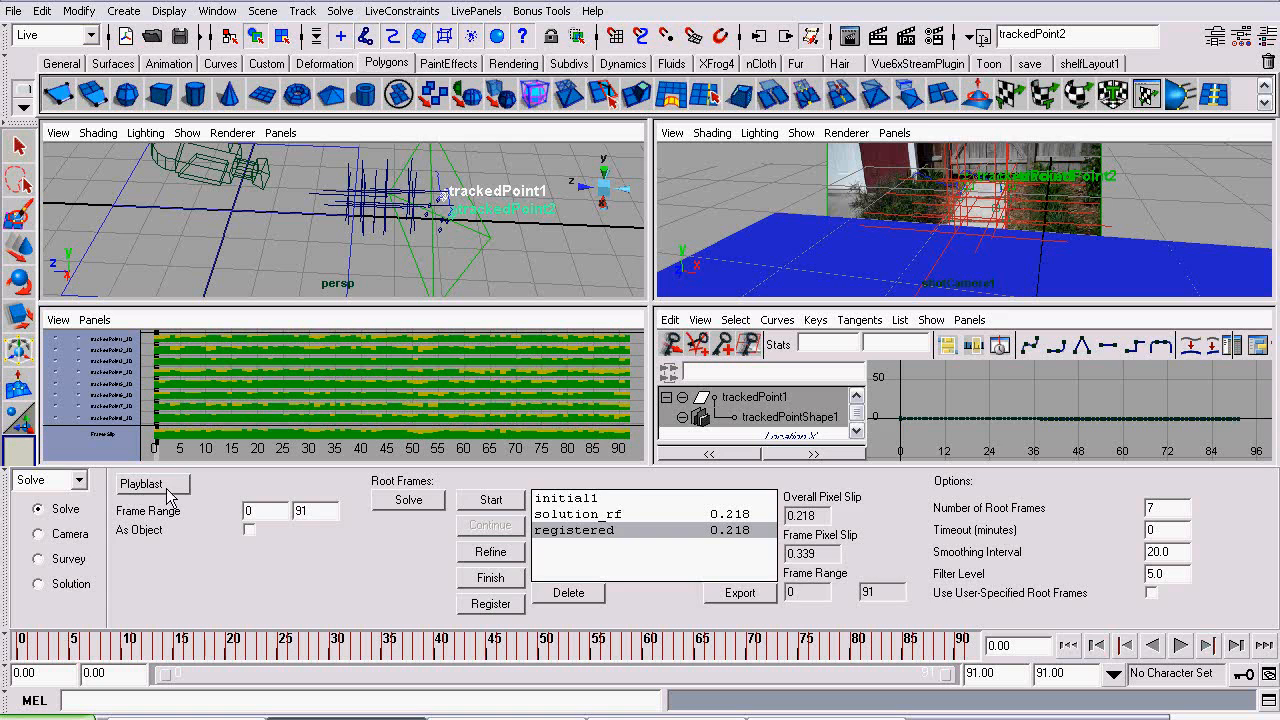
- Create a Distance survey constraint between the tracked points, then return to Solve
click(38, 558)
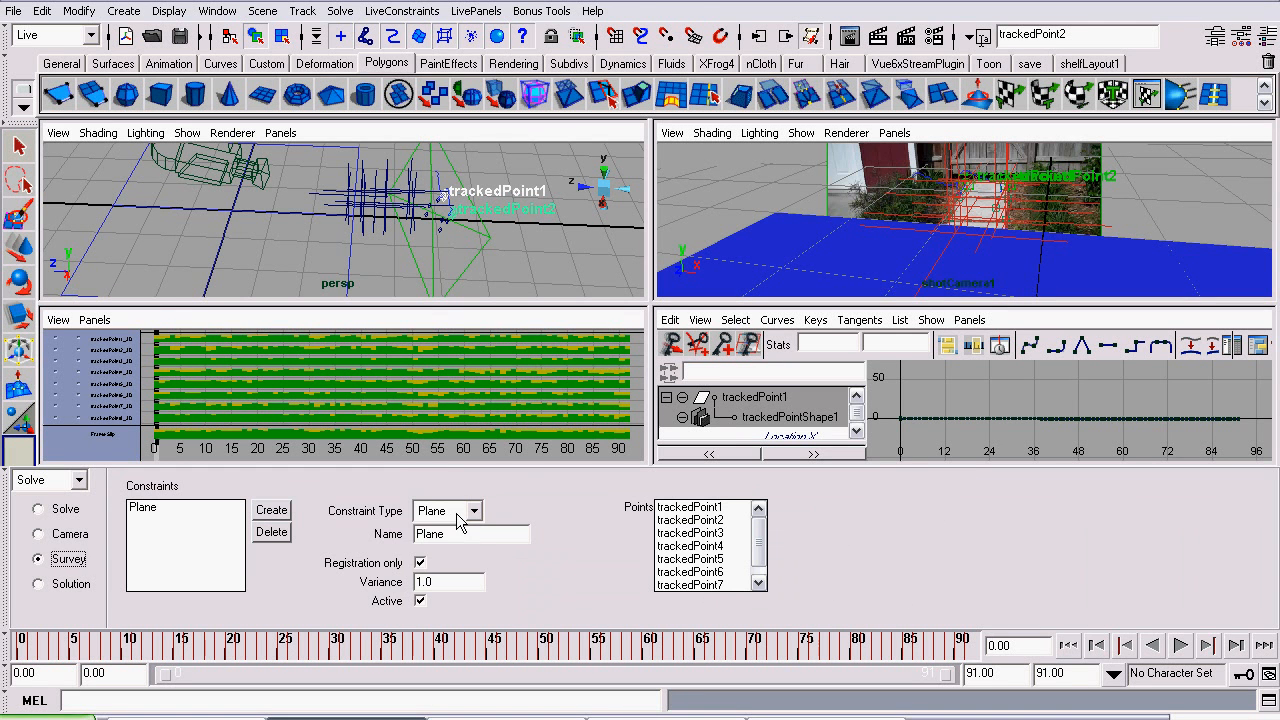
click(470, 510)
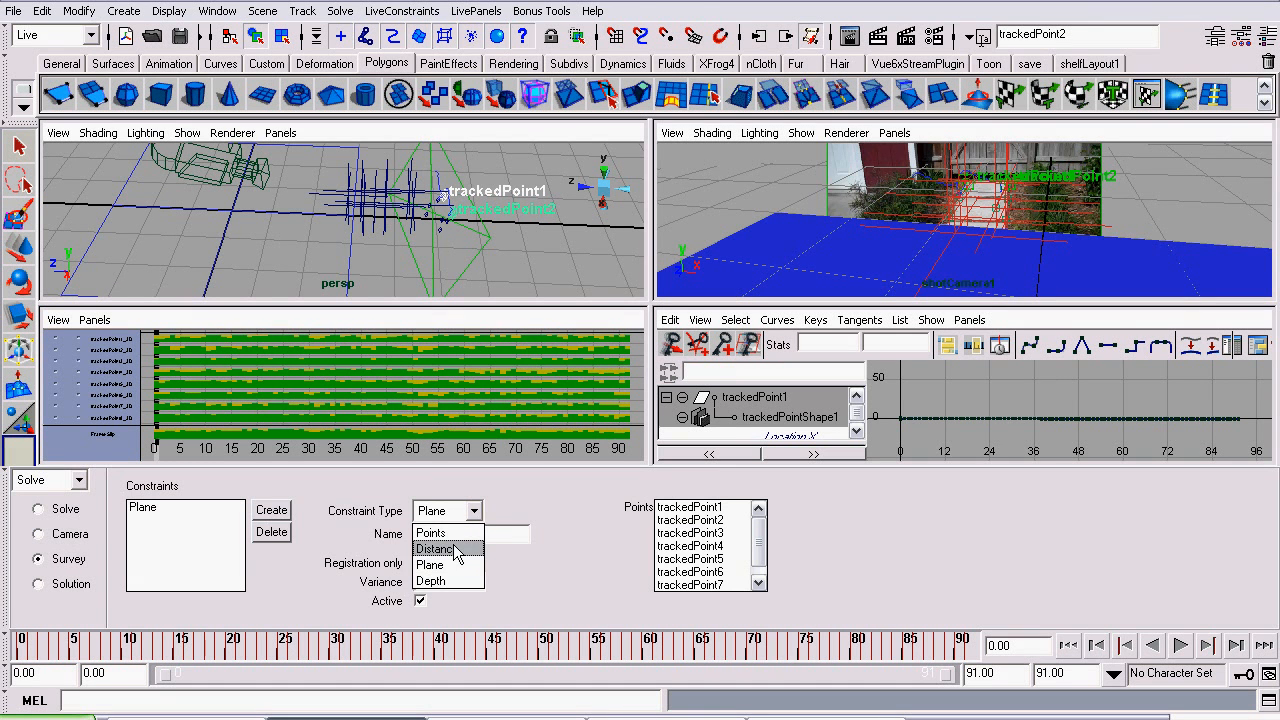
click(434, 548)
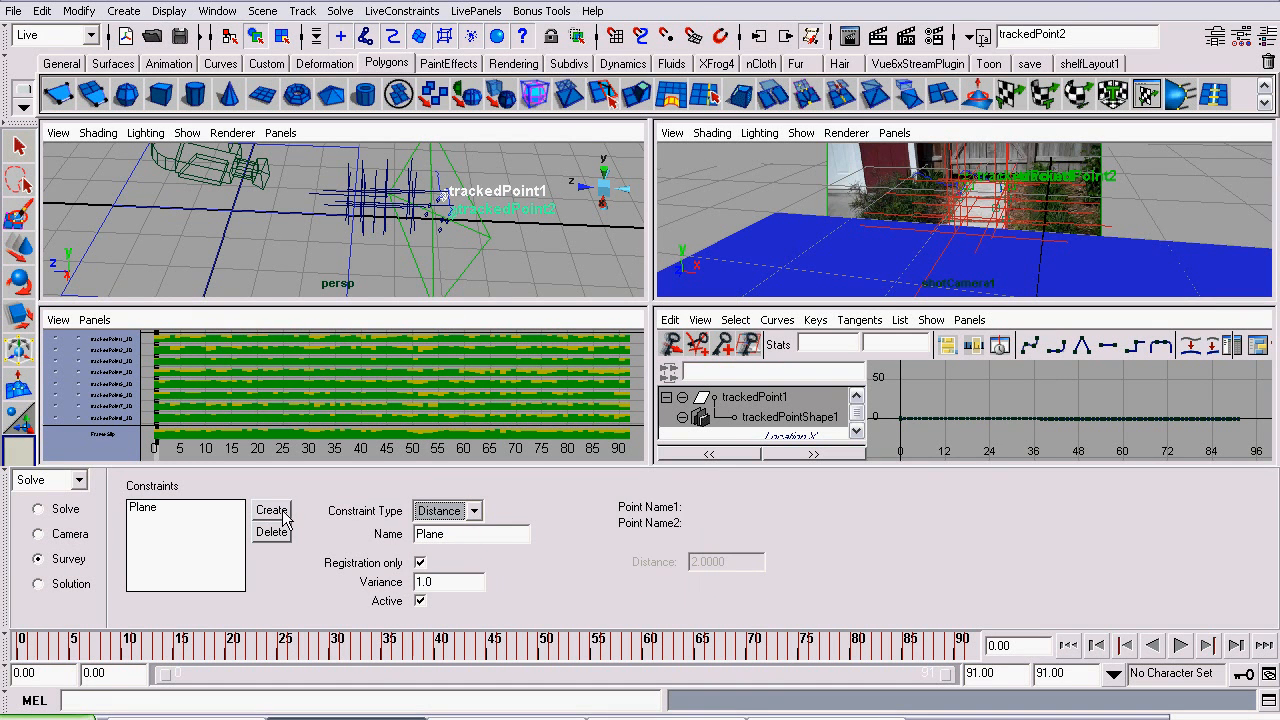
mouse_move(244, 536)
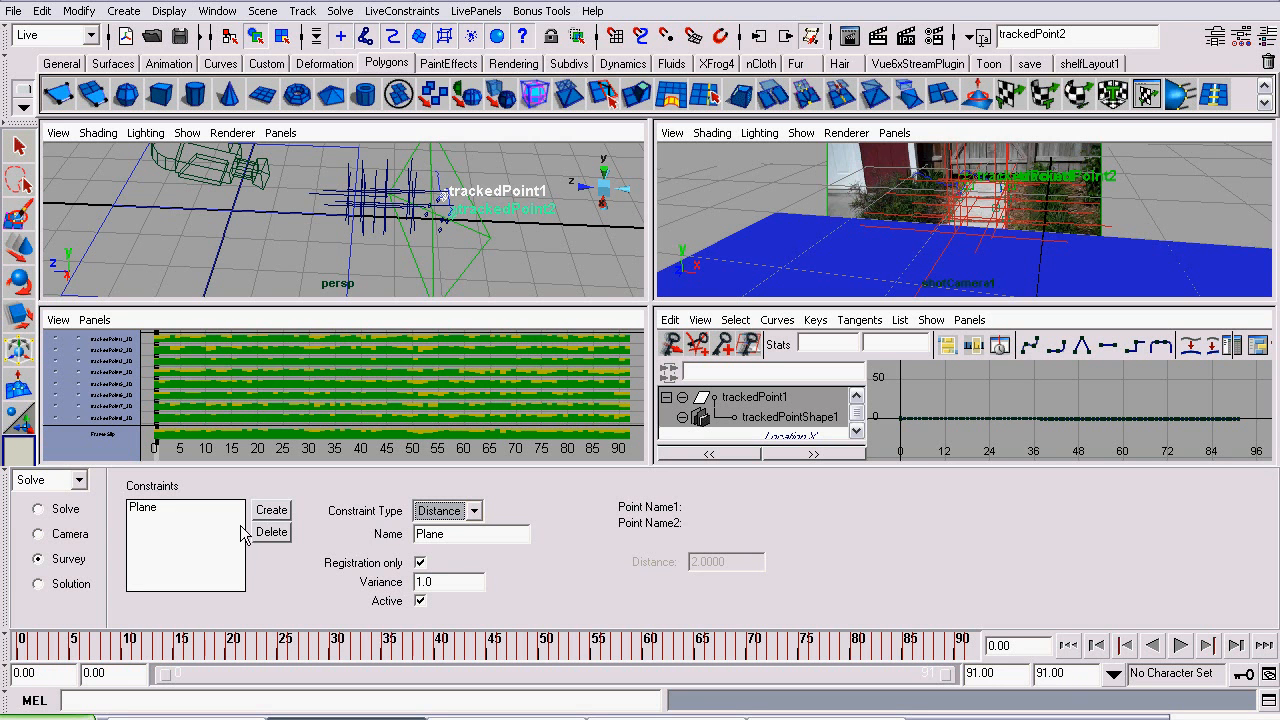
mouse_move(248, 516)
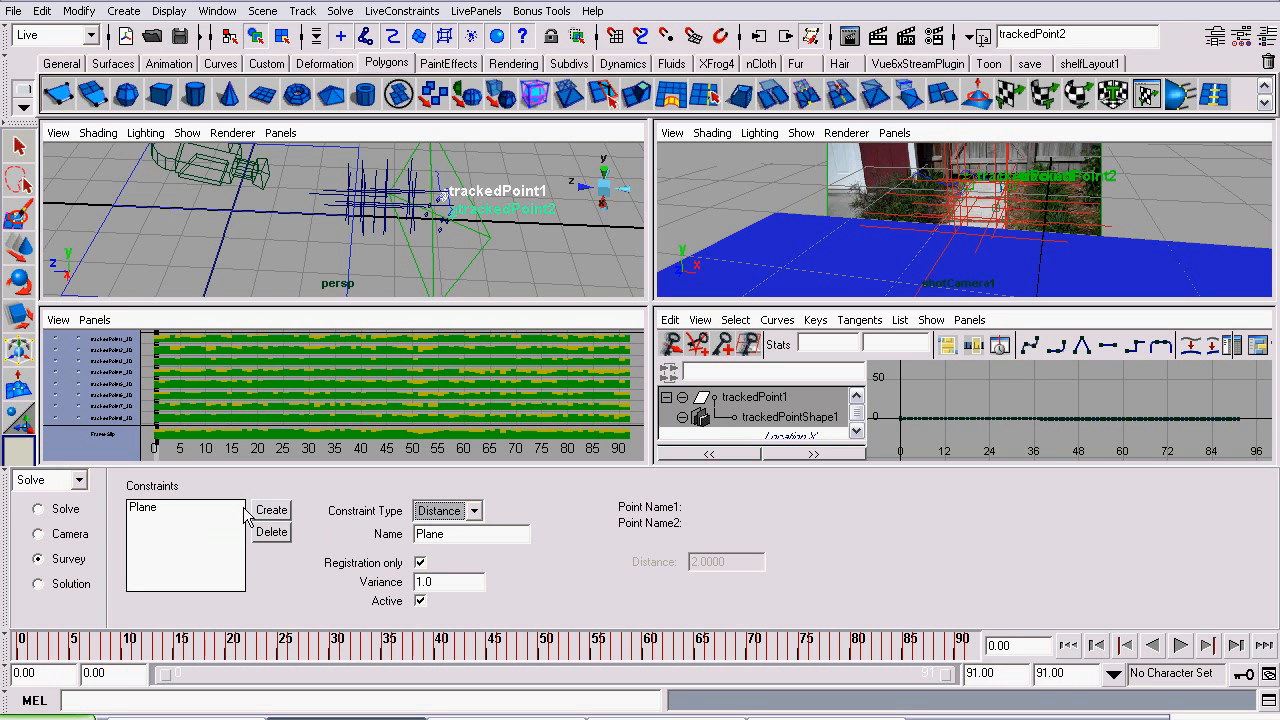
click(272, 510)
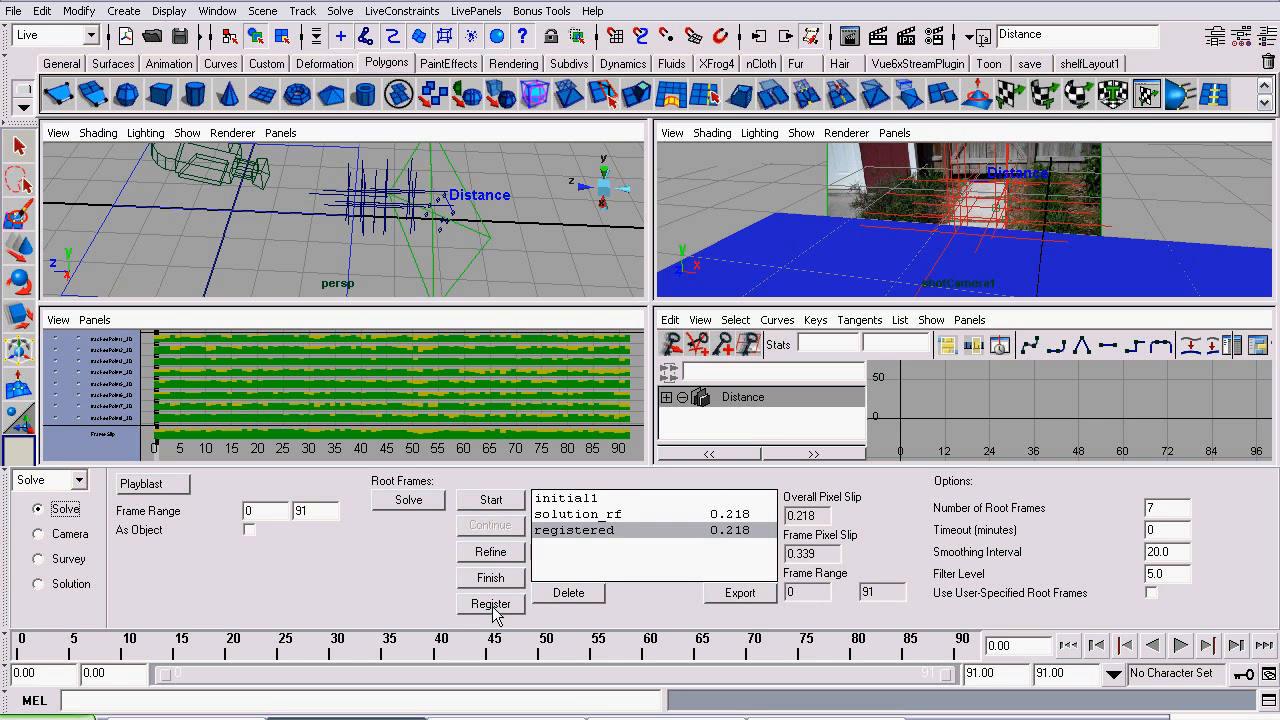
- Register the camera solution with the distance constraint, producing registered1 at 0.218 slip
click(492, 604)
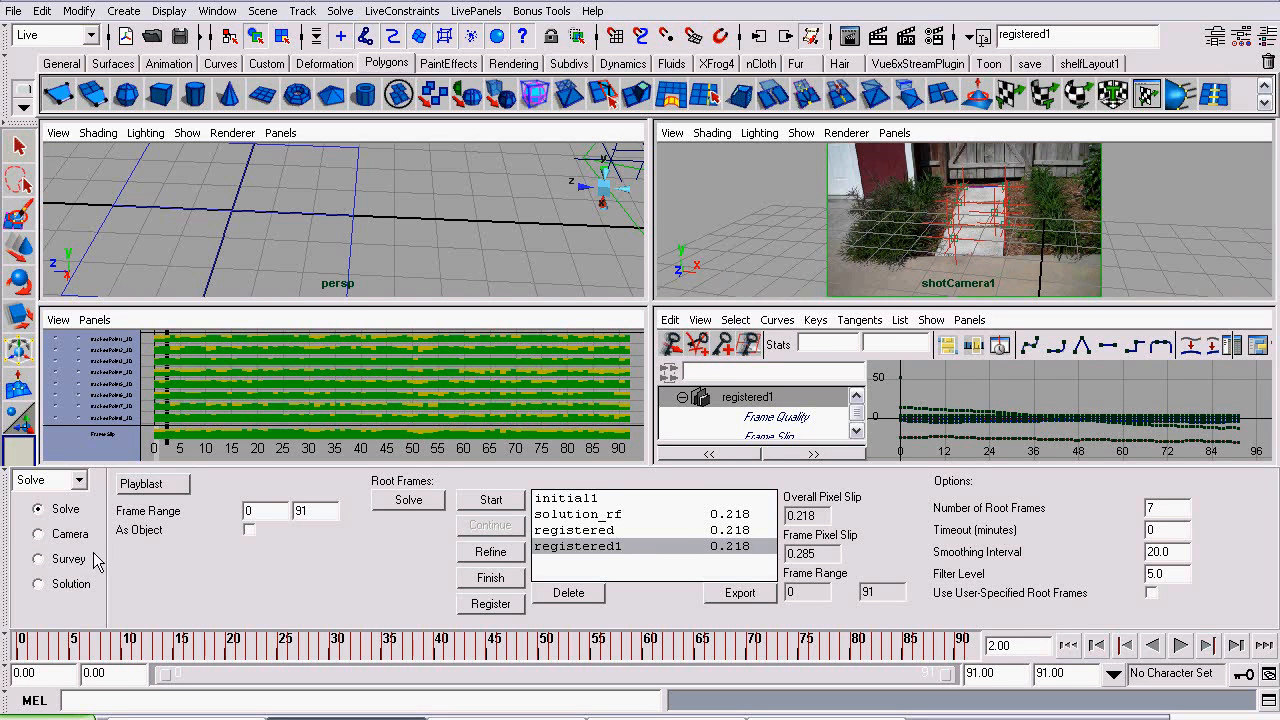
click(1180, 644)
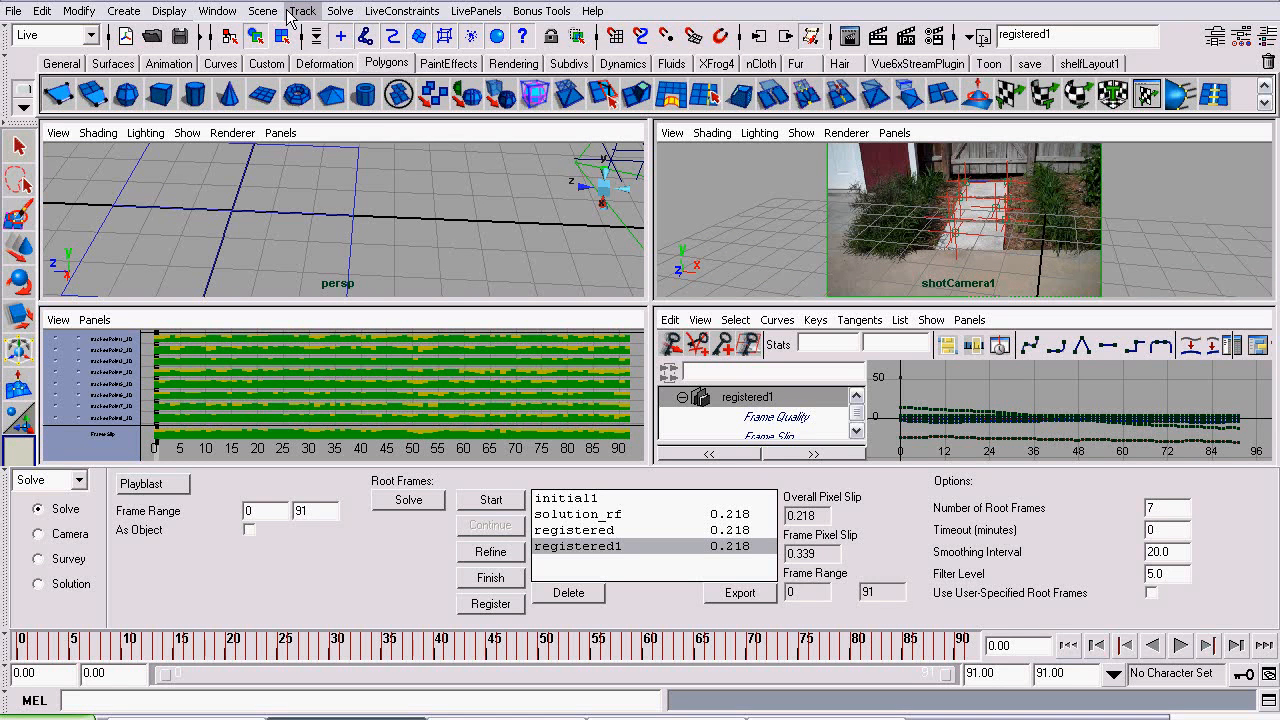
- Export the complete scene as a mayaBinary file named test in the video_tracking folder
click(262, 12)
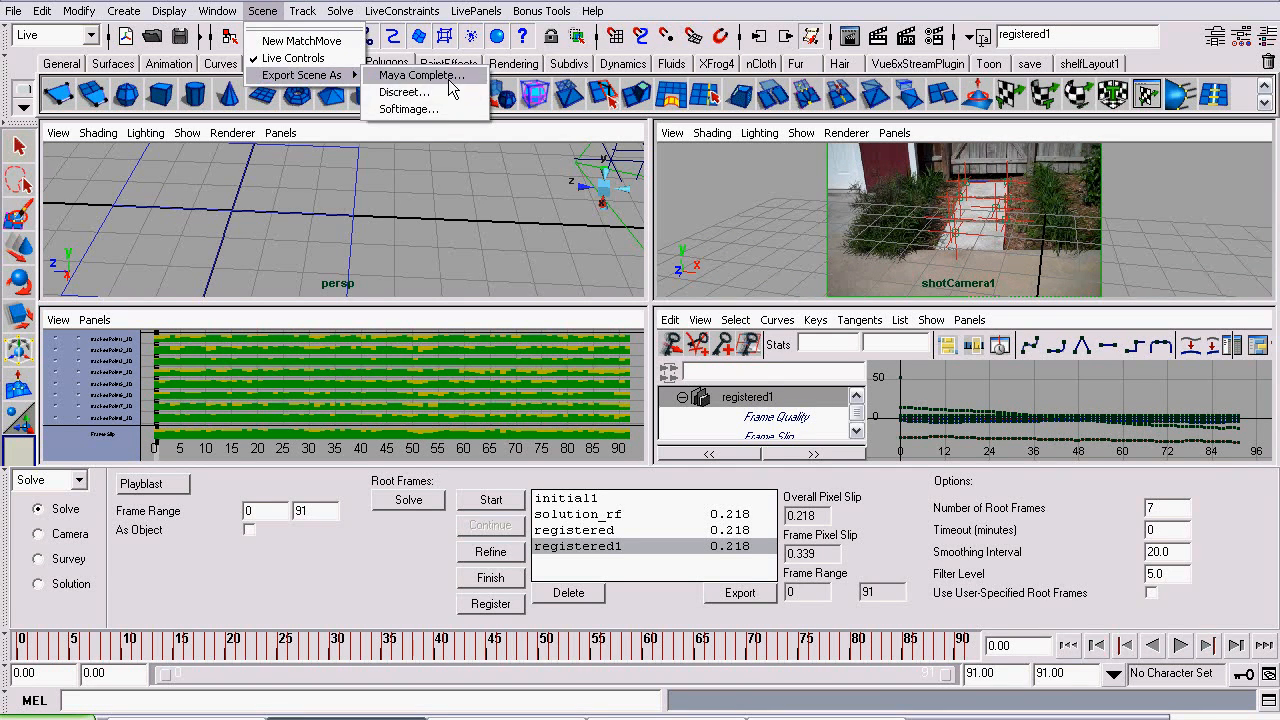
click(420, 76)
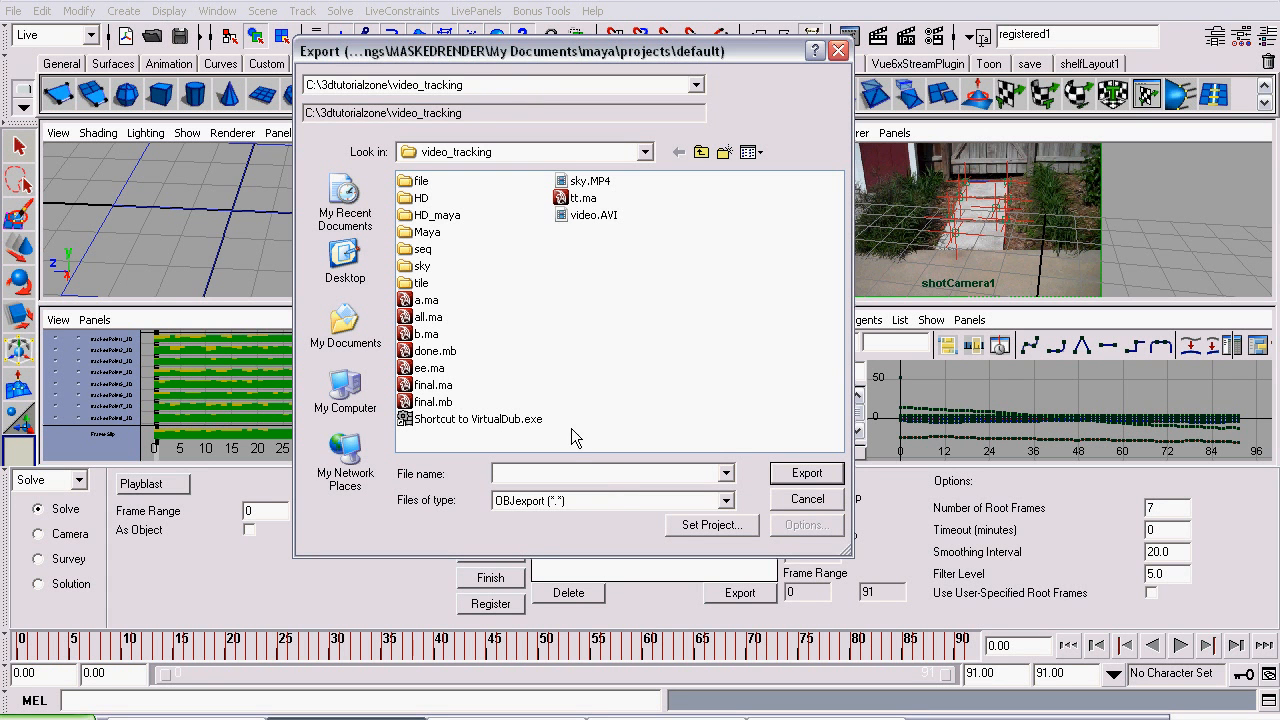
click(728, 500)
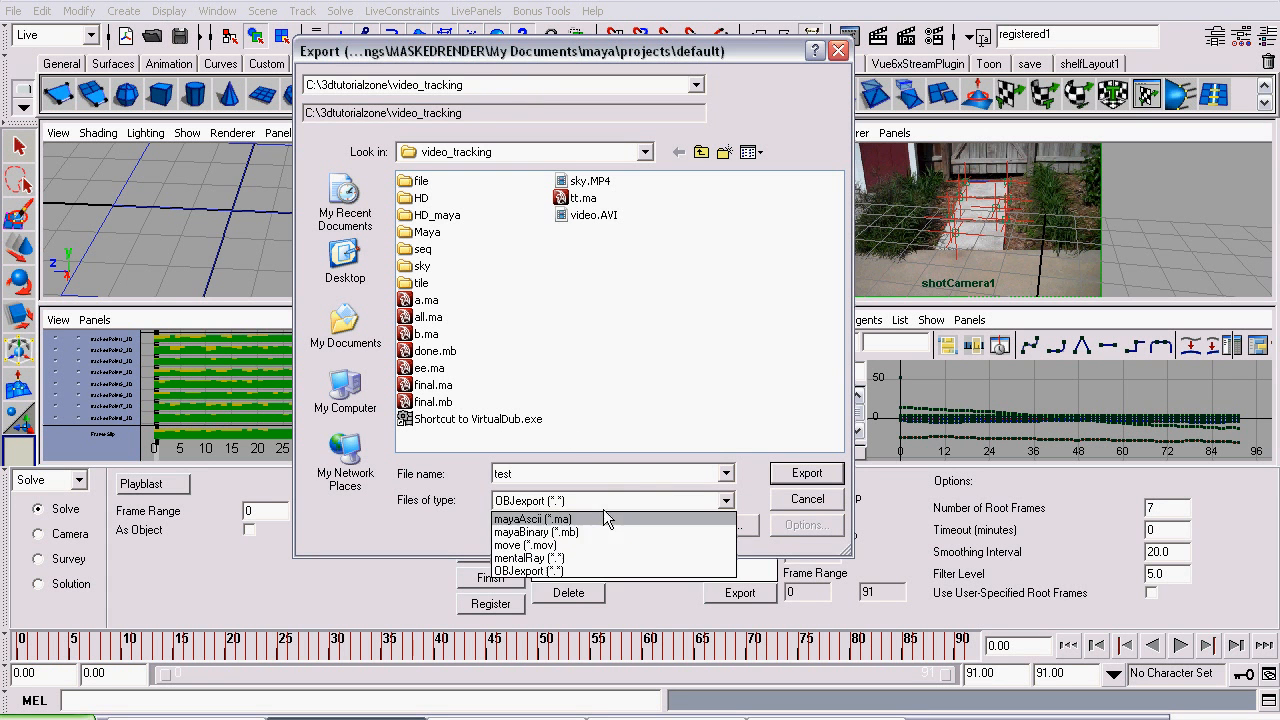
click(536, 532)
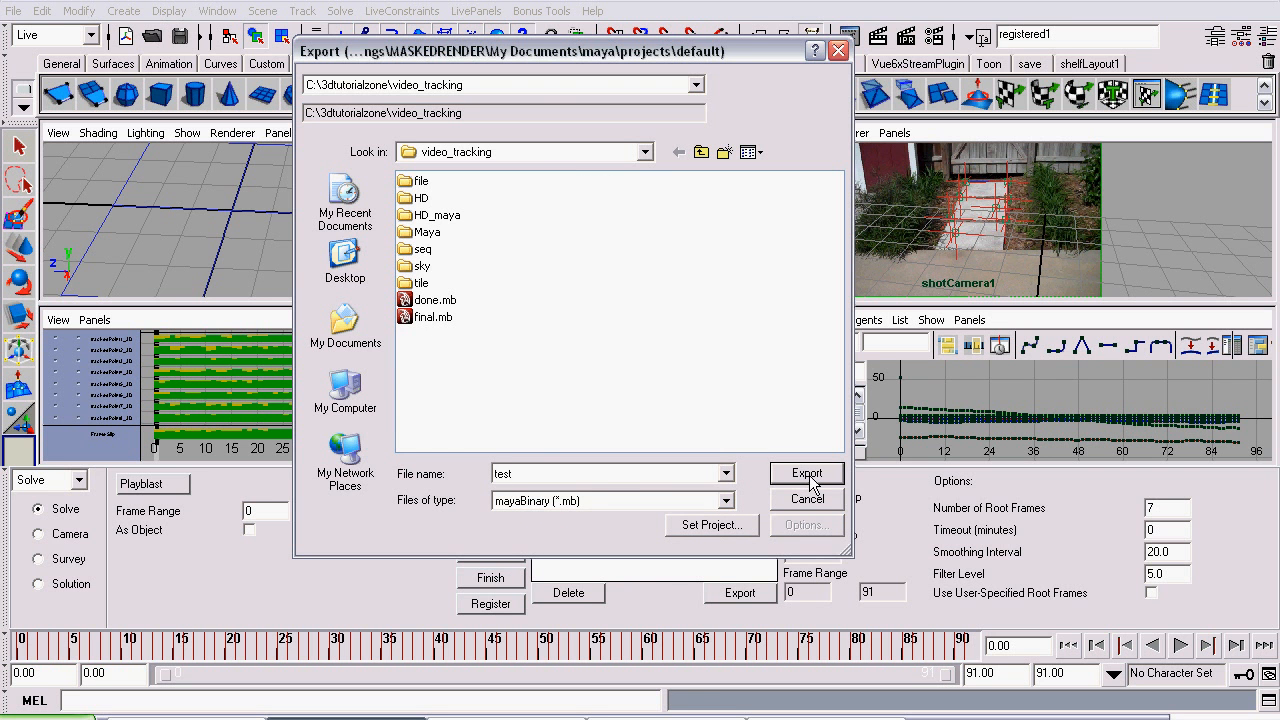
click(14, 12)
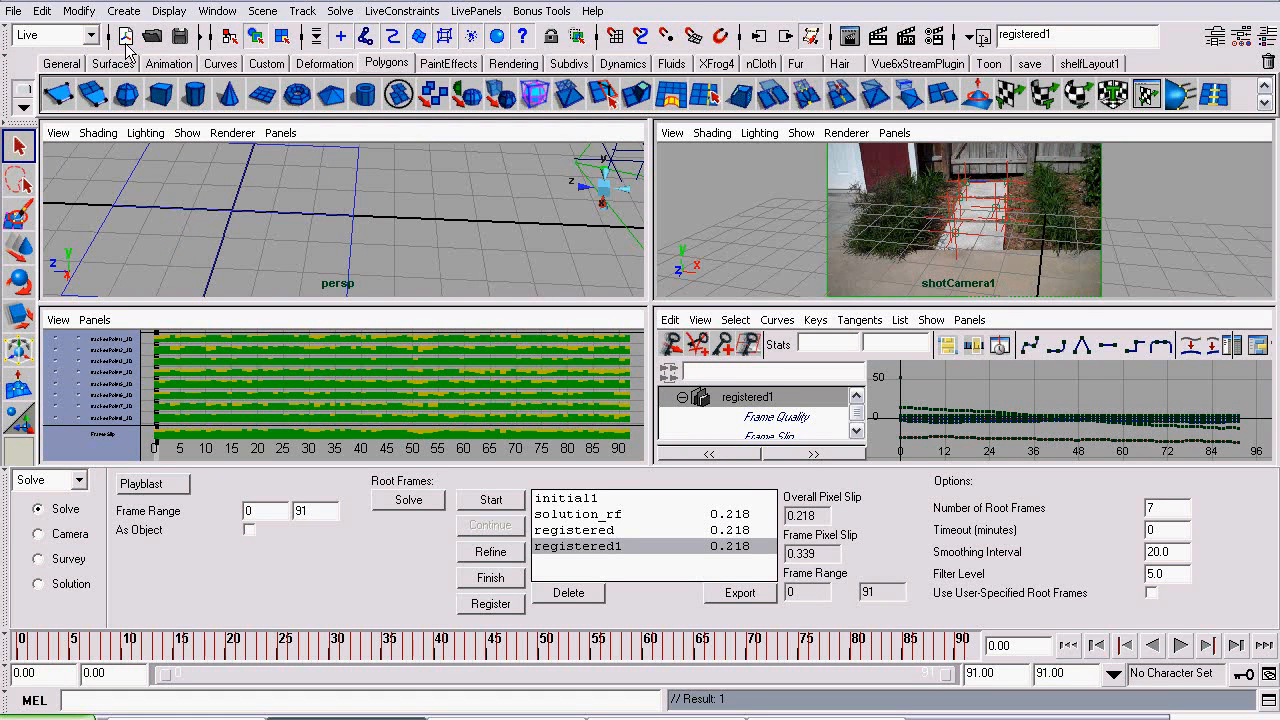
- Reopen the exported test.mb scene with the solved camera, tracked points and footage plane
click(14, 12)
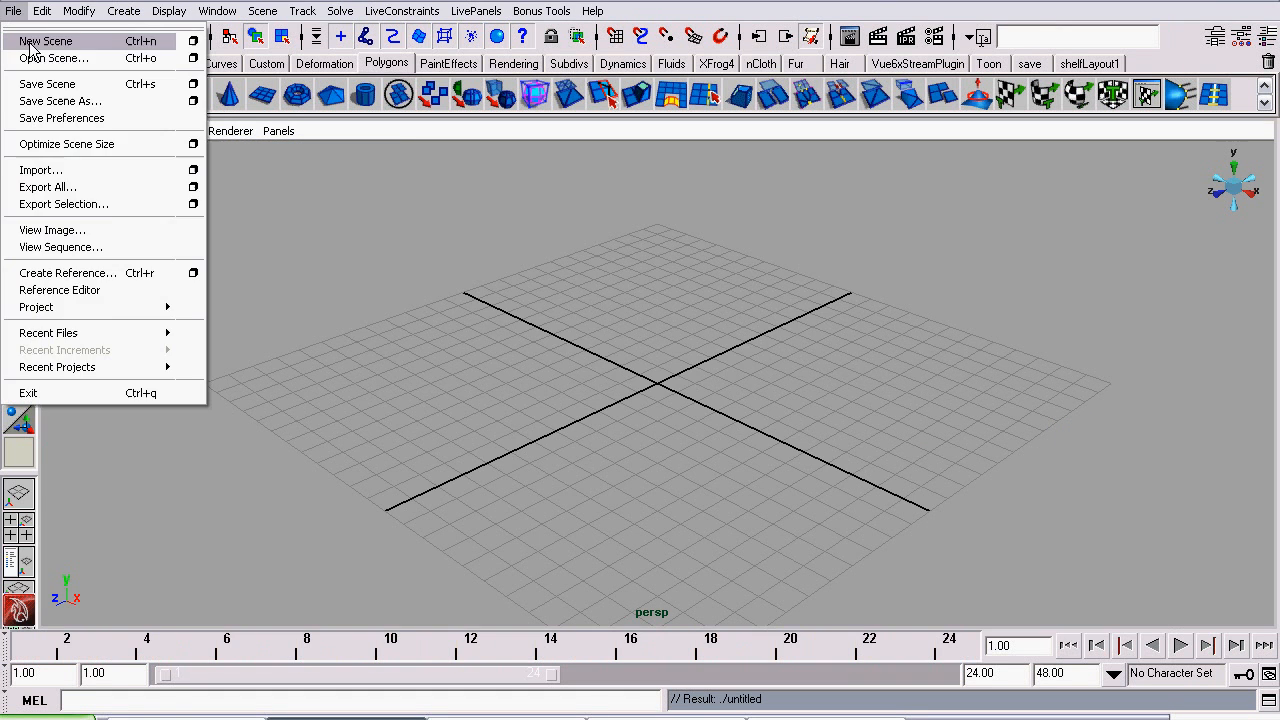
click(52, 58)
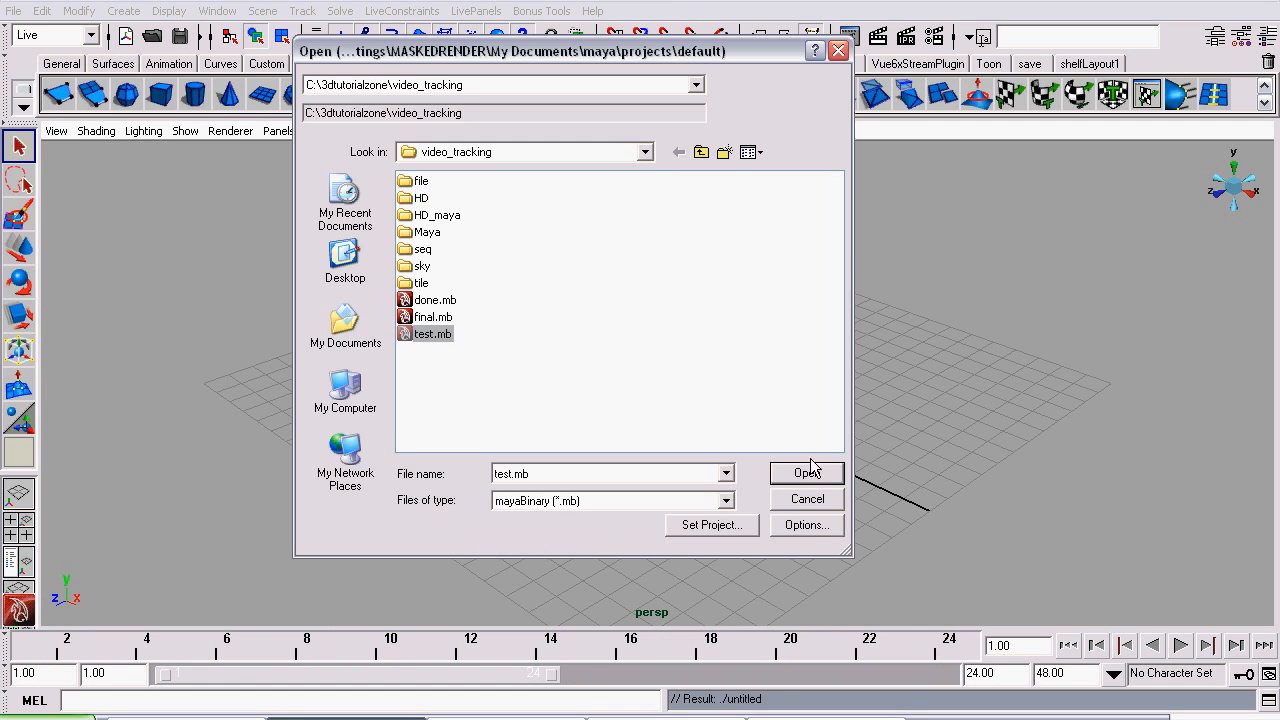
click(808, 472)
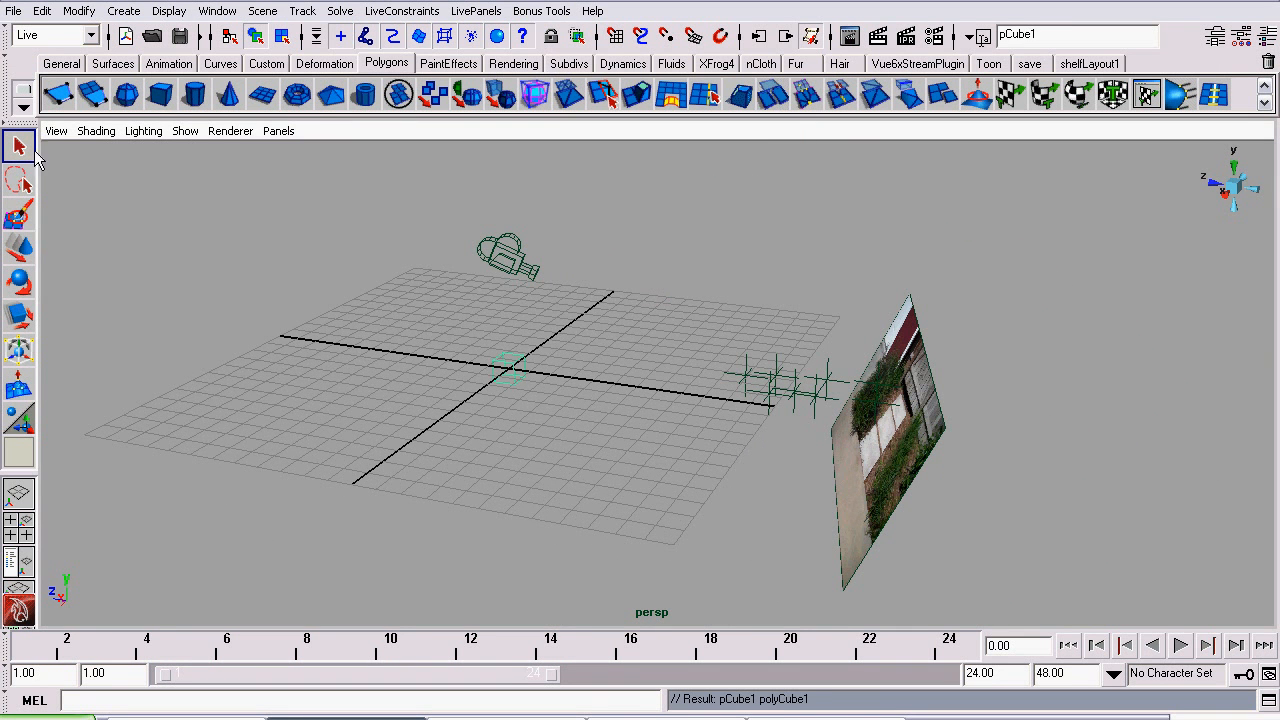
- Scale the test cube up so it sits on the garden path among the tracked points
click(510, 370)
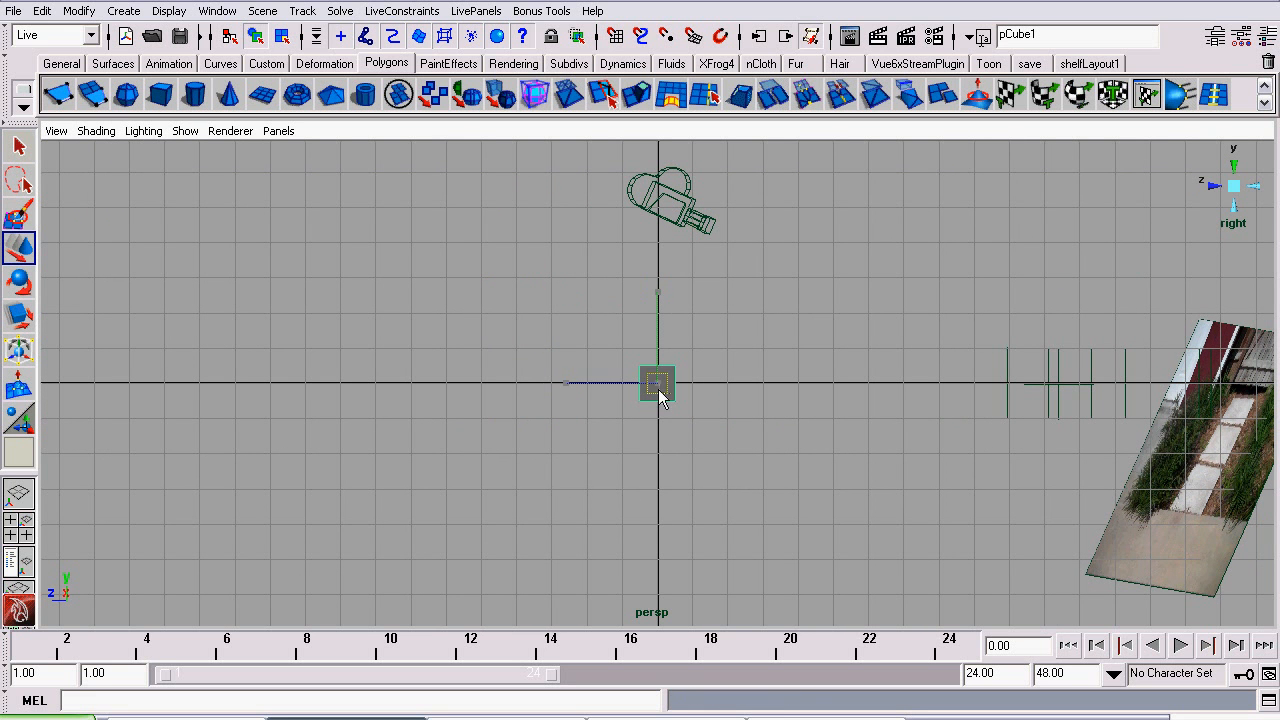
drag(656, 384, 1072, 364)
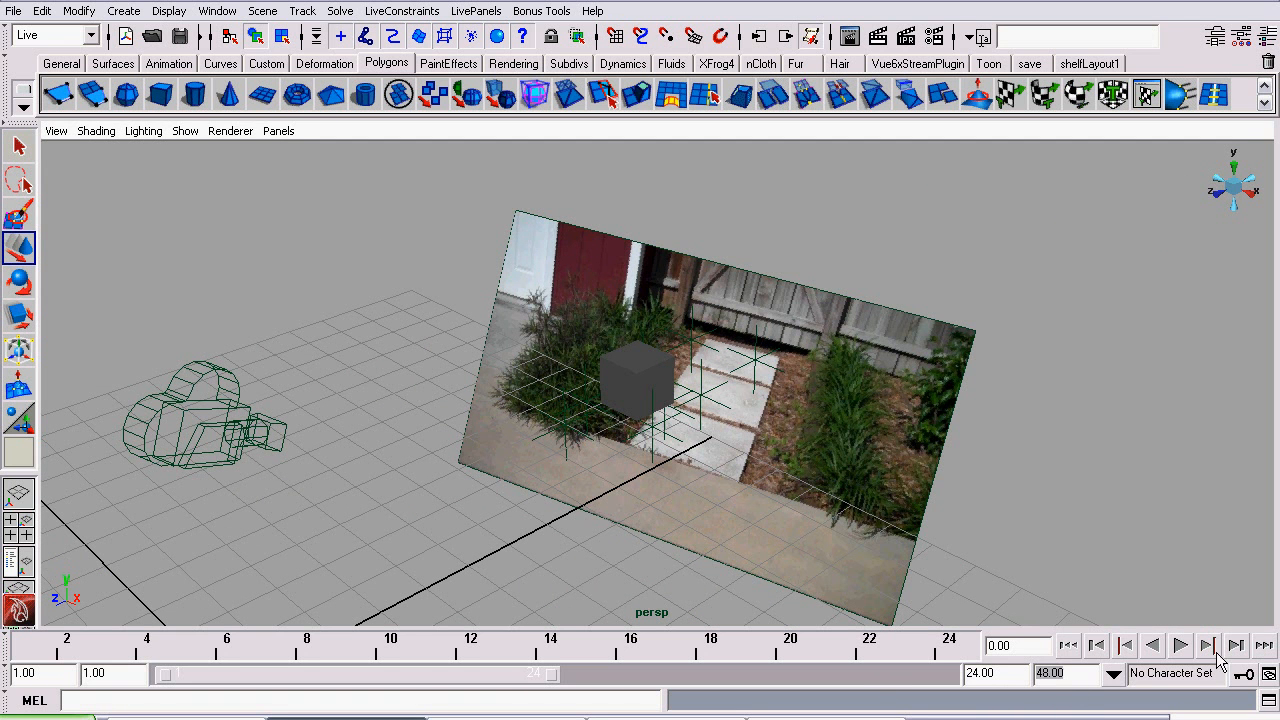
mouse_move(1032, 604)
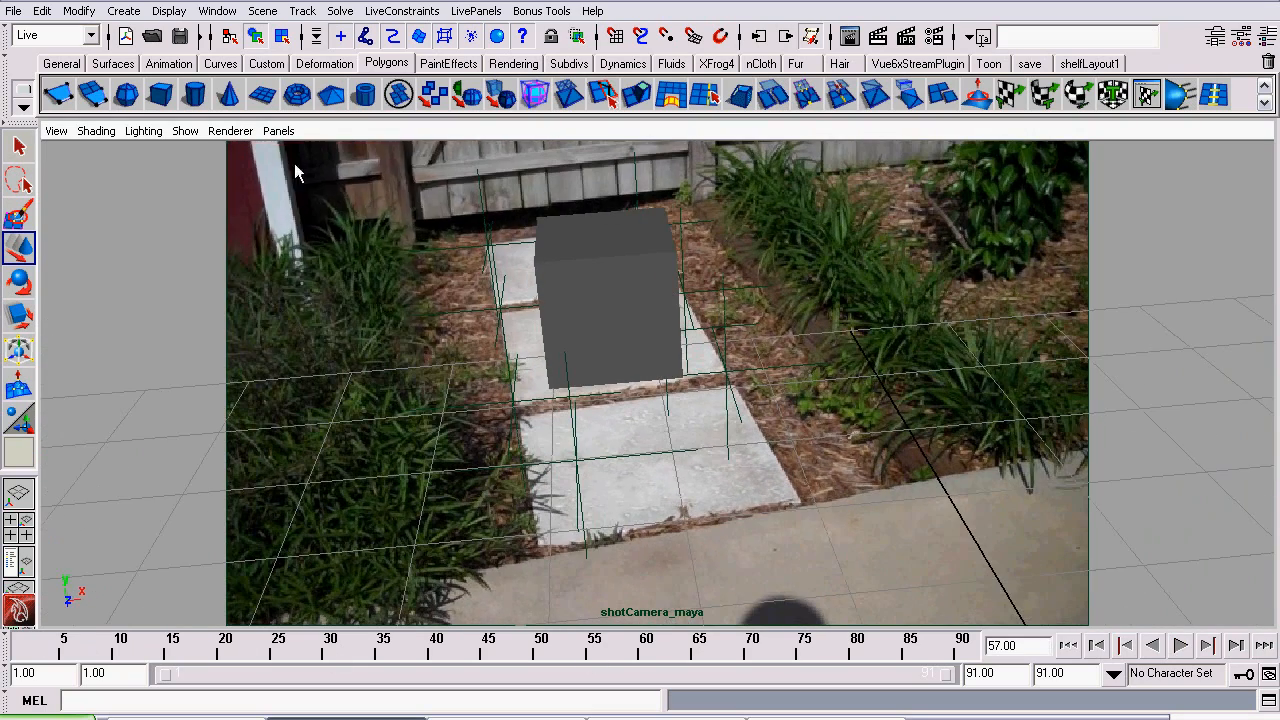
- Play and pause the shot twice to confirm the cube stays locked to the path
click(278, 130)
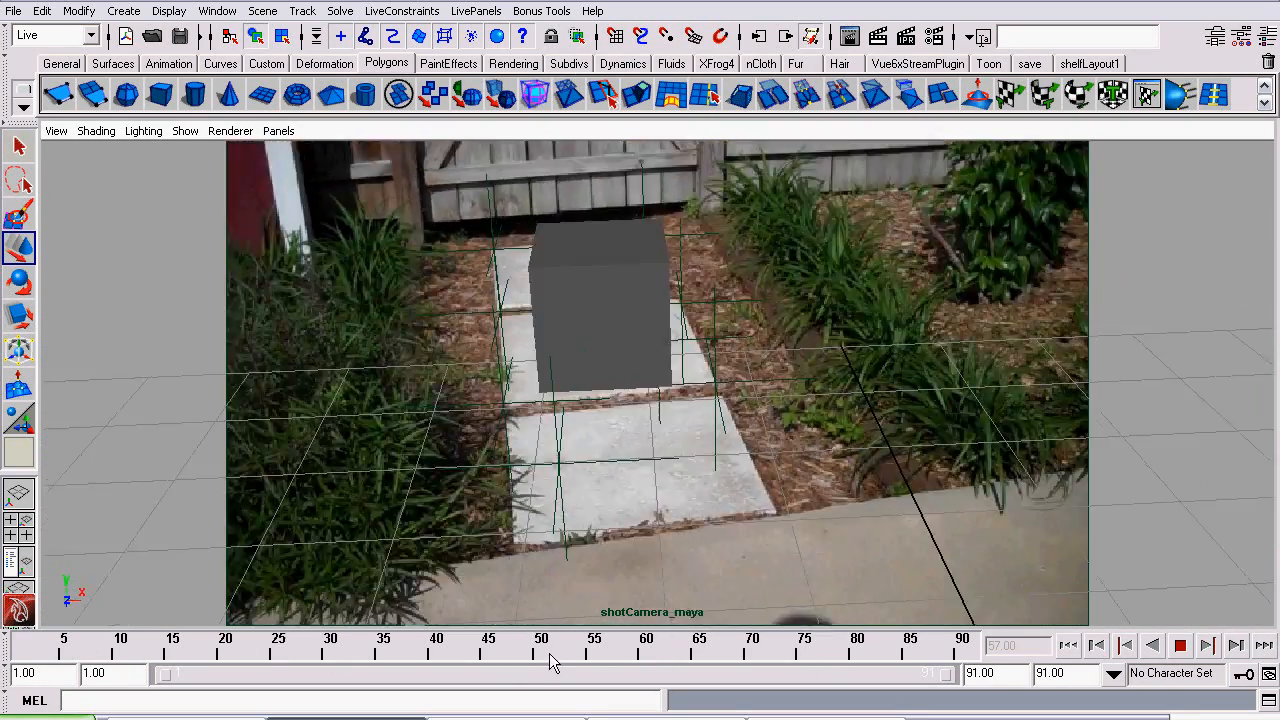
click(1206, 644)
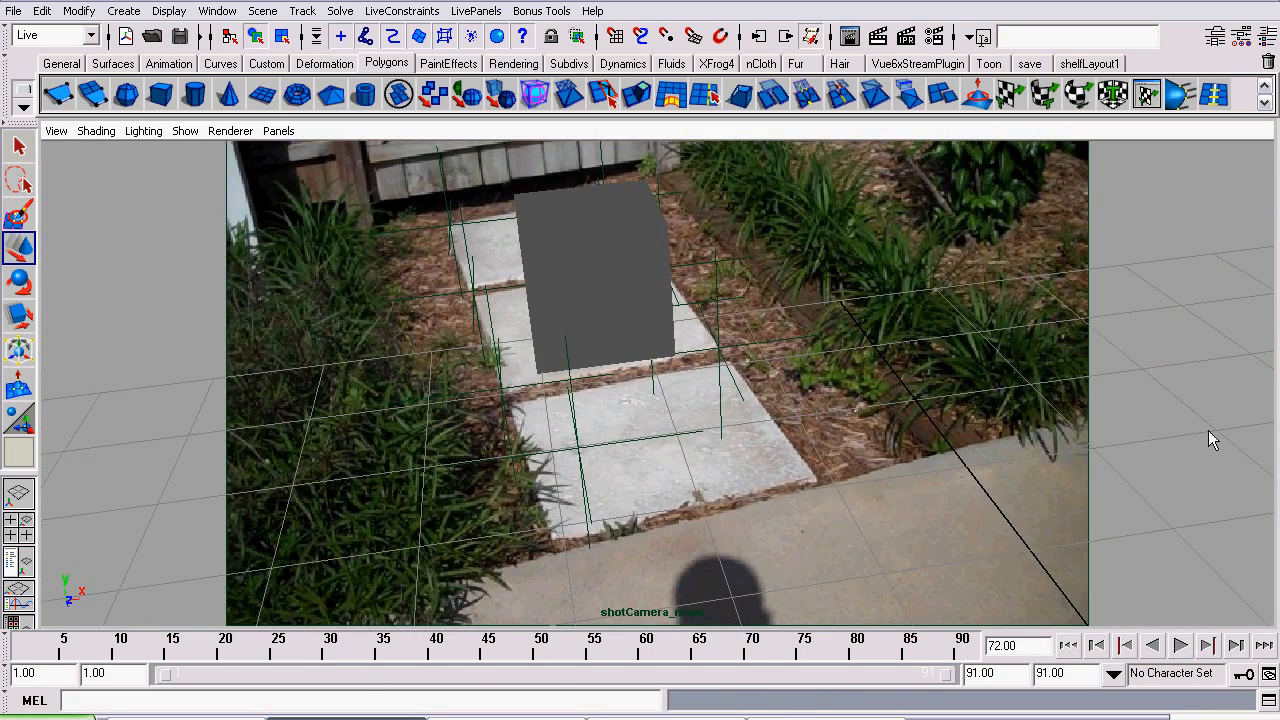
mouse_move(650, 418)
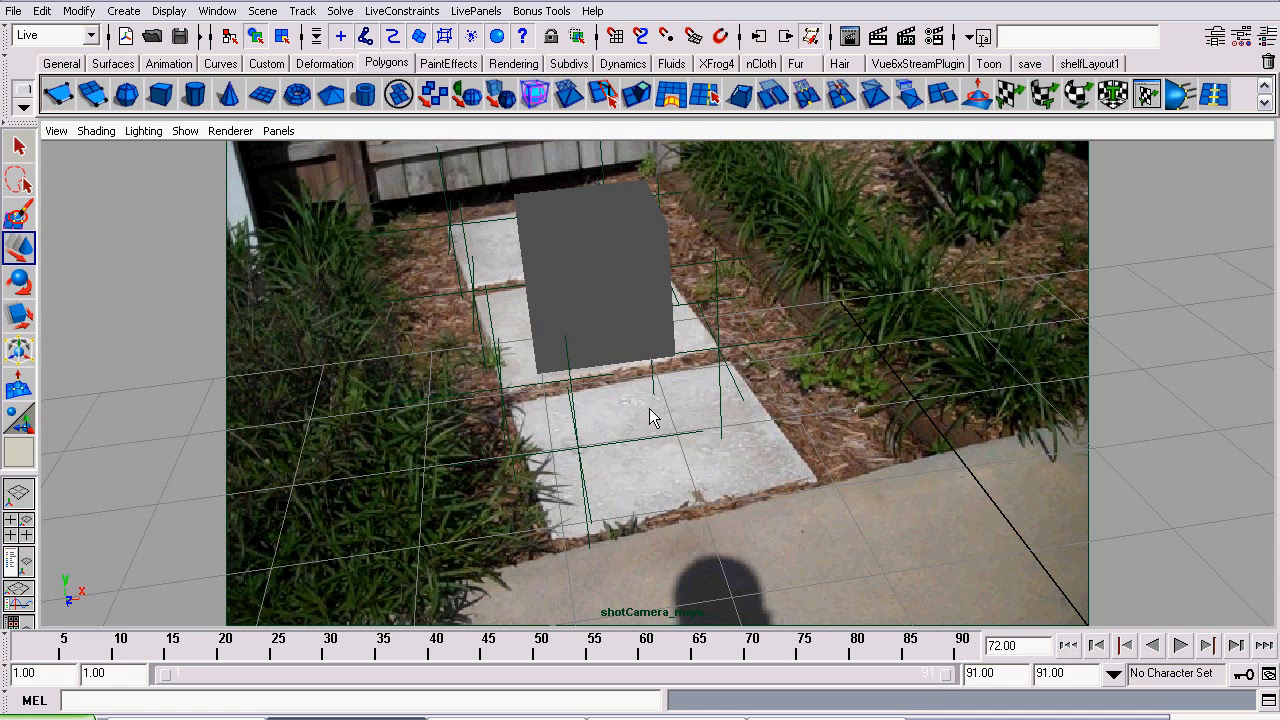
click(1180, 644)
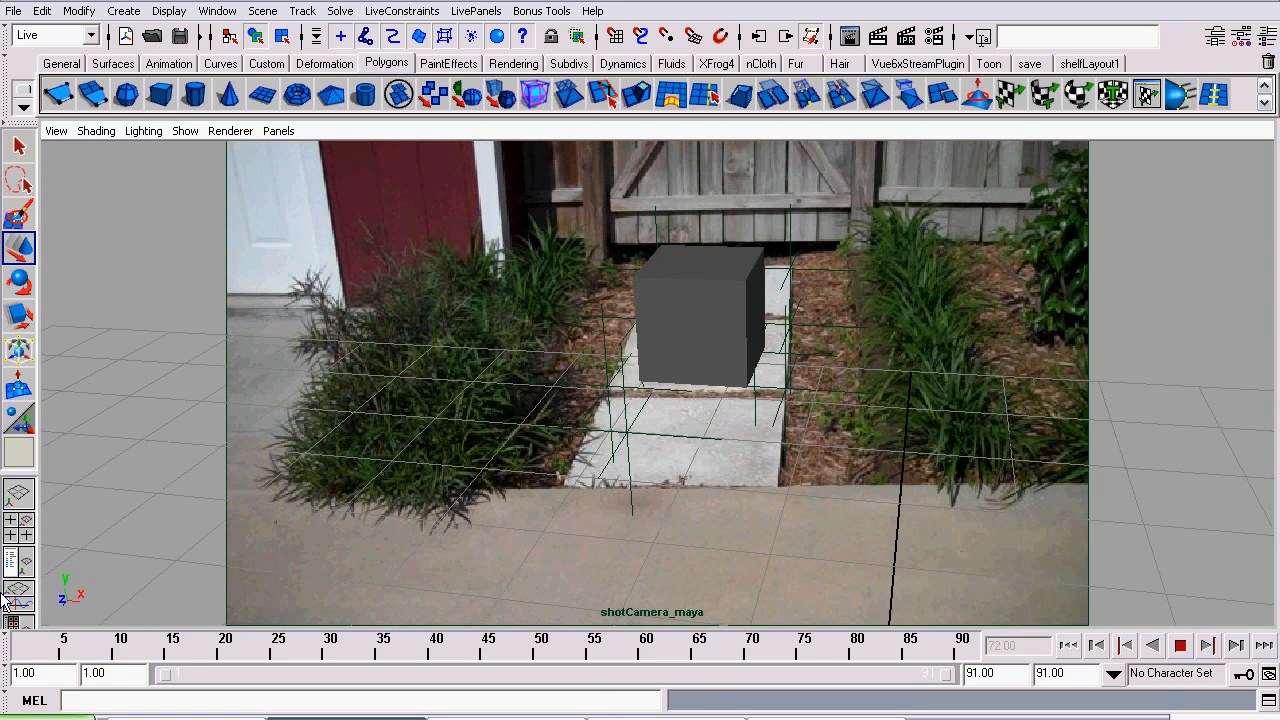
click(1096, 644)
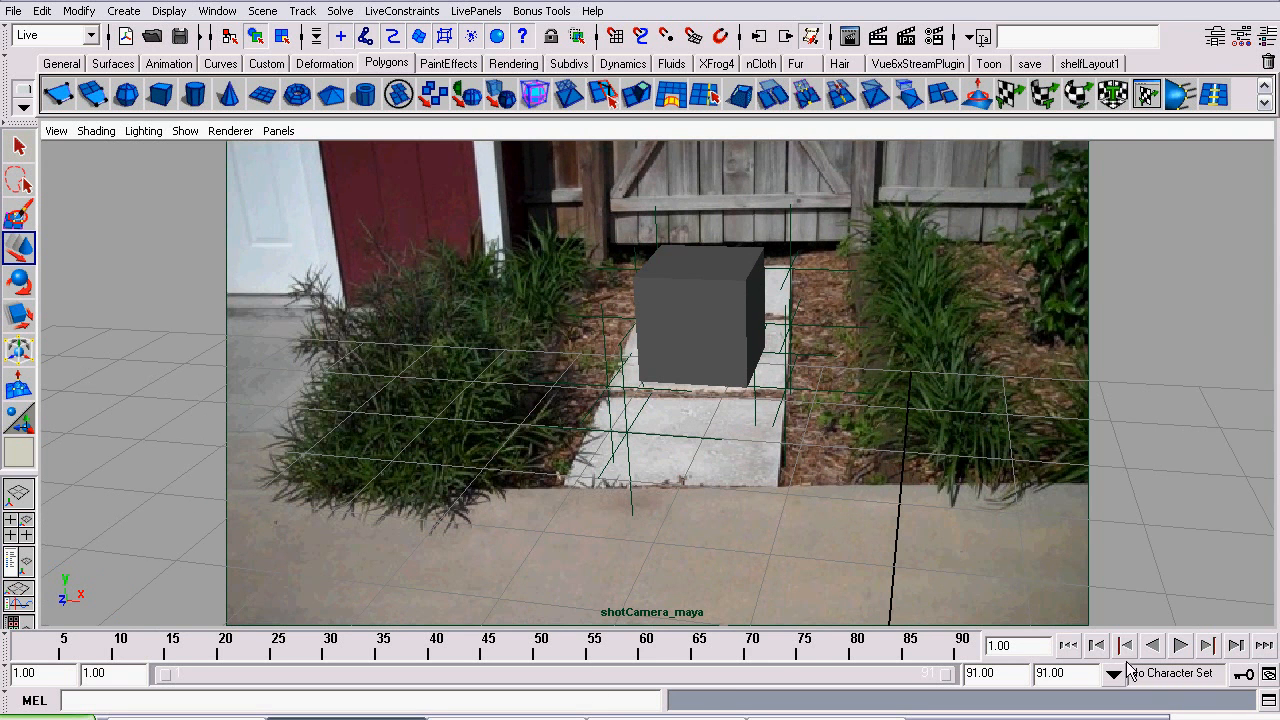